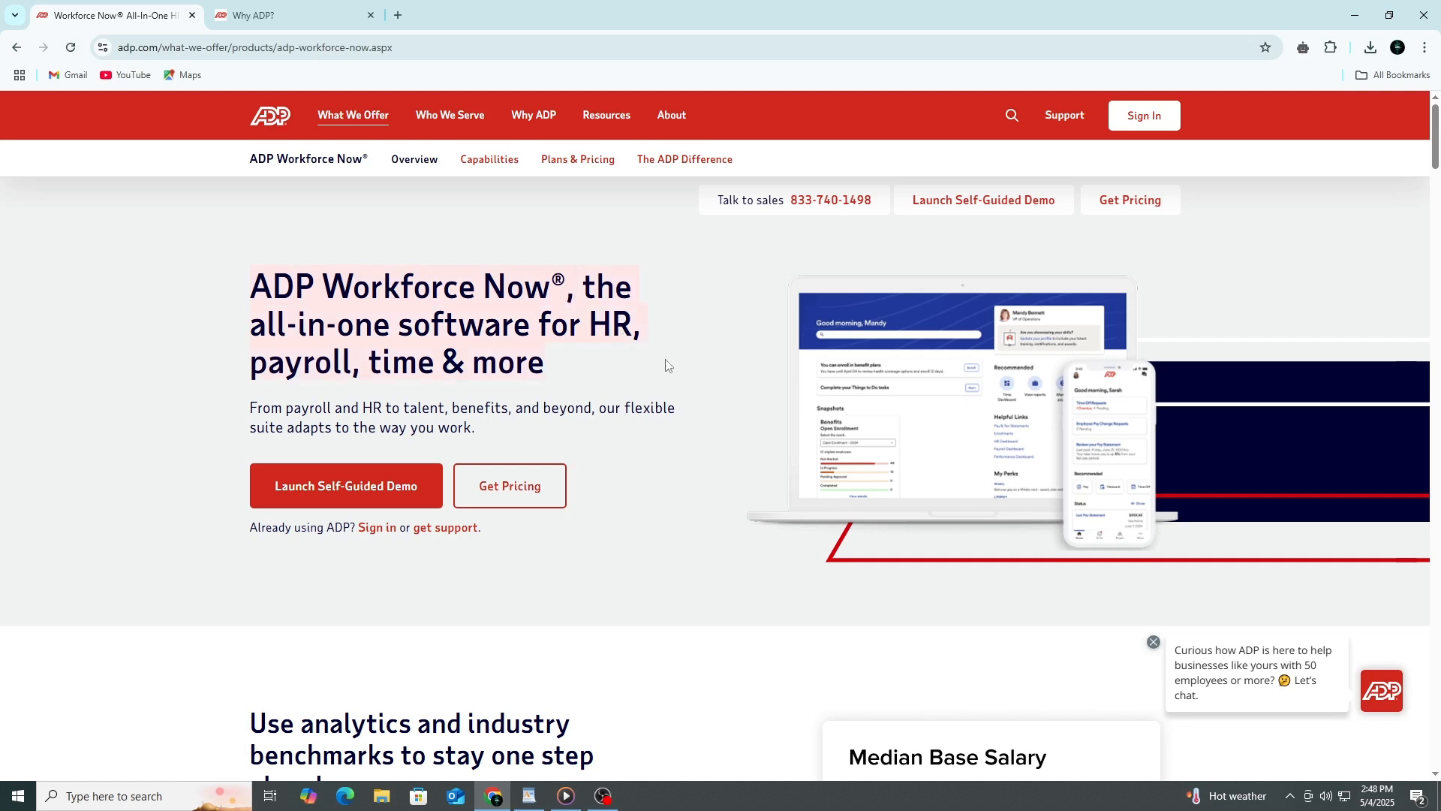
mouse_move(672, 364)
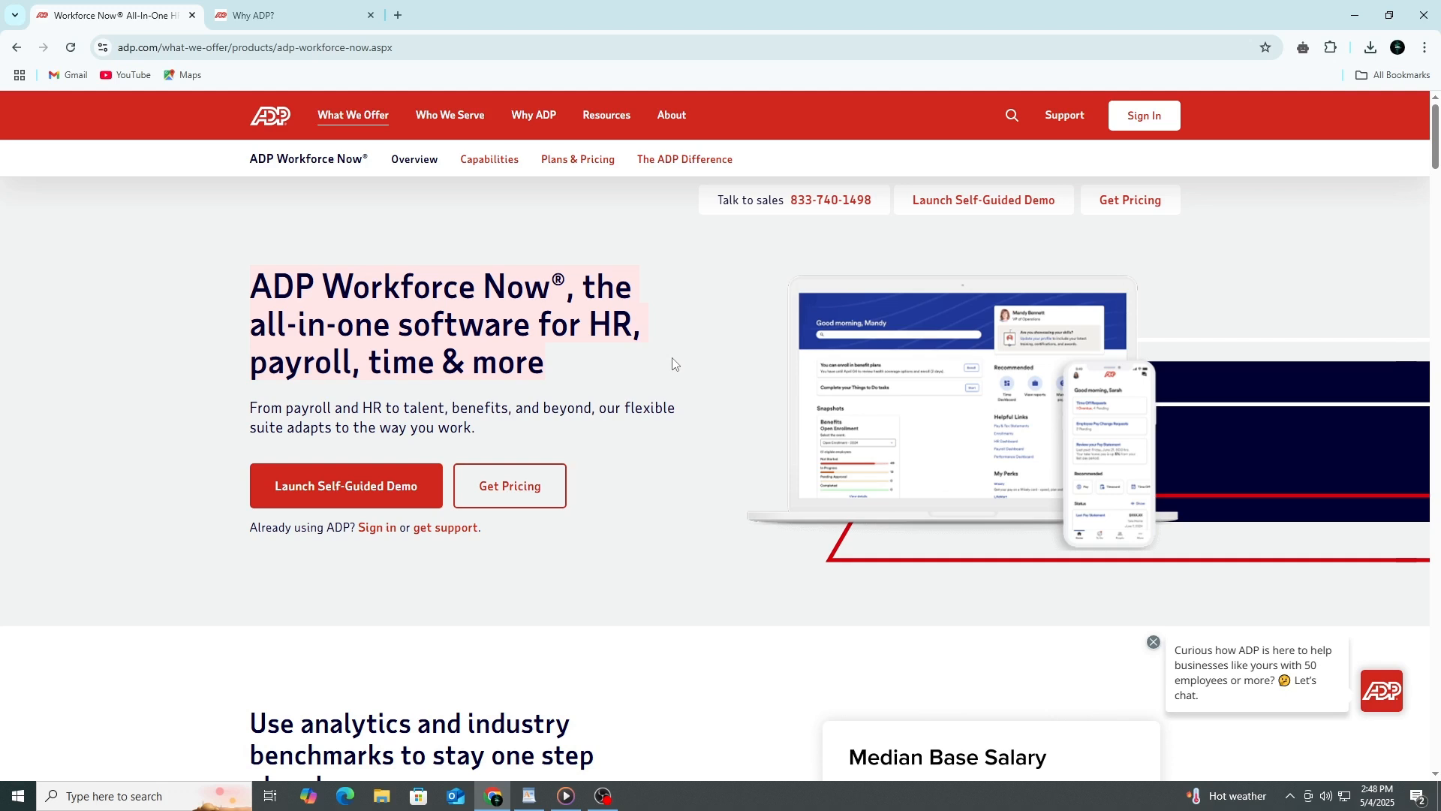
mouse_move(688, 382)
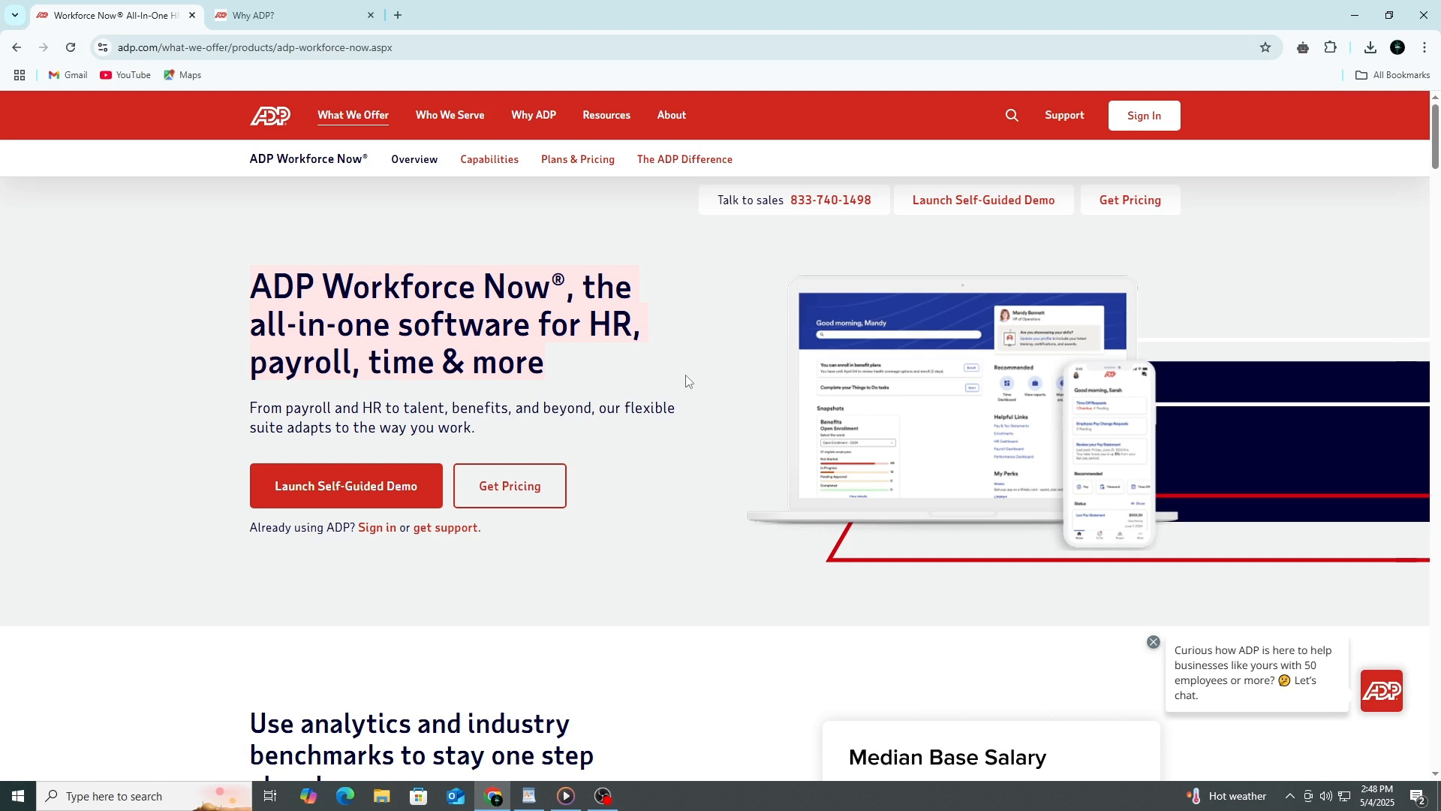
mouse_move(658, 369)
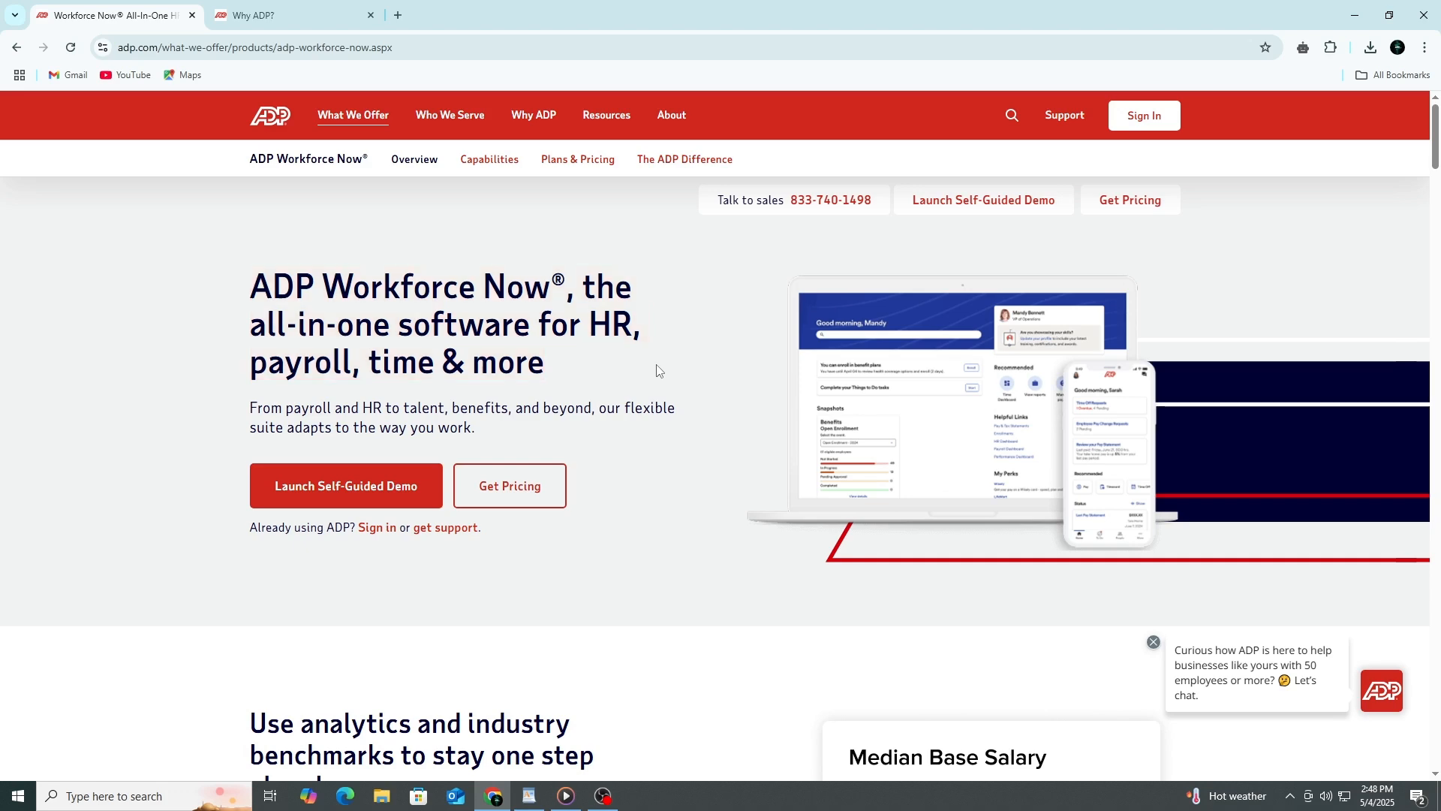
Step: Scroll the product page through benchmarks, packages, testimonials, service model and awards down to the contact form
scroll("down", 3)
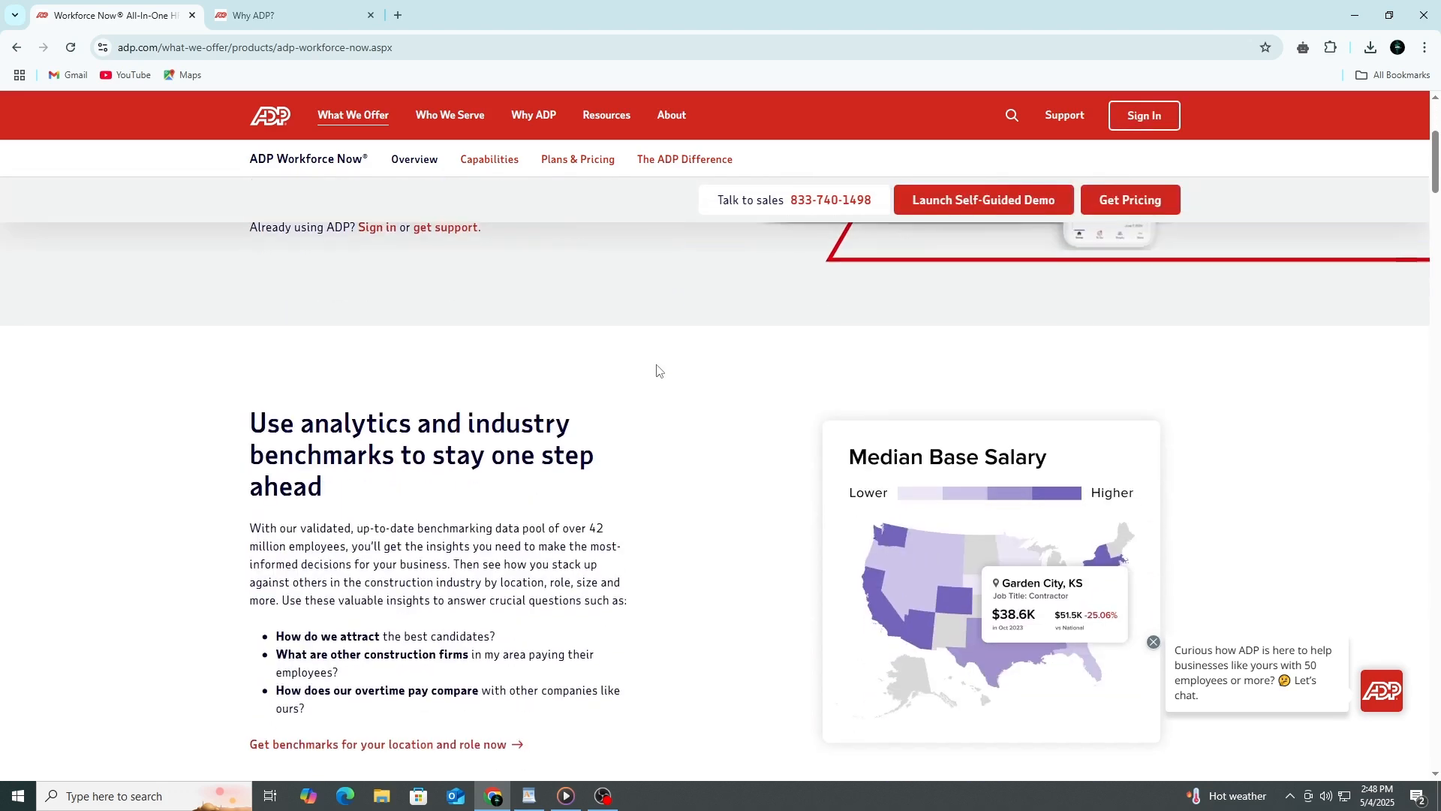
scroll("down", 3)
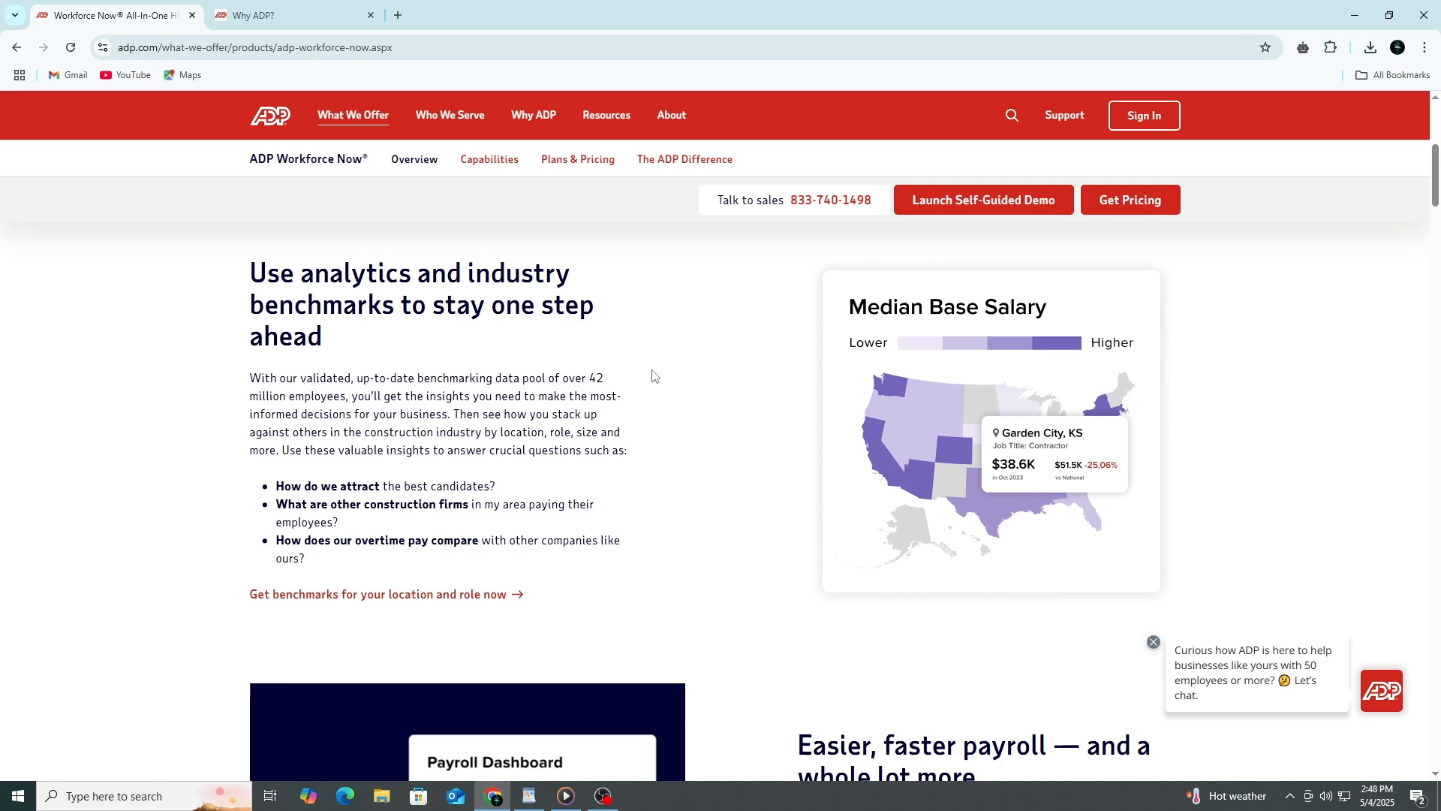
scroll("down", 3)
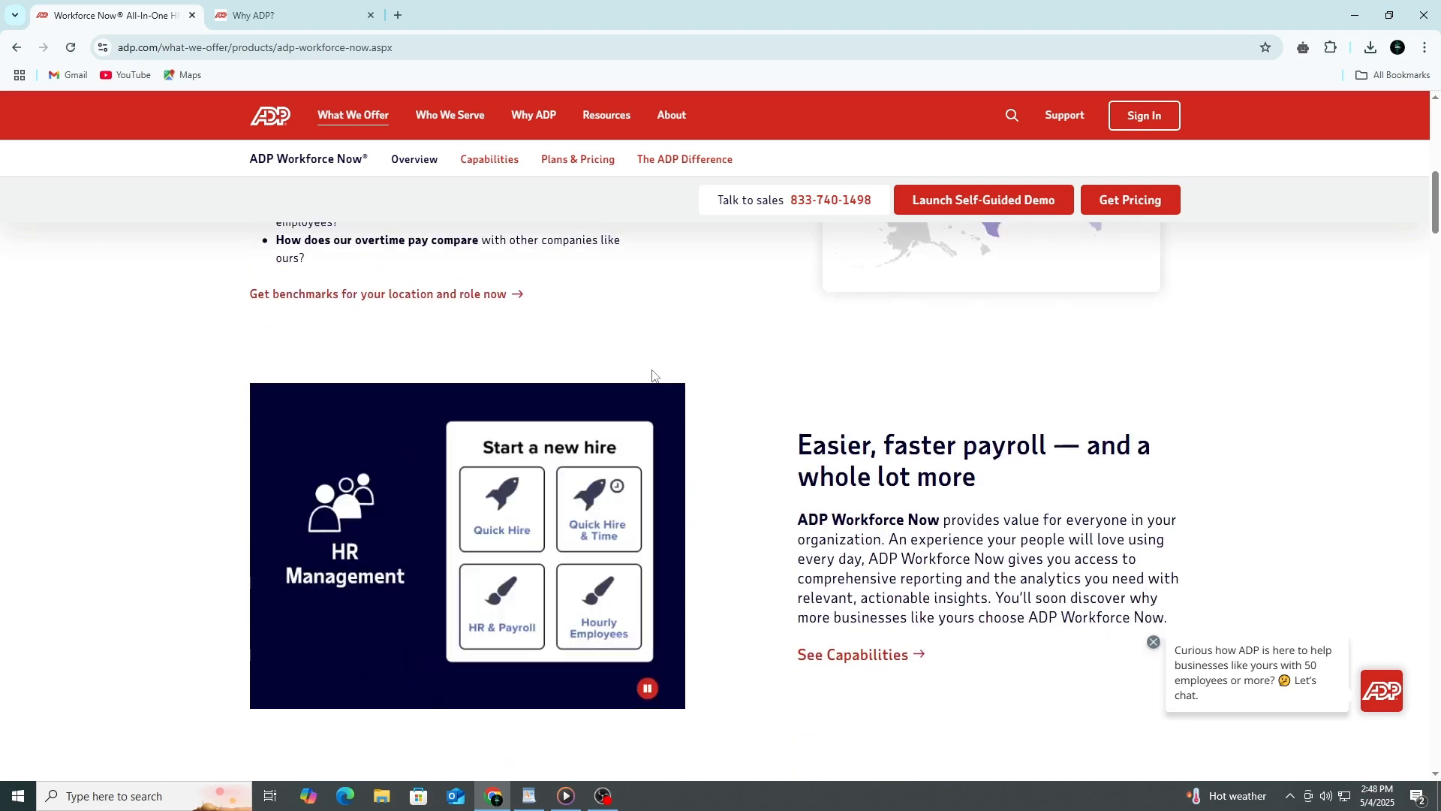
scroll("down", 3)
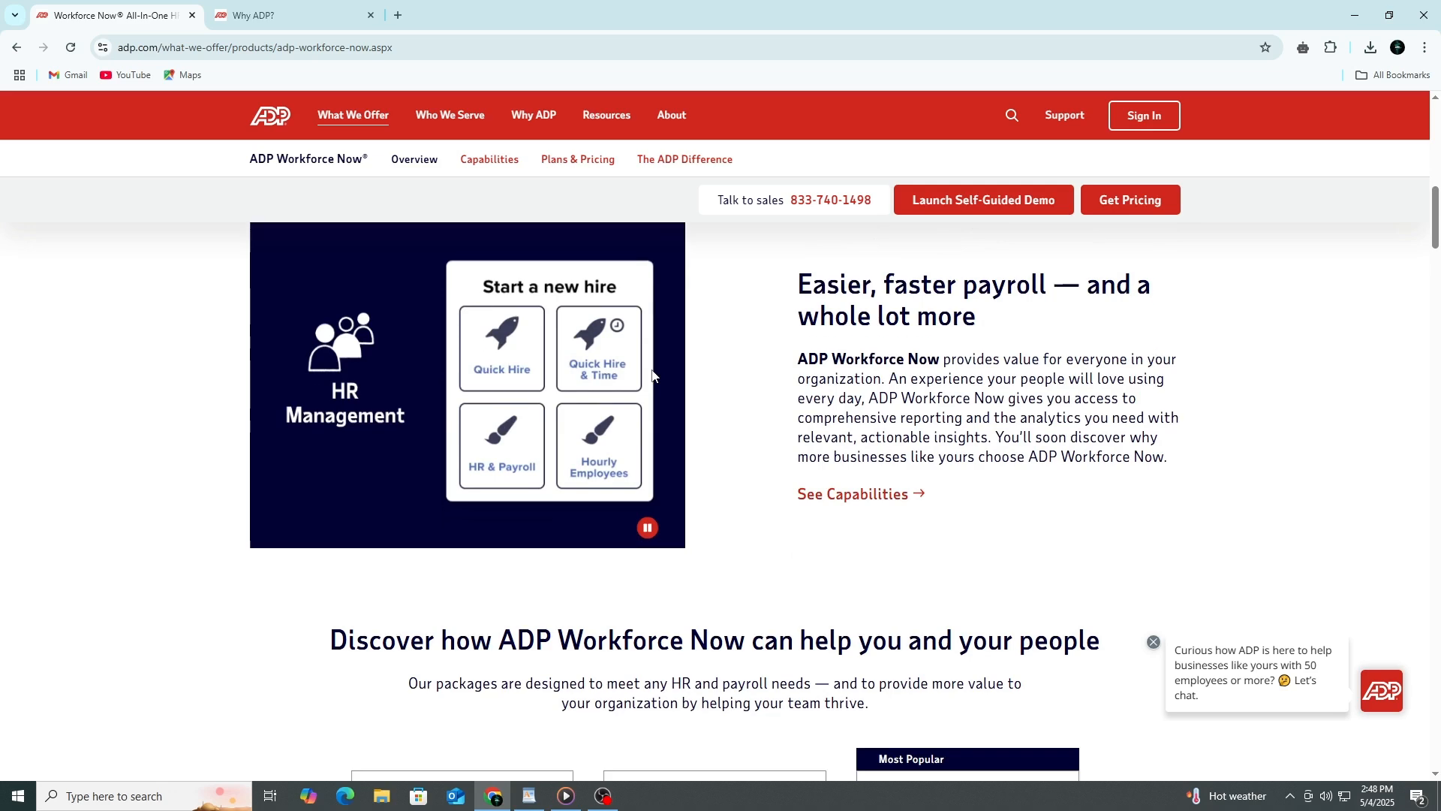
scroll("down", 3)
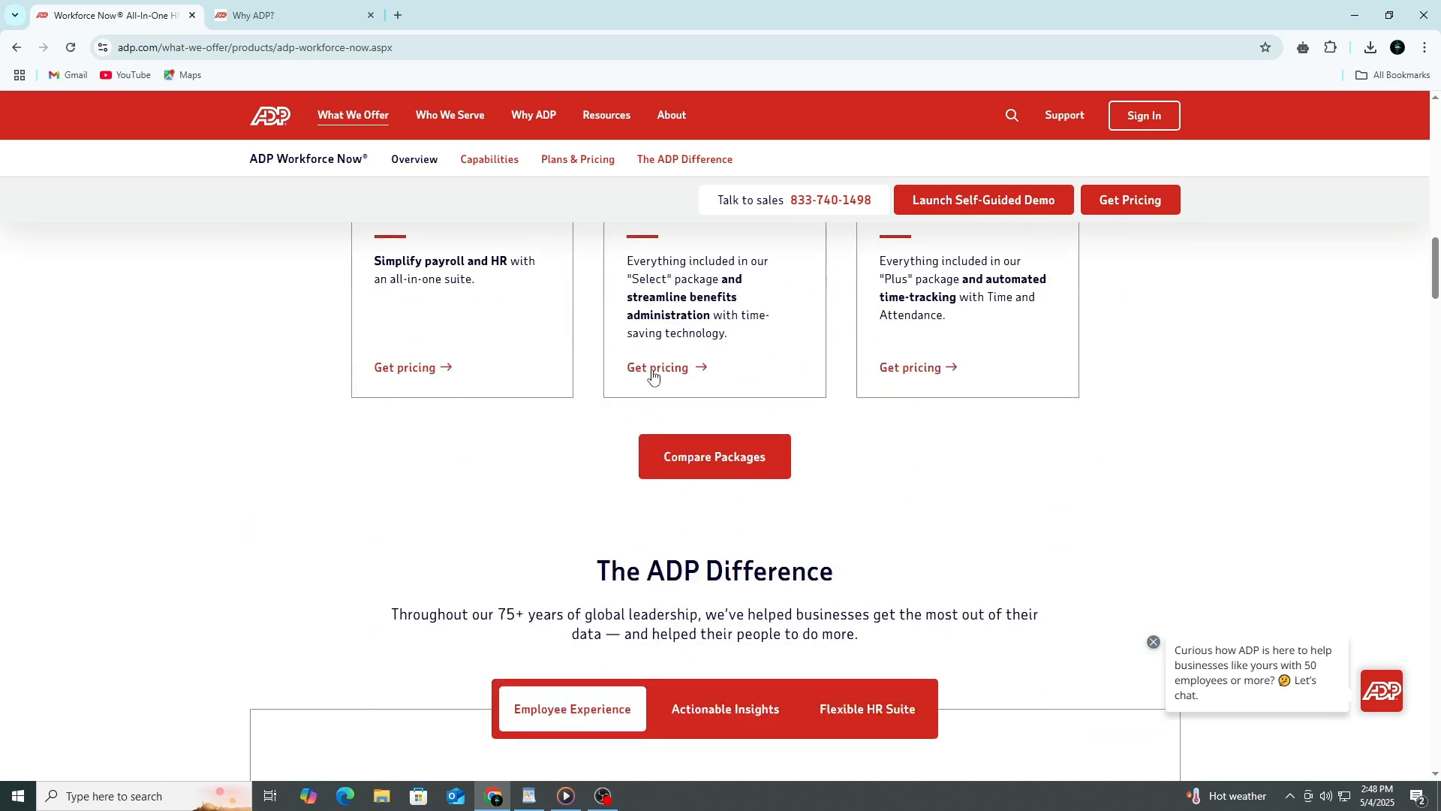
scroll("down", 3)
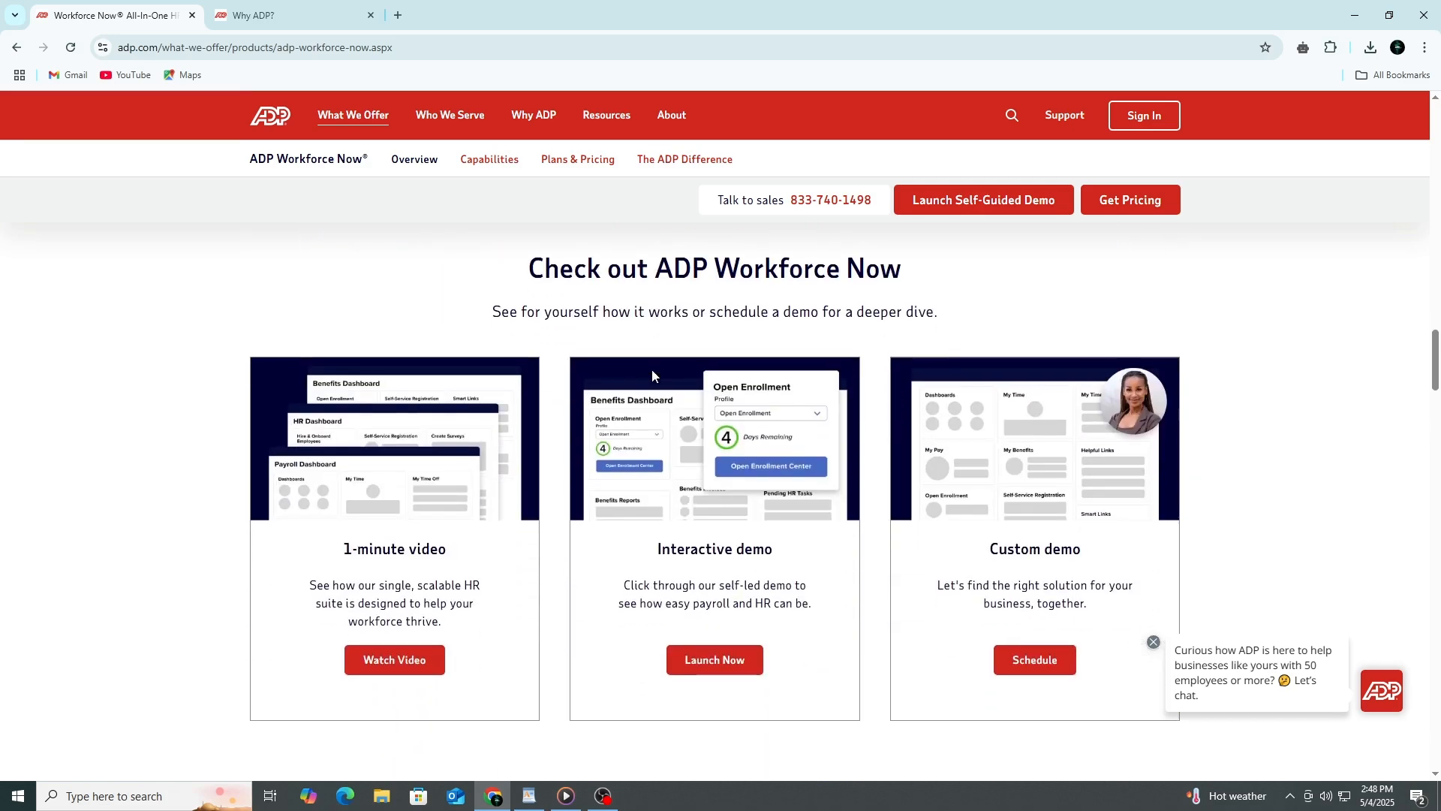
scroll("down", 3)
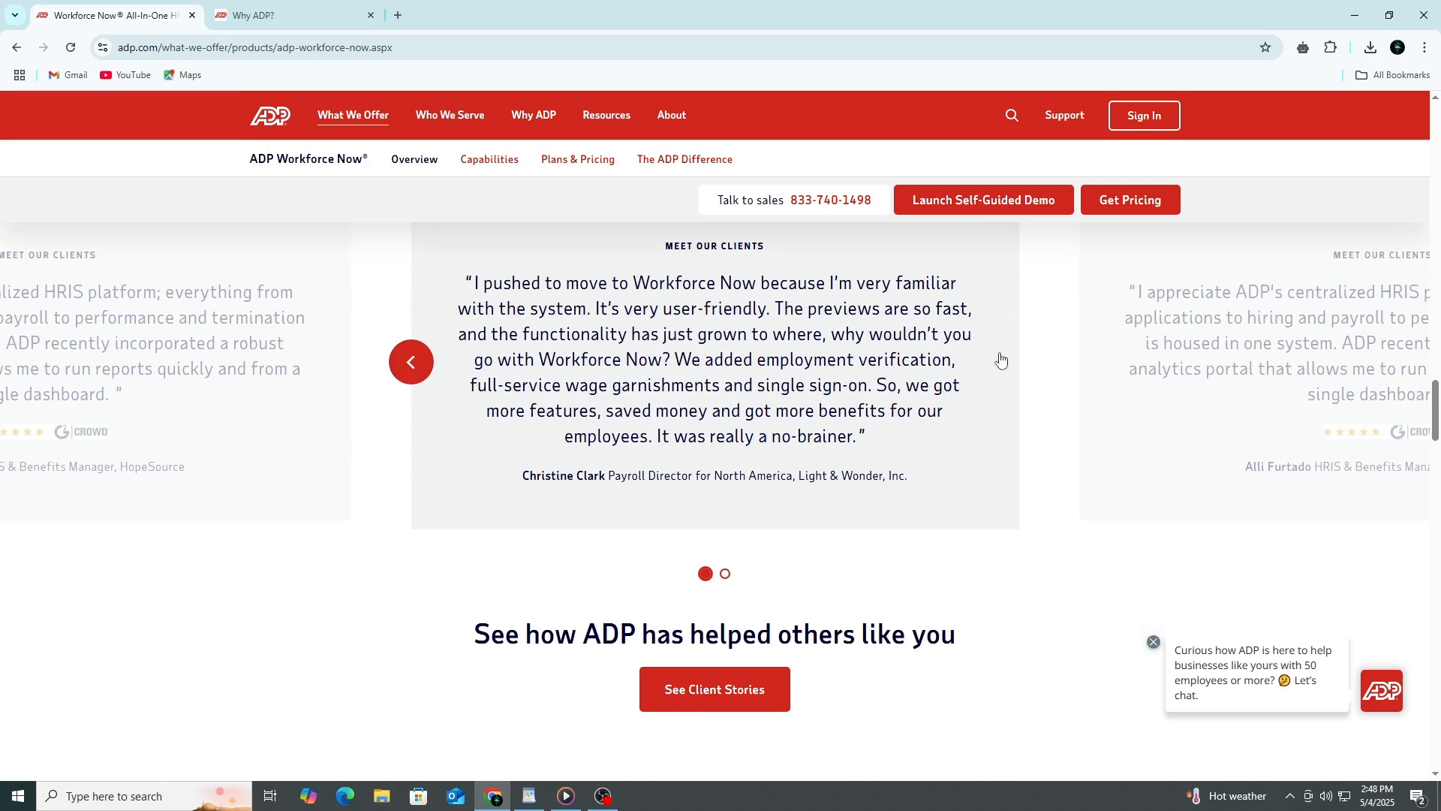
scroll("down", 3)
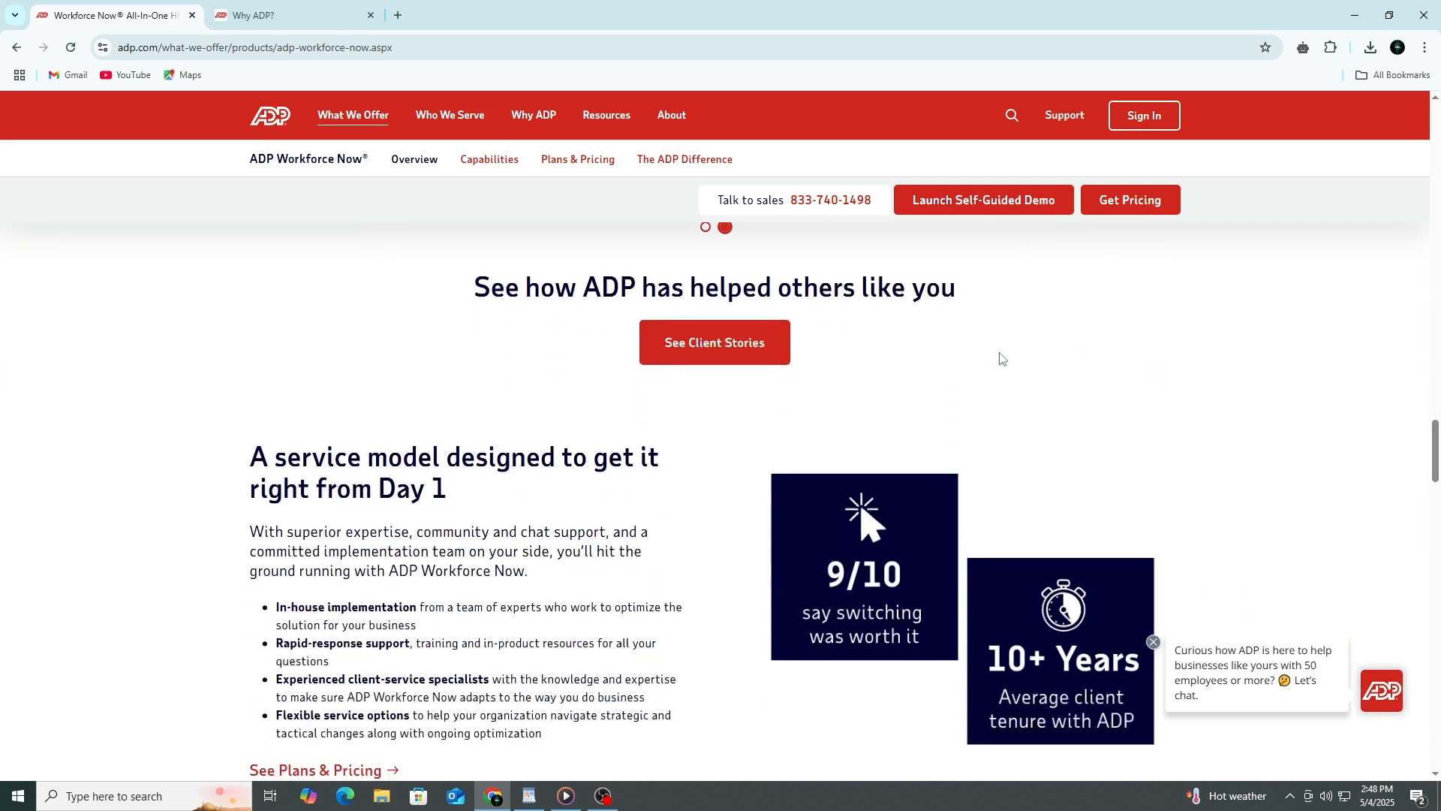
scroll("down", 3)
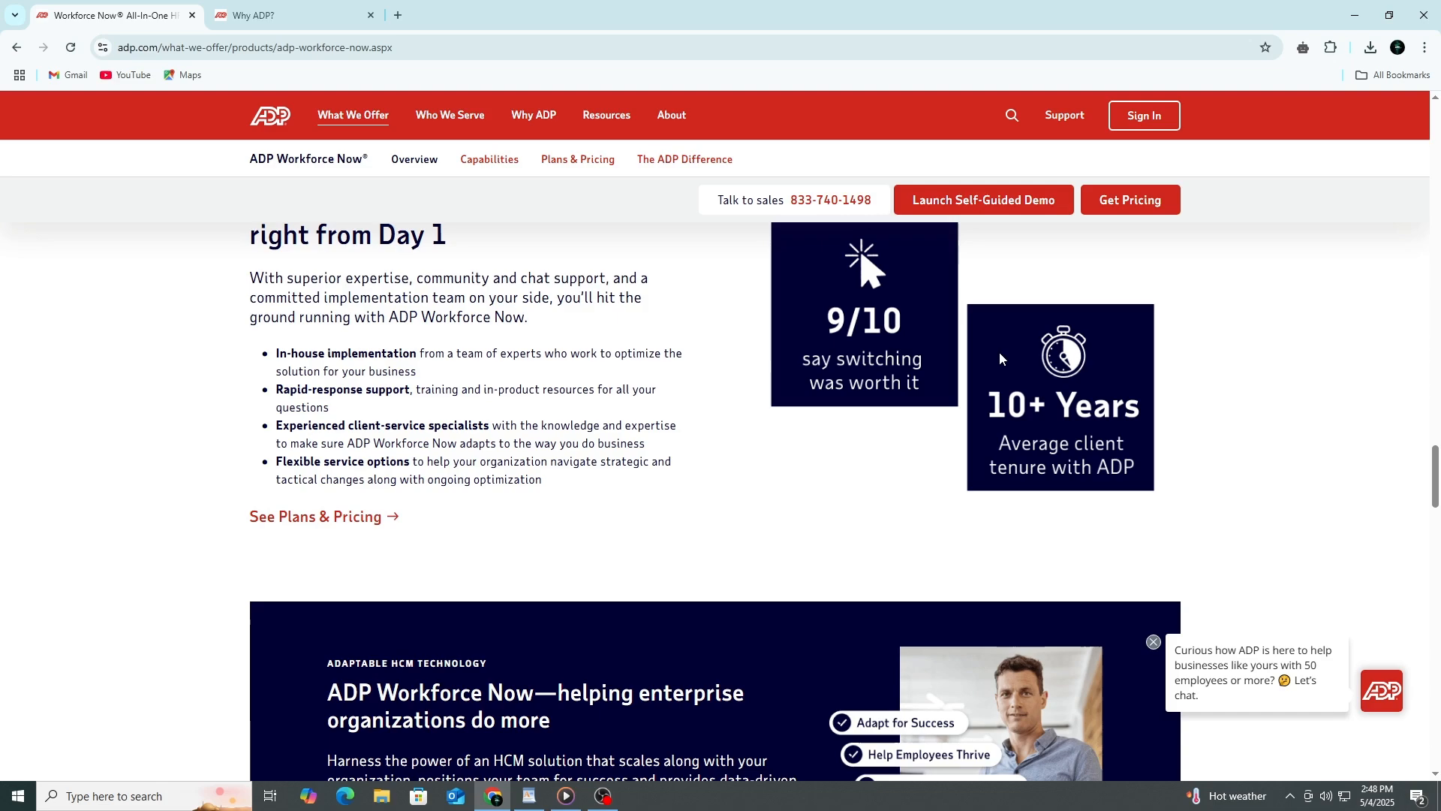
scroll("down", 3)
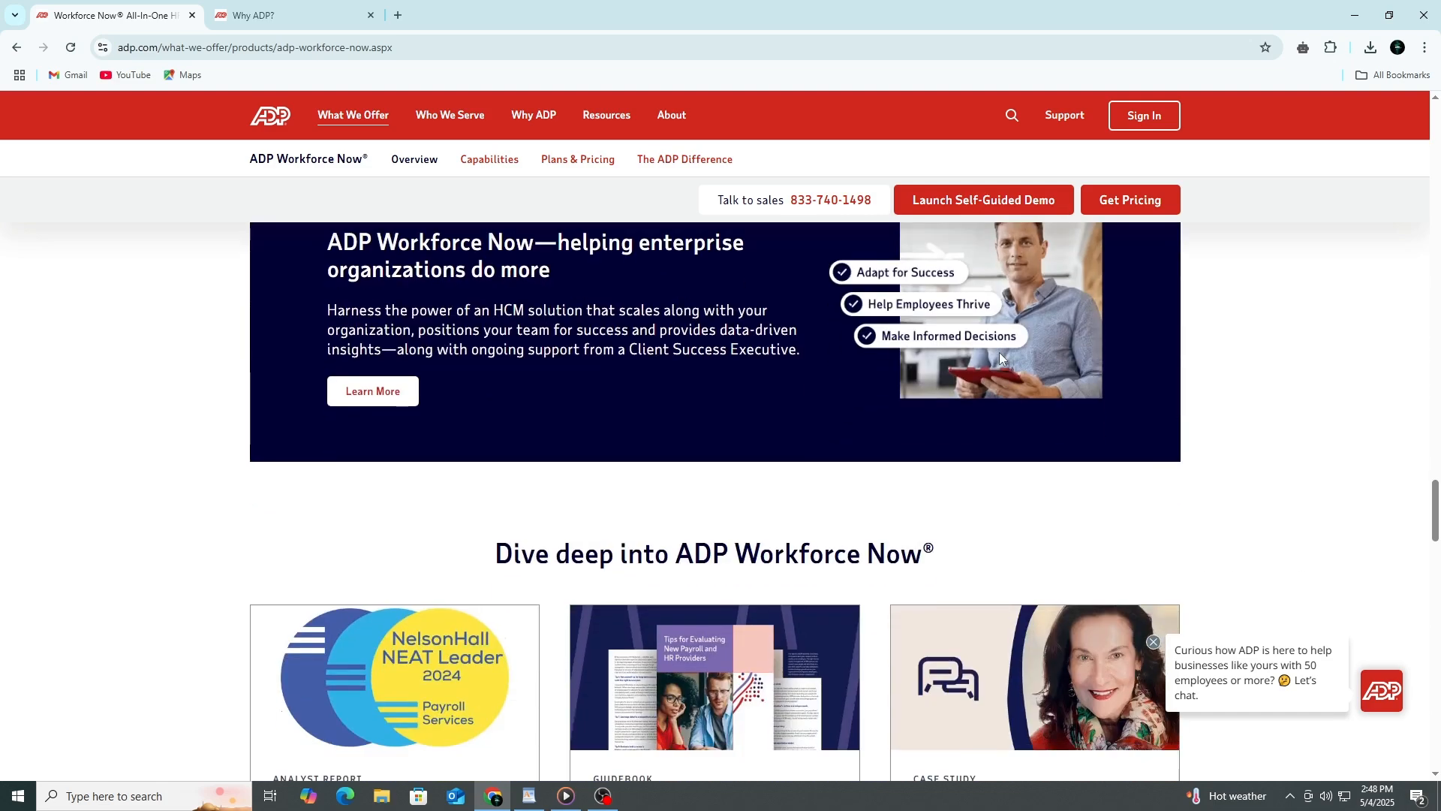
scroll("down", 3)
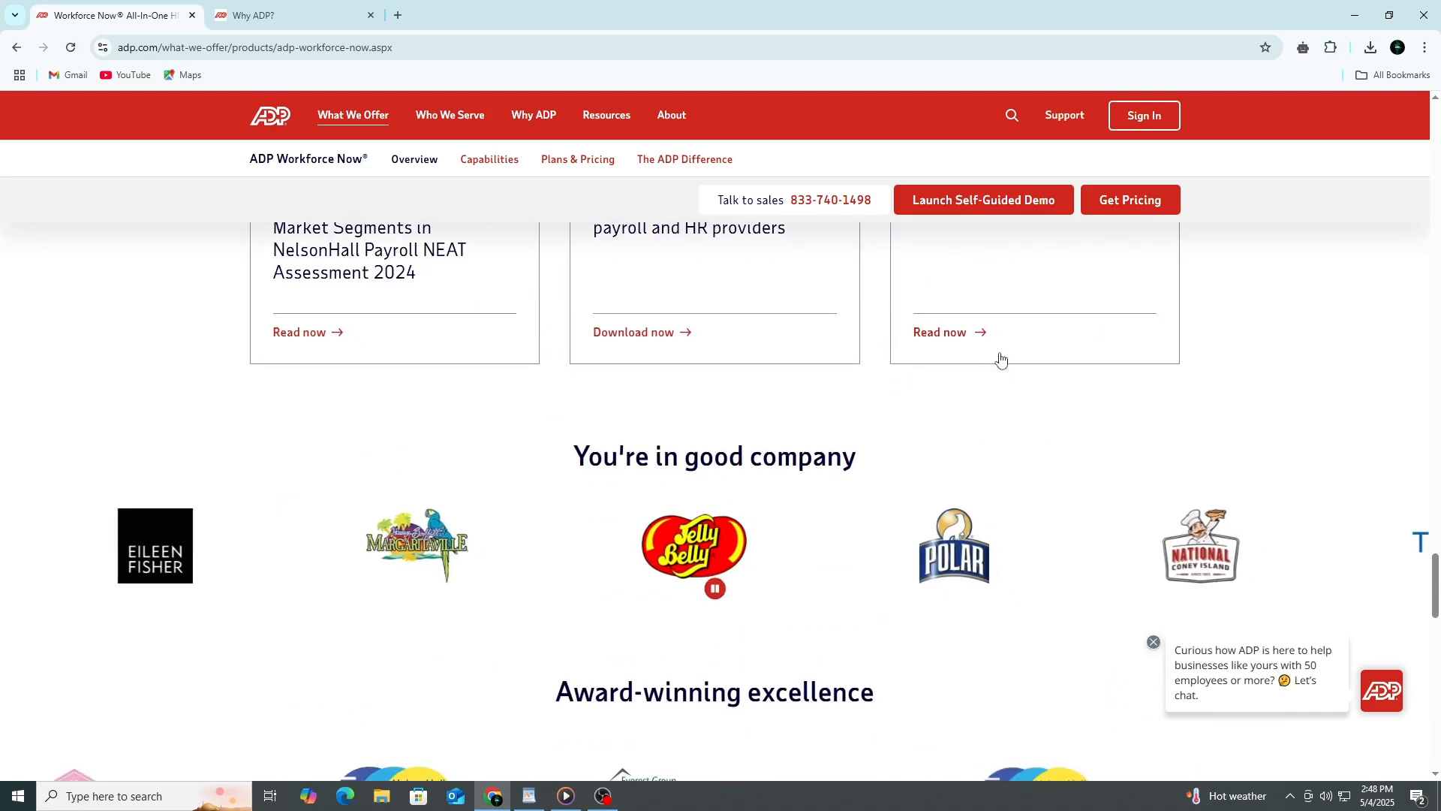
scroll("down", 3)
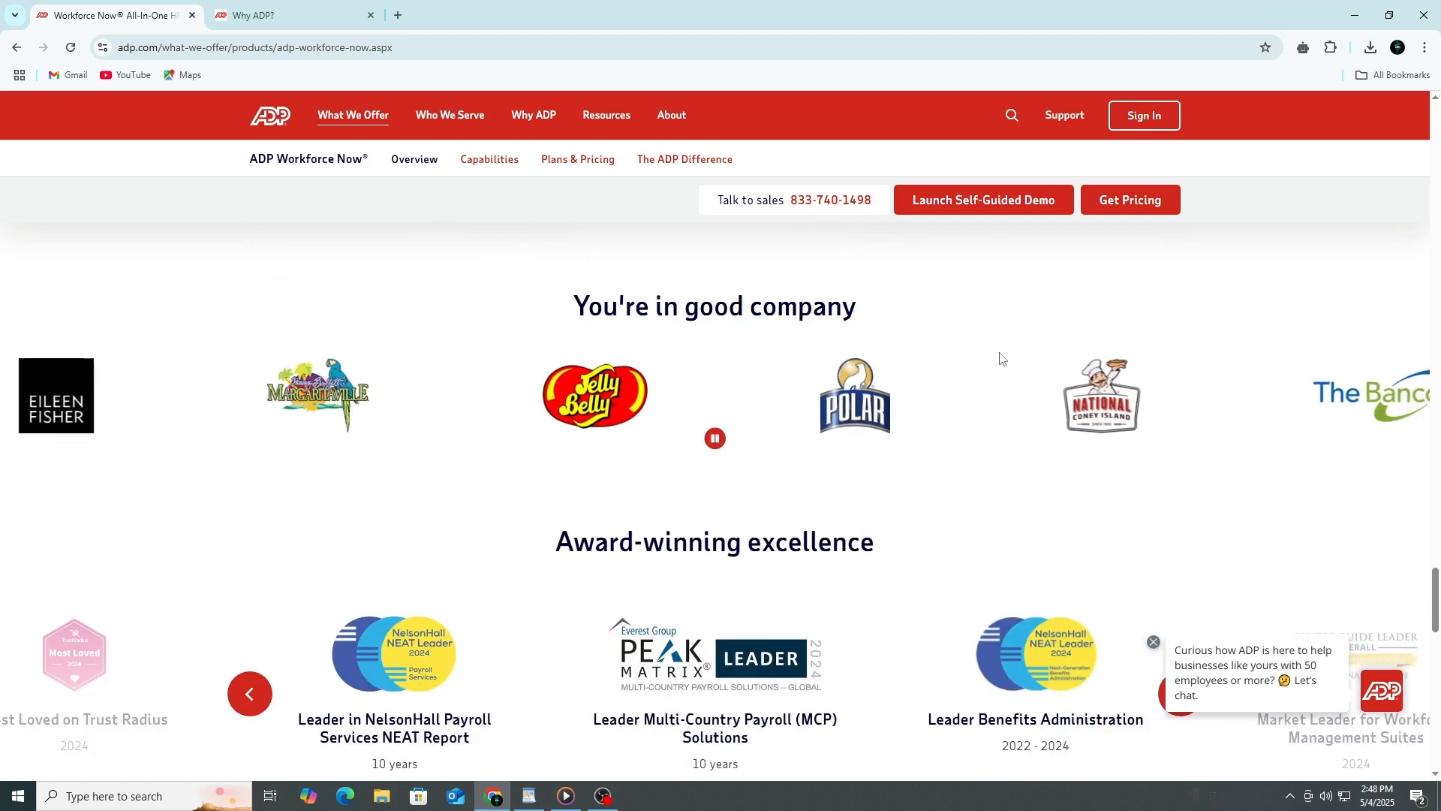
scroll("down", 3)
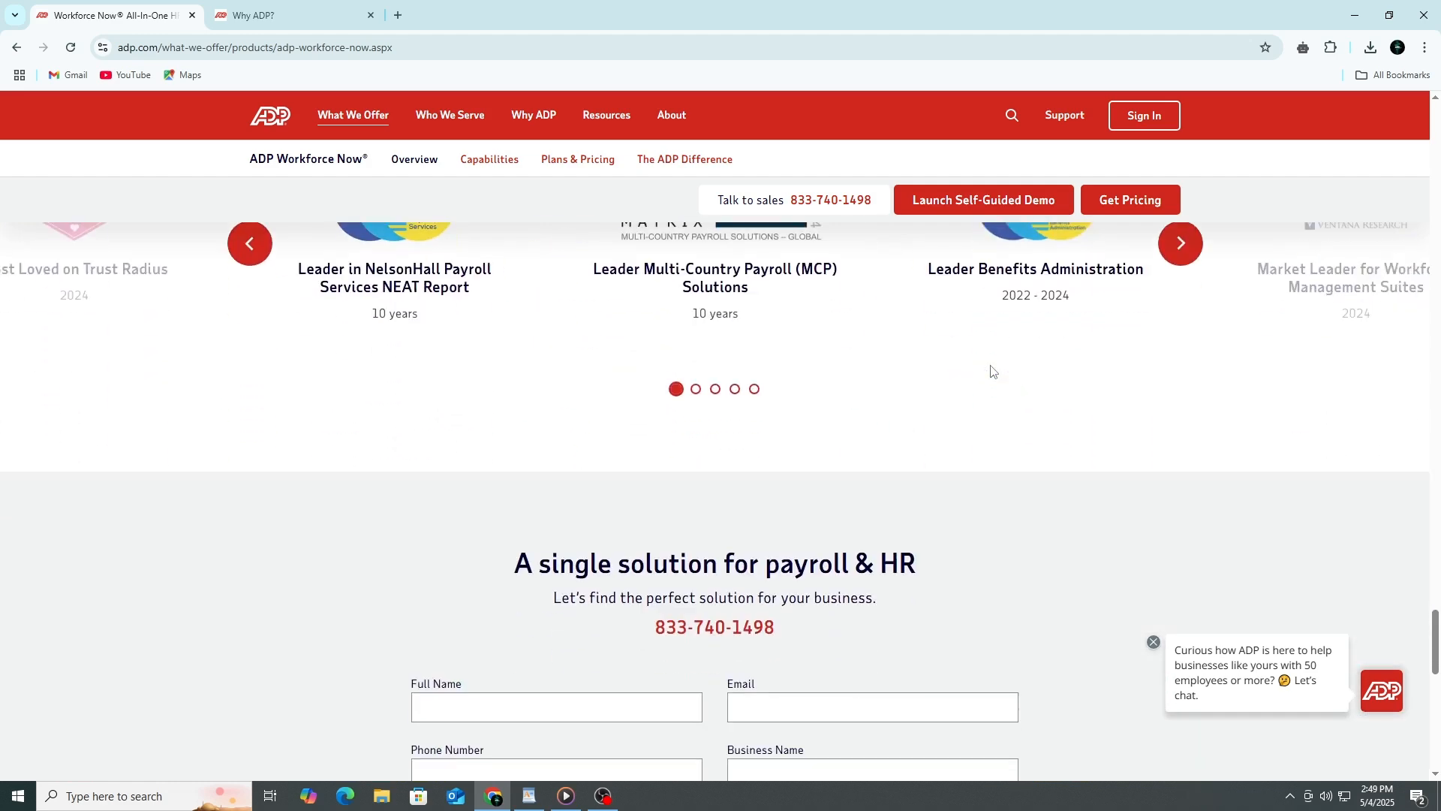
scroll("down", 3)
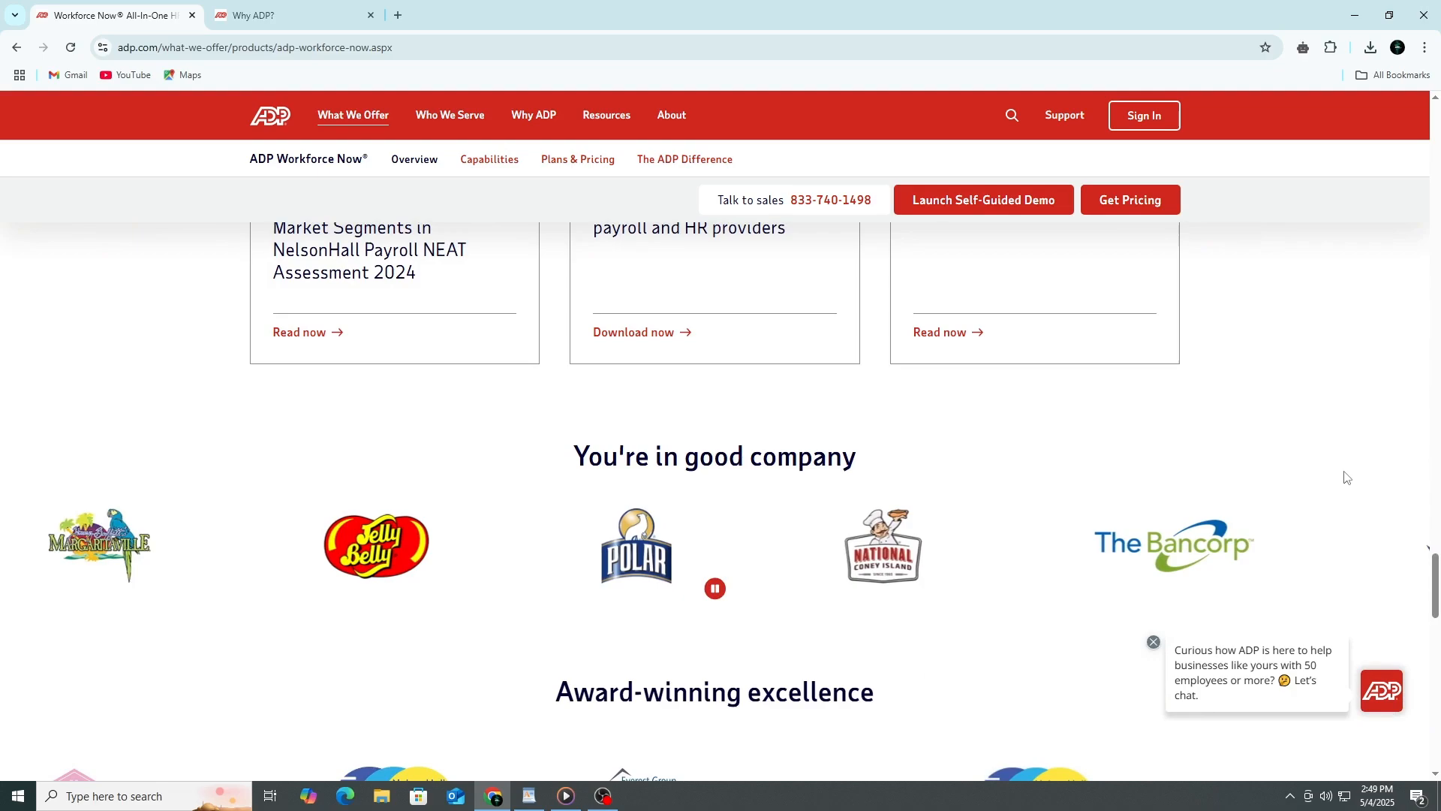
scroll("down", 3)
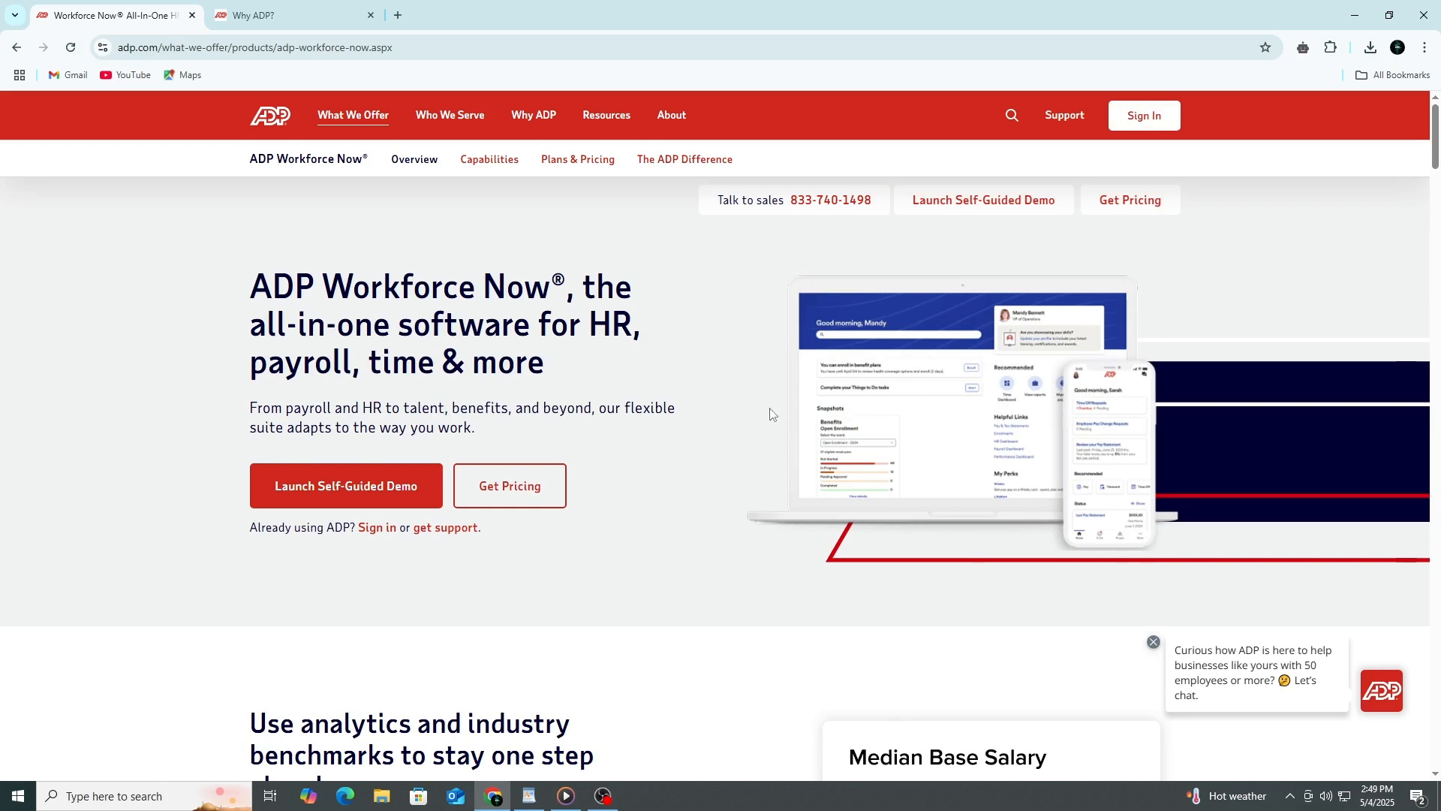
mouse_move(152, 395)
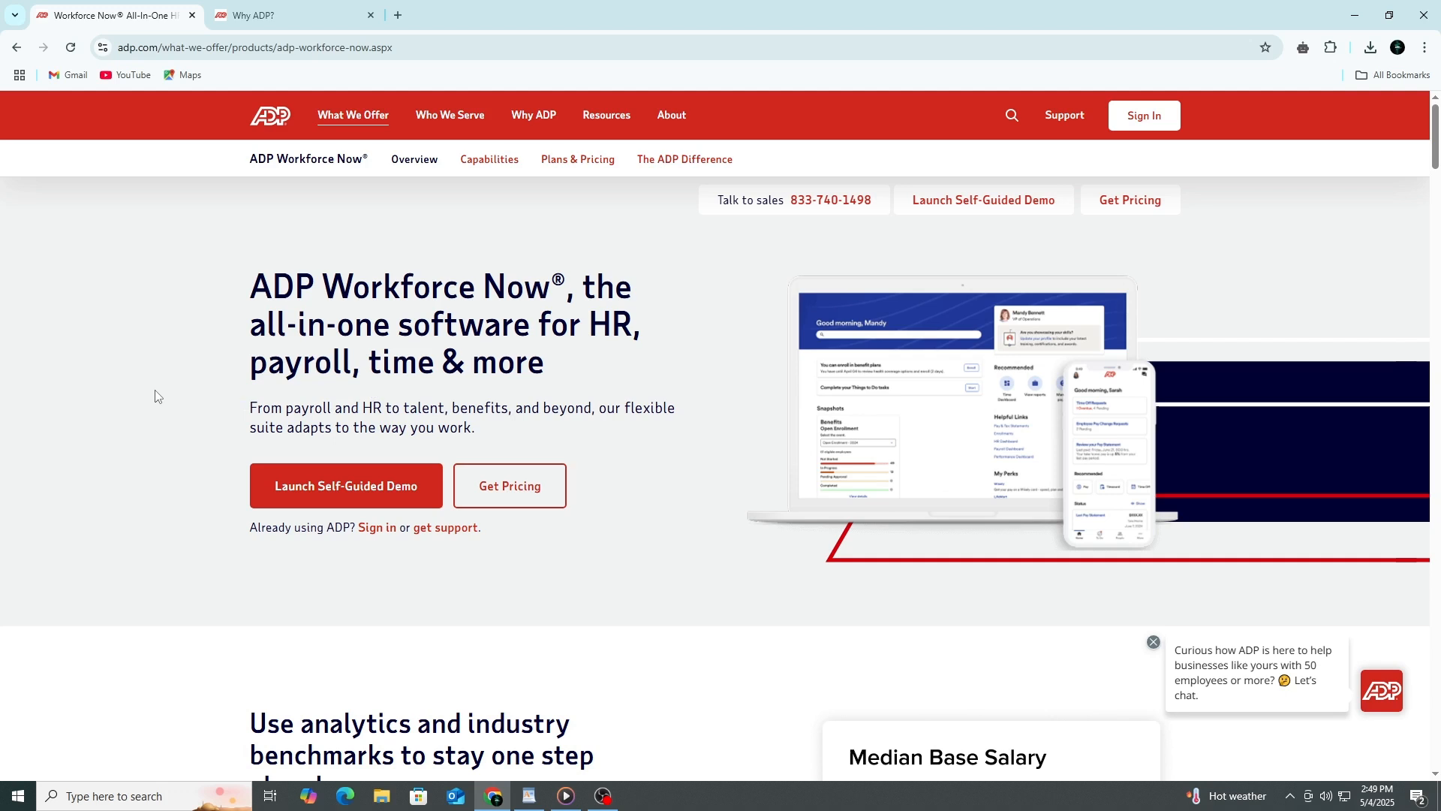
mouse_move(162, 395)
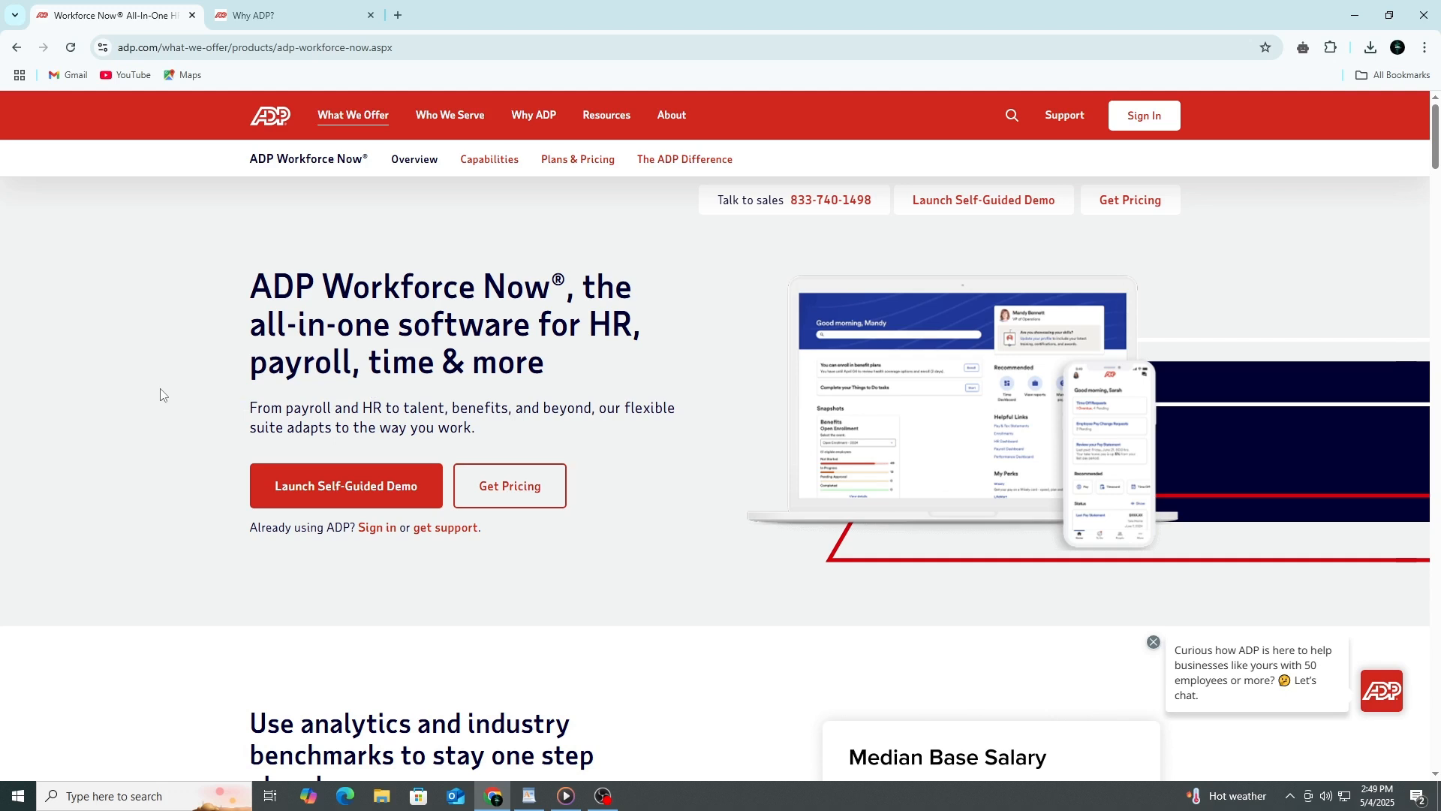
mouse_move(164, 394)
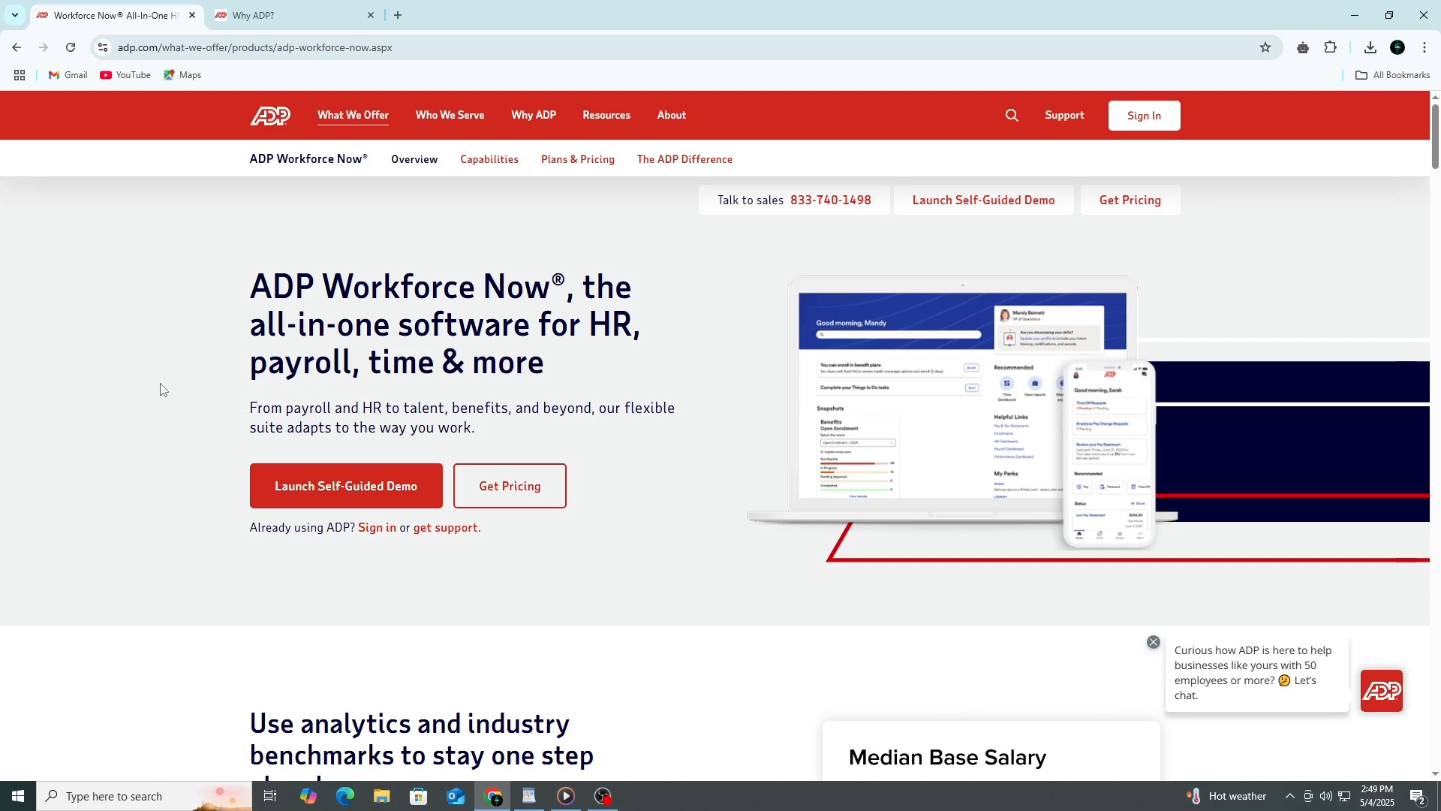
mouse_move(164, 385)
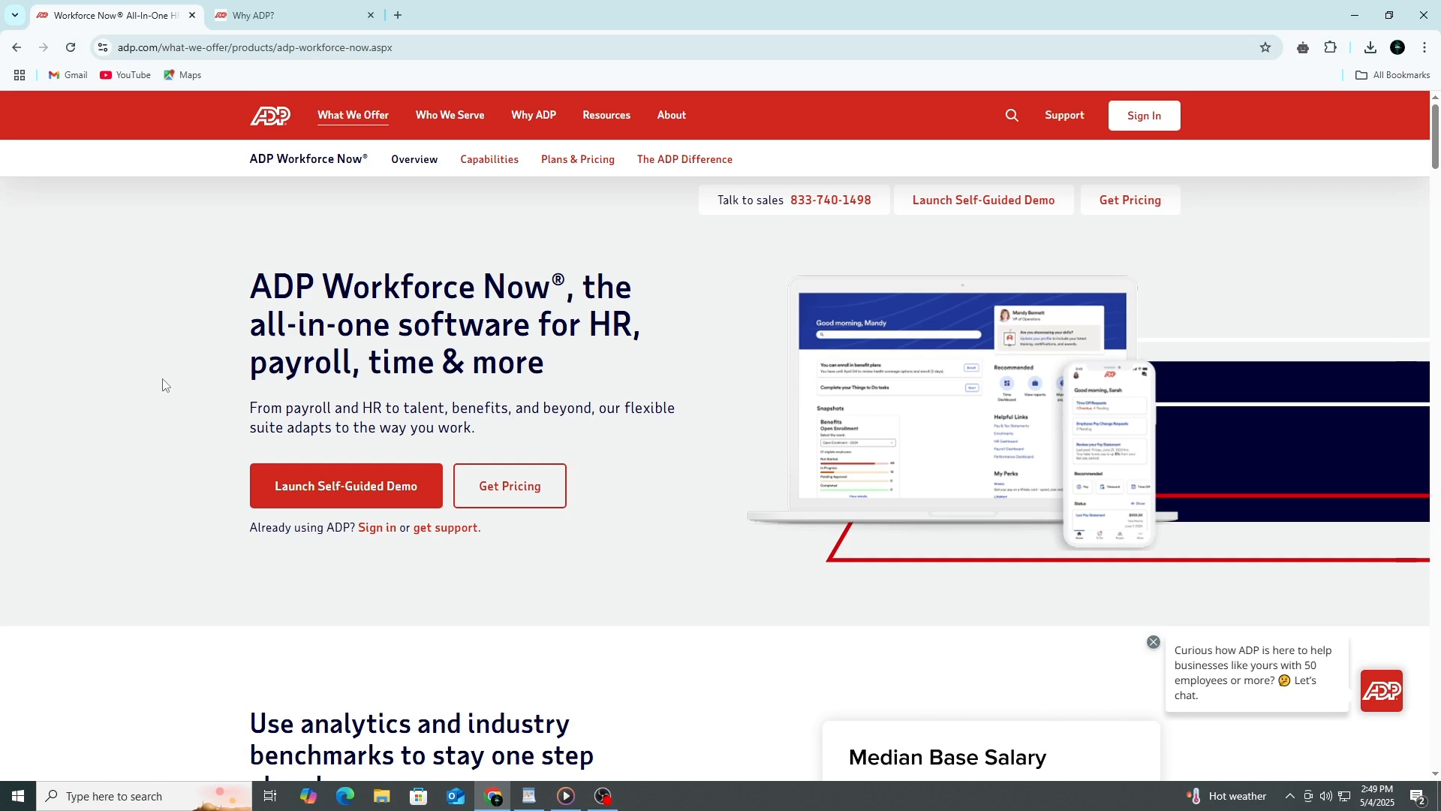
Step: Open the Capabilities page and read the 'HR management made easier' new-hire welcome section
left_click(489, 159)
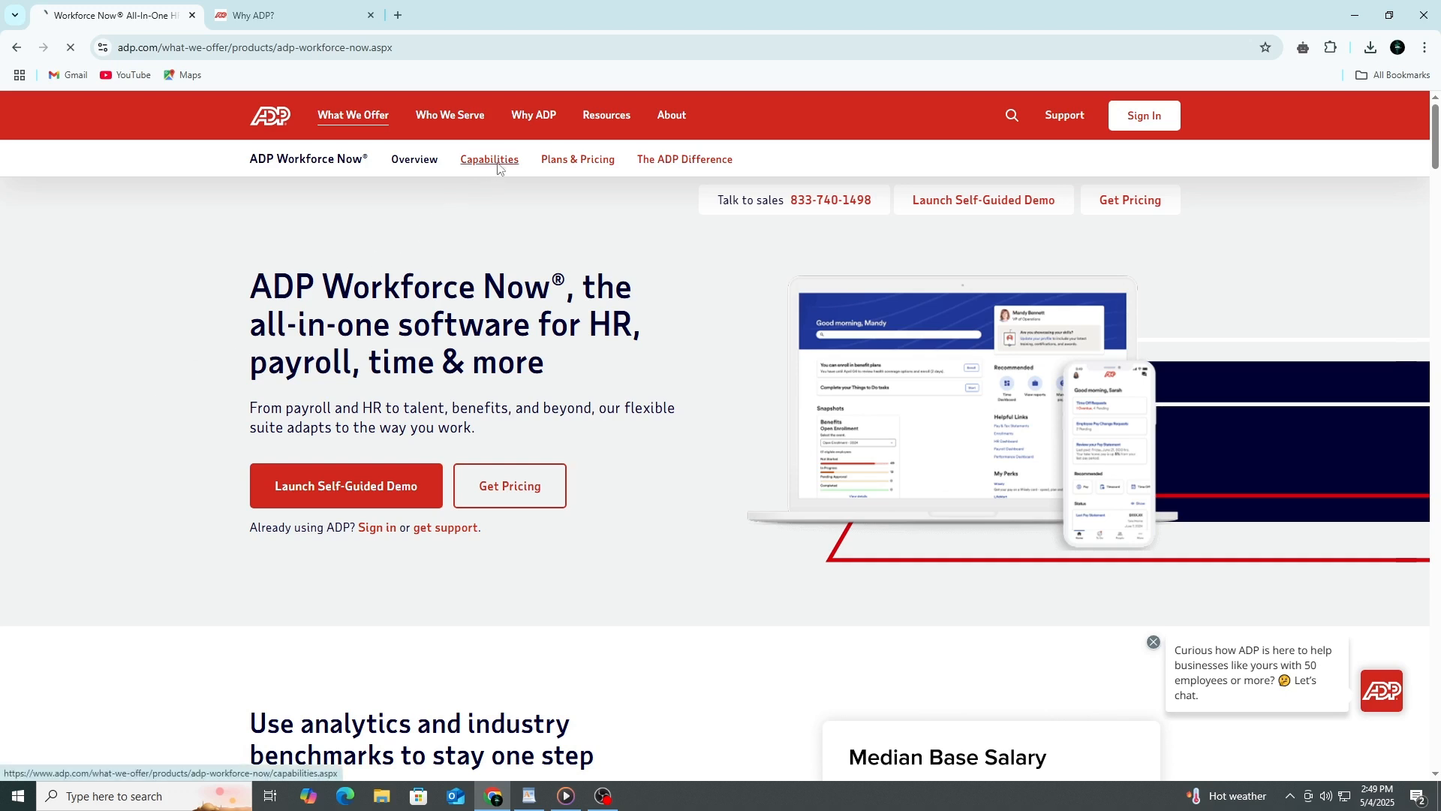
left_click(489, 159)
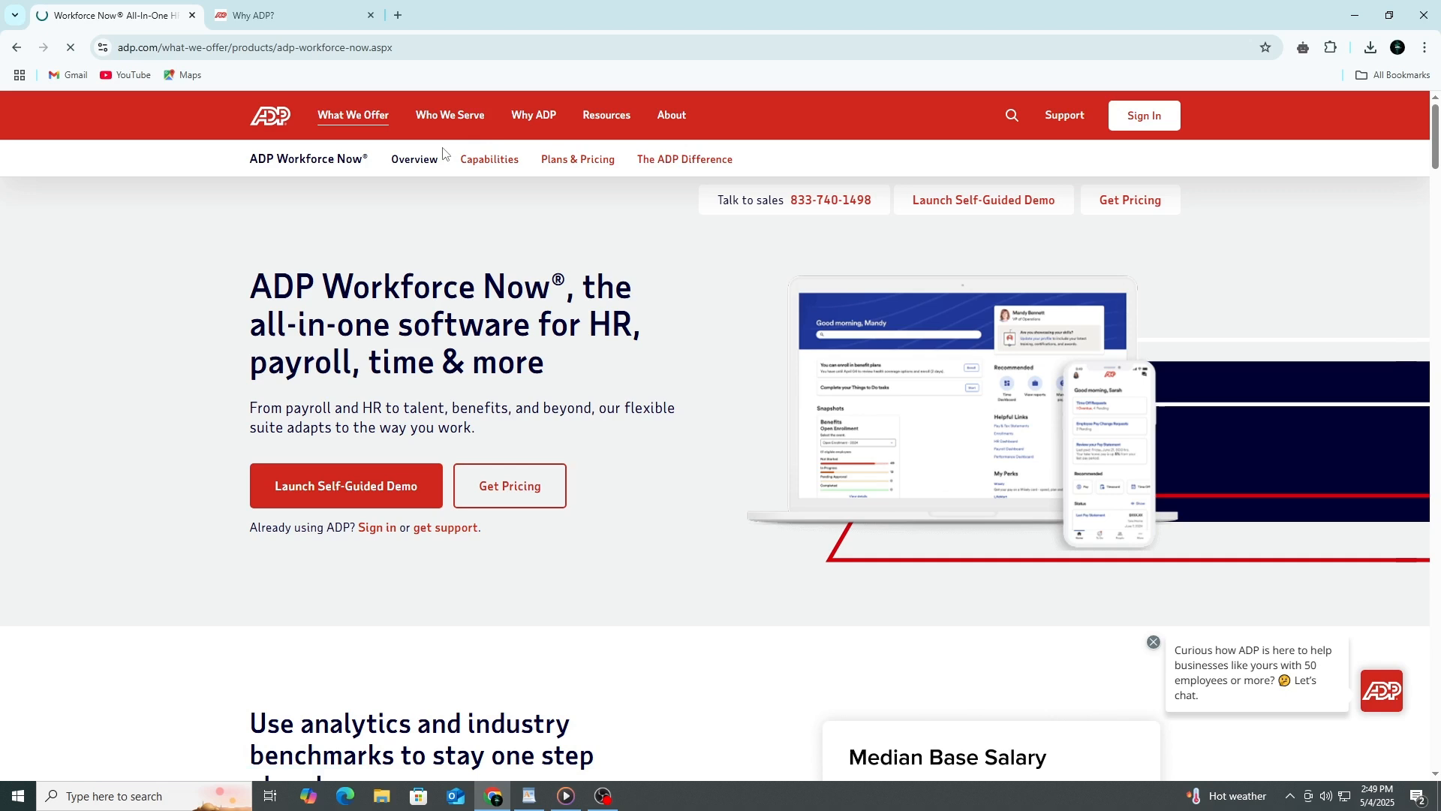
left_click(488, 159)
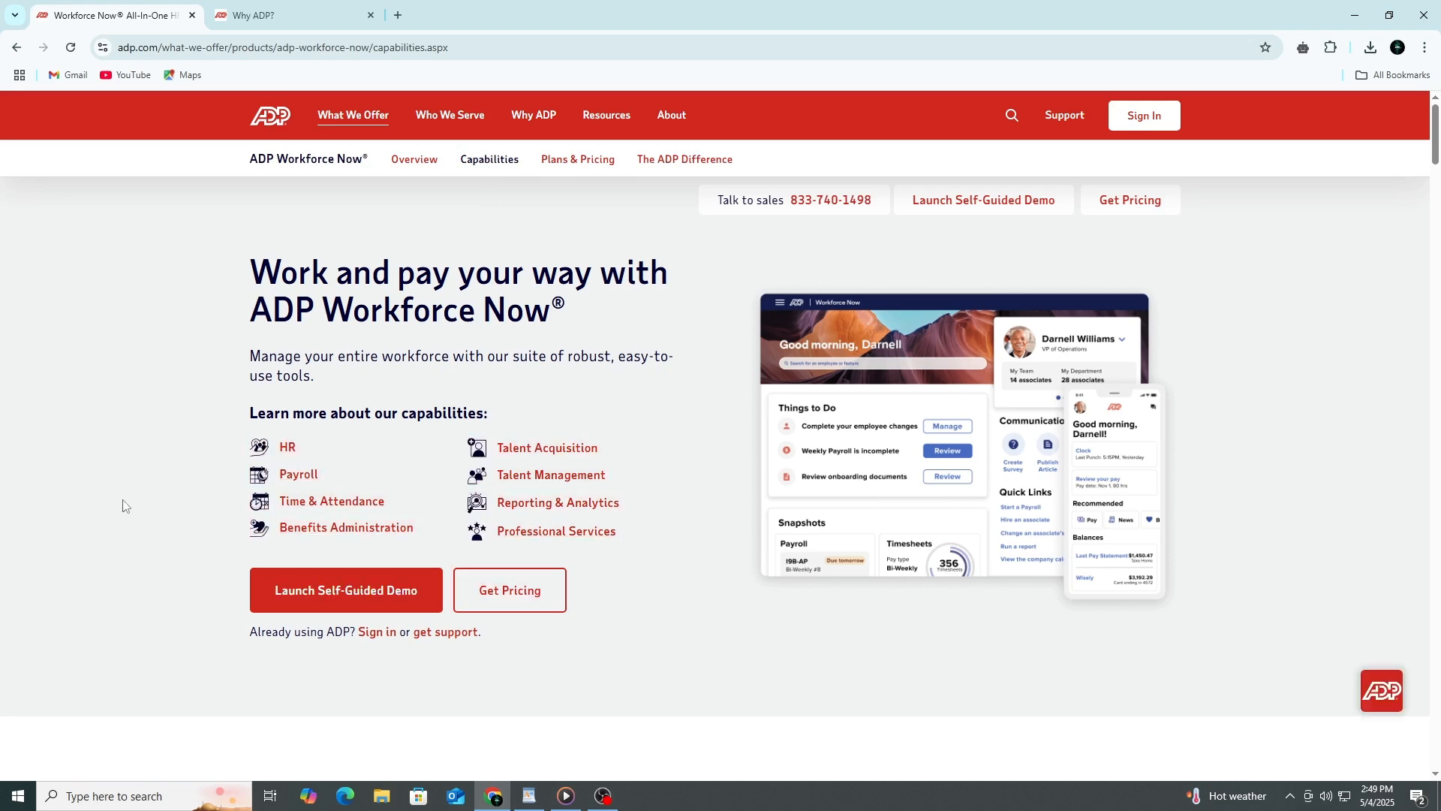
scroll("down", 3)
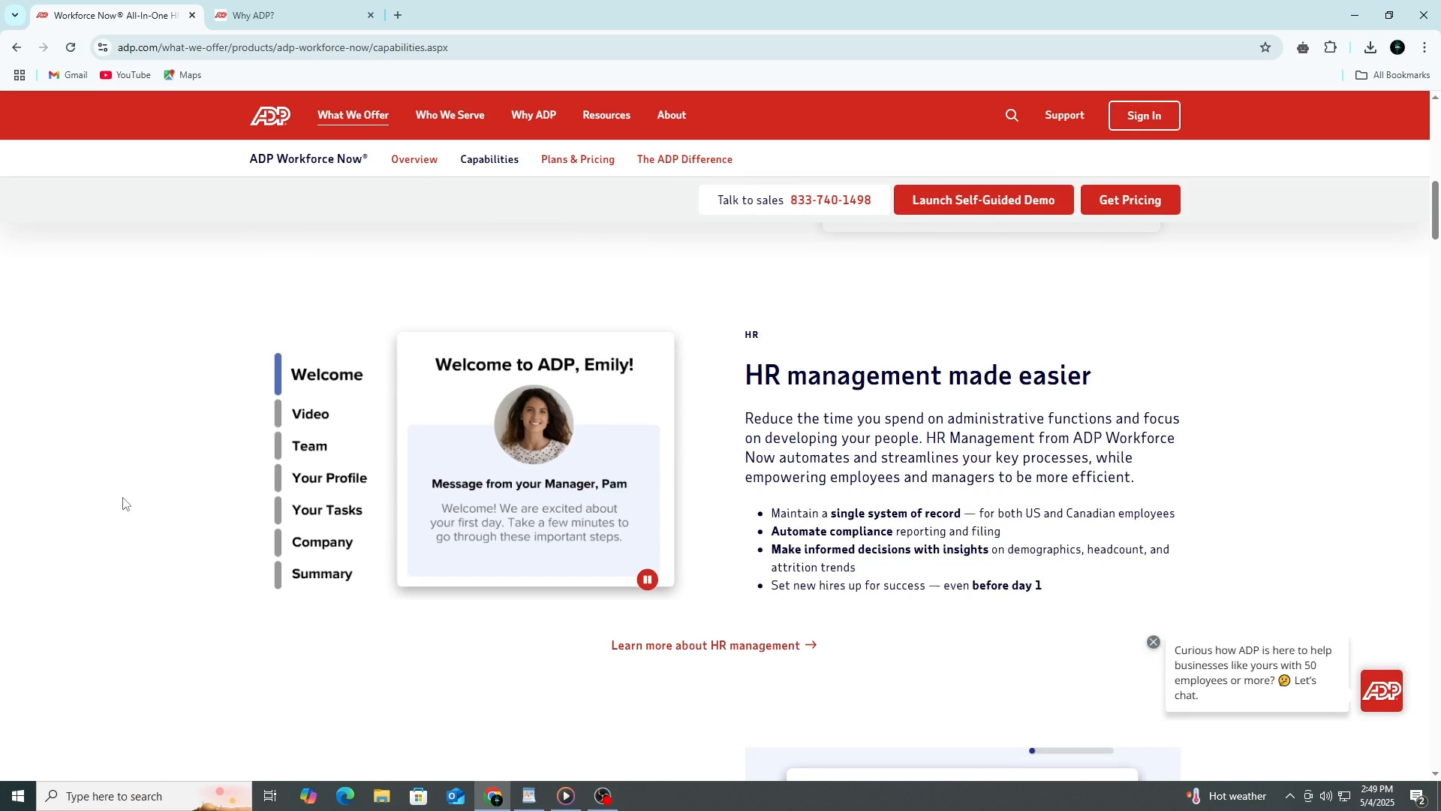
mouse_move(728, 410)
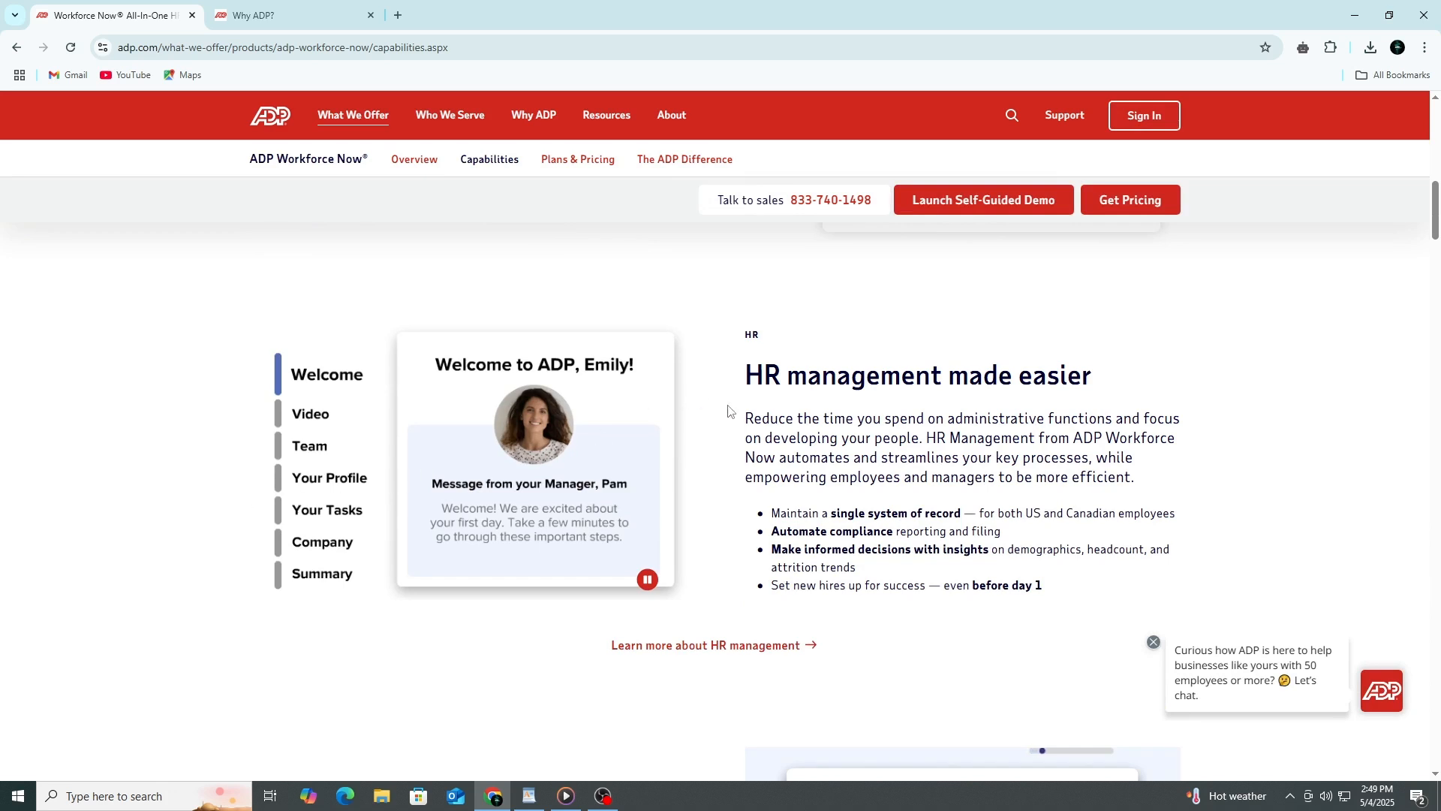
left_click(314, 413)
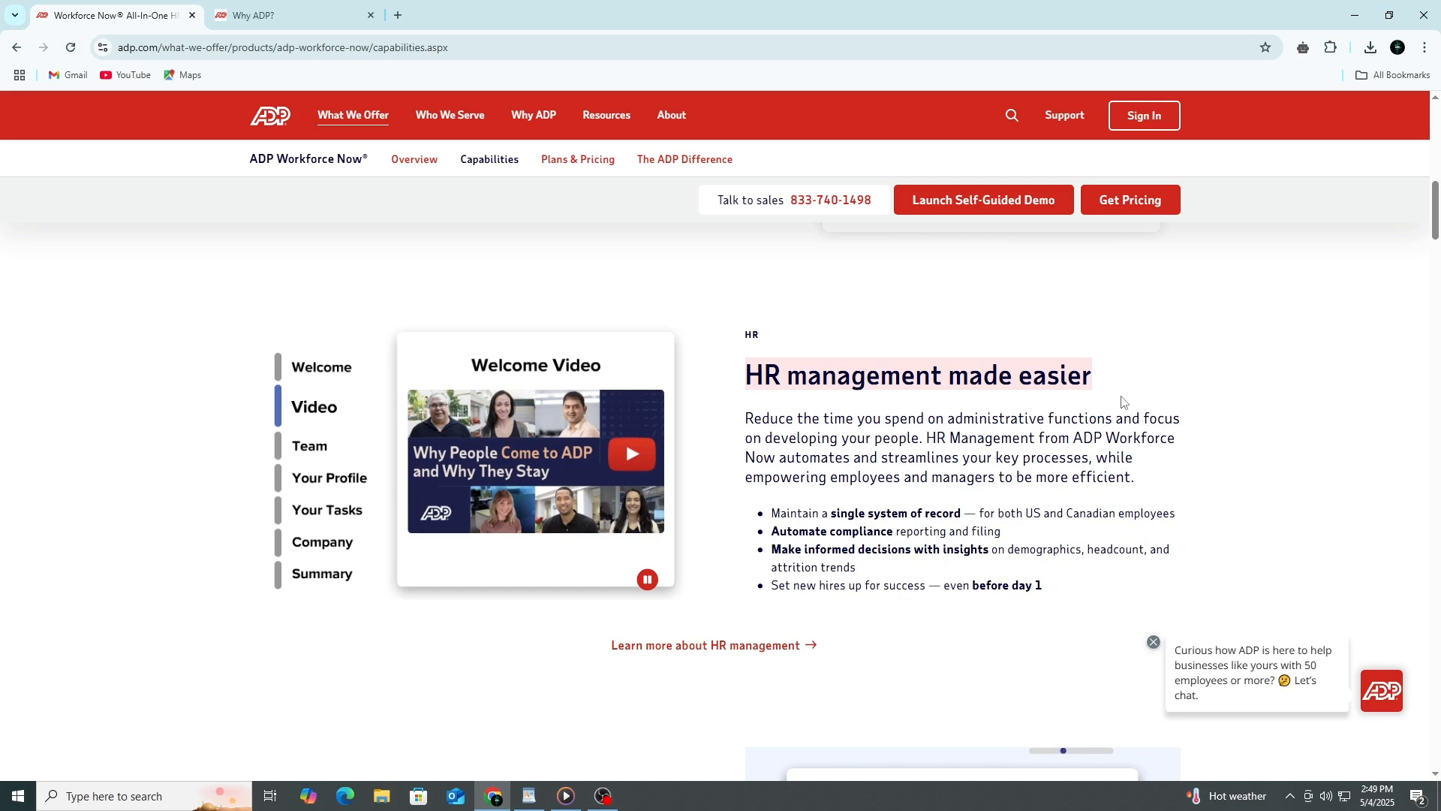
mouse_move(1164, 375)
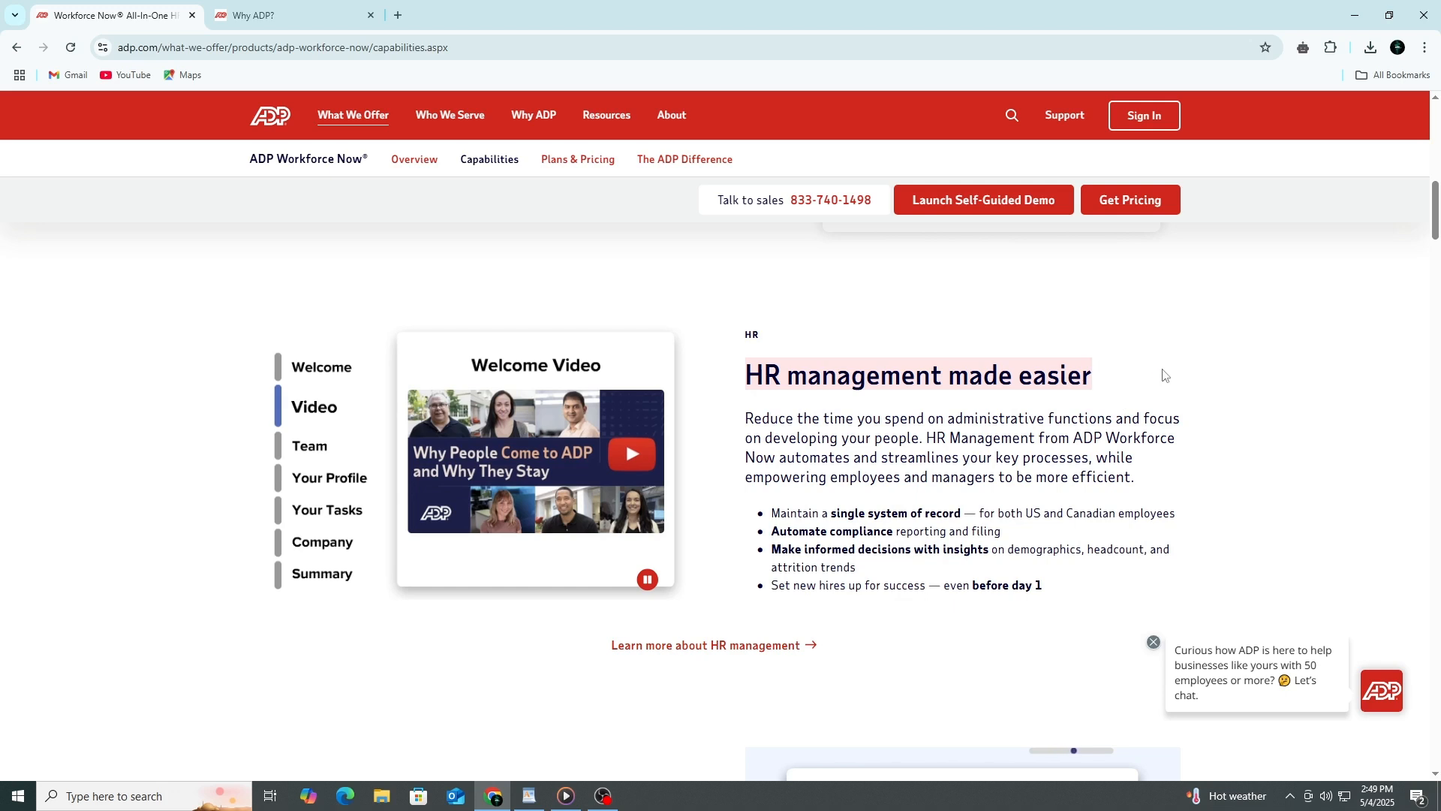
left_click(310, 439)
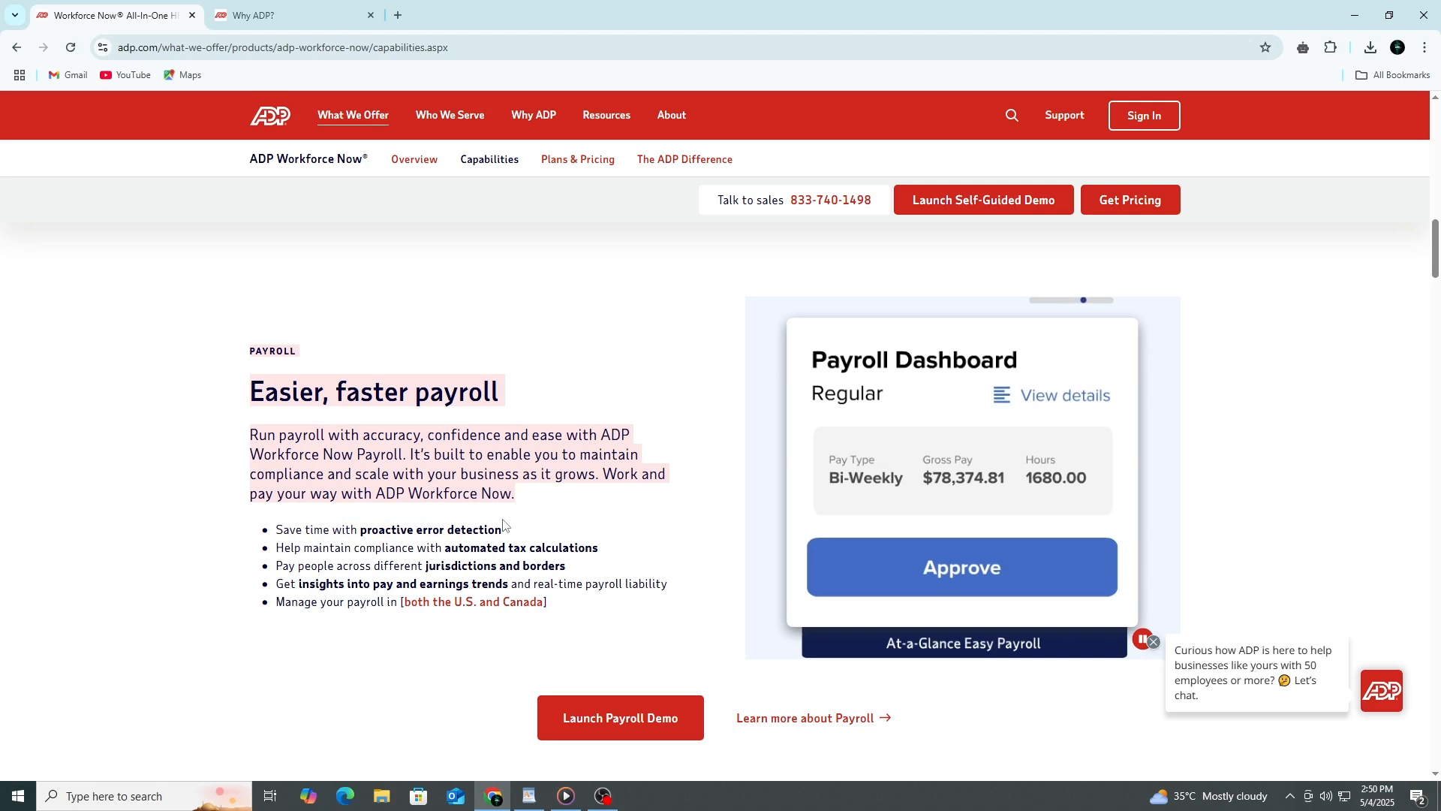
Step: Read the 'Easier, faster payroll' section until its dashboard shows payroll complete
left_click(962, 566)
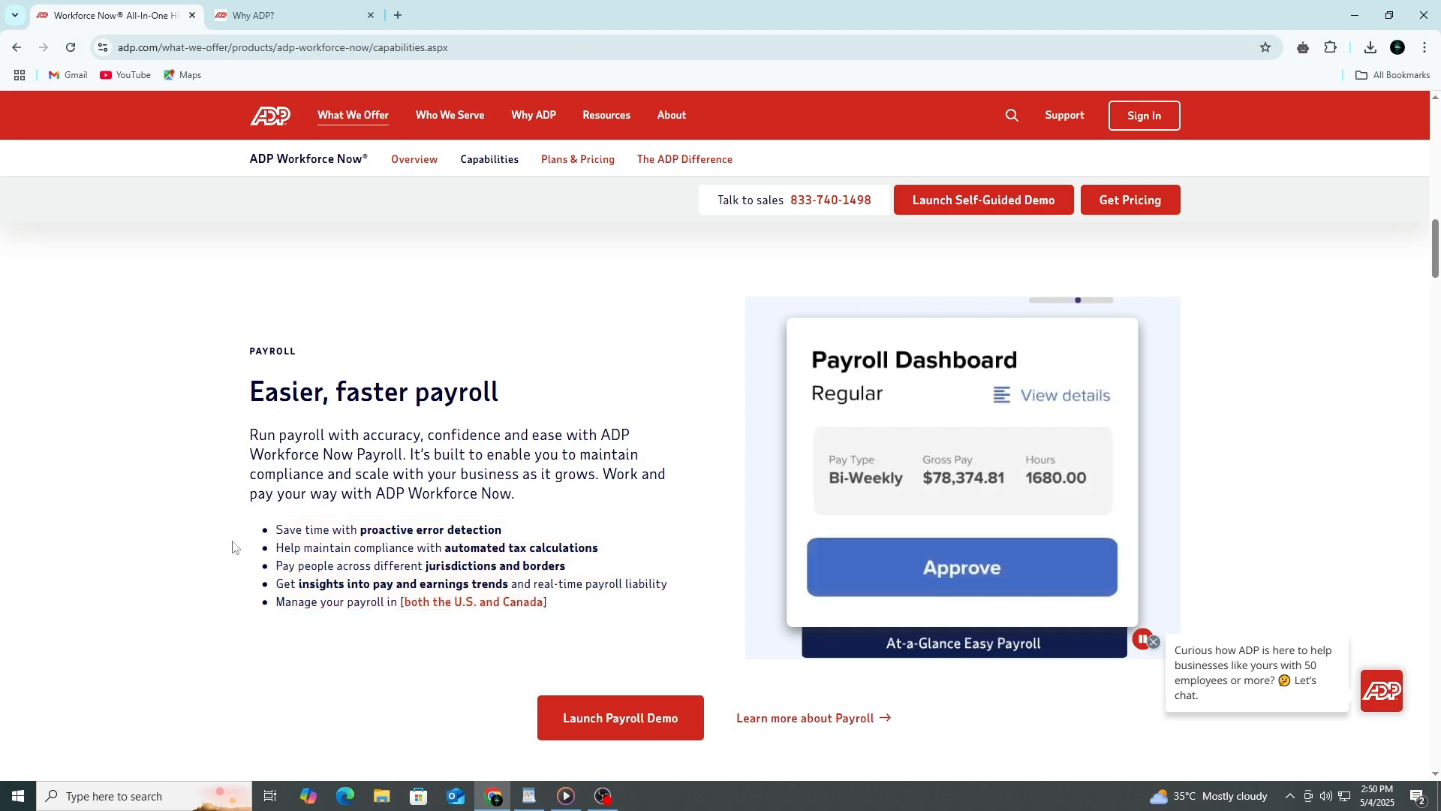
left_click(960, 566)
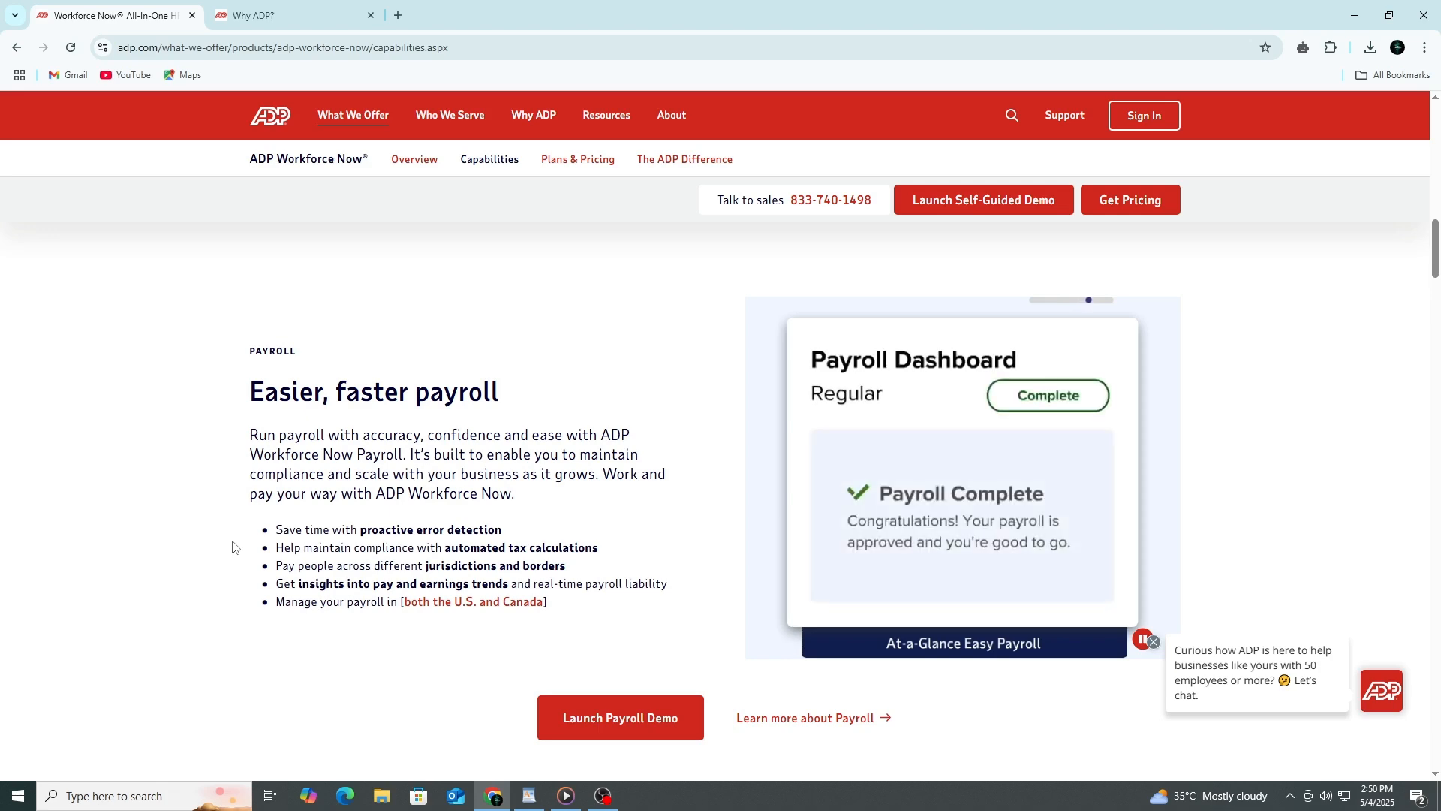
Step: Scroll to Time & Attendance and highlight its three timekeeping benefit bullets
scroll("down", 3)
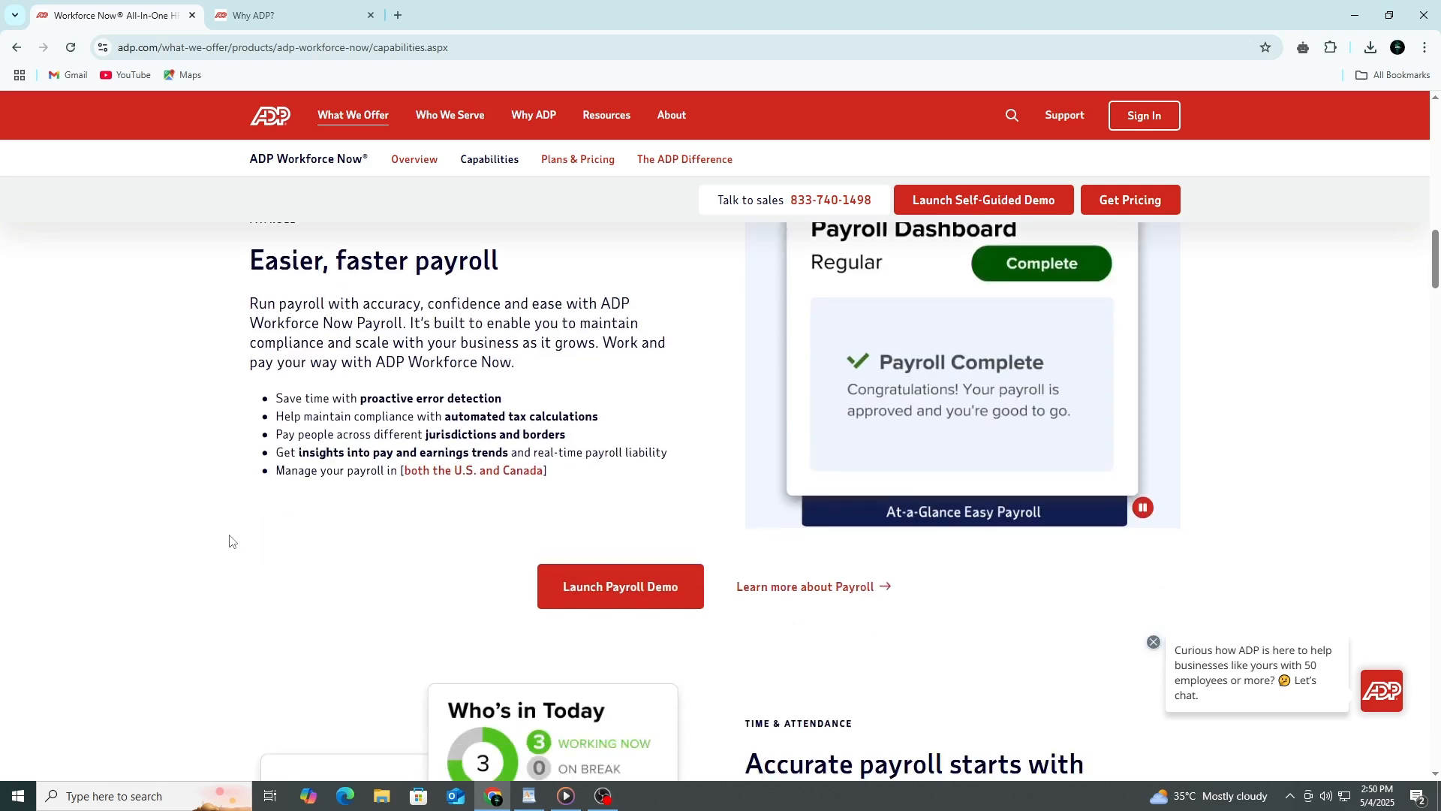
scroll("down", 3)
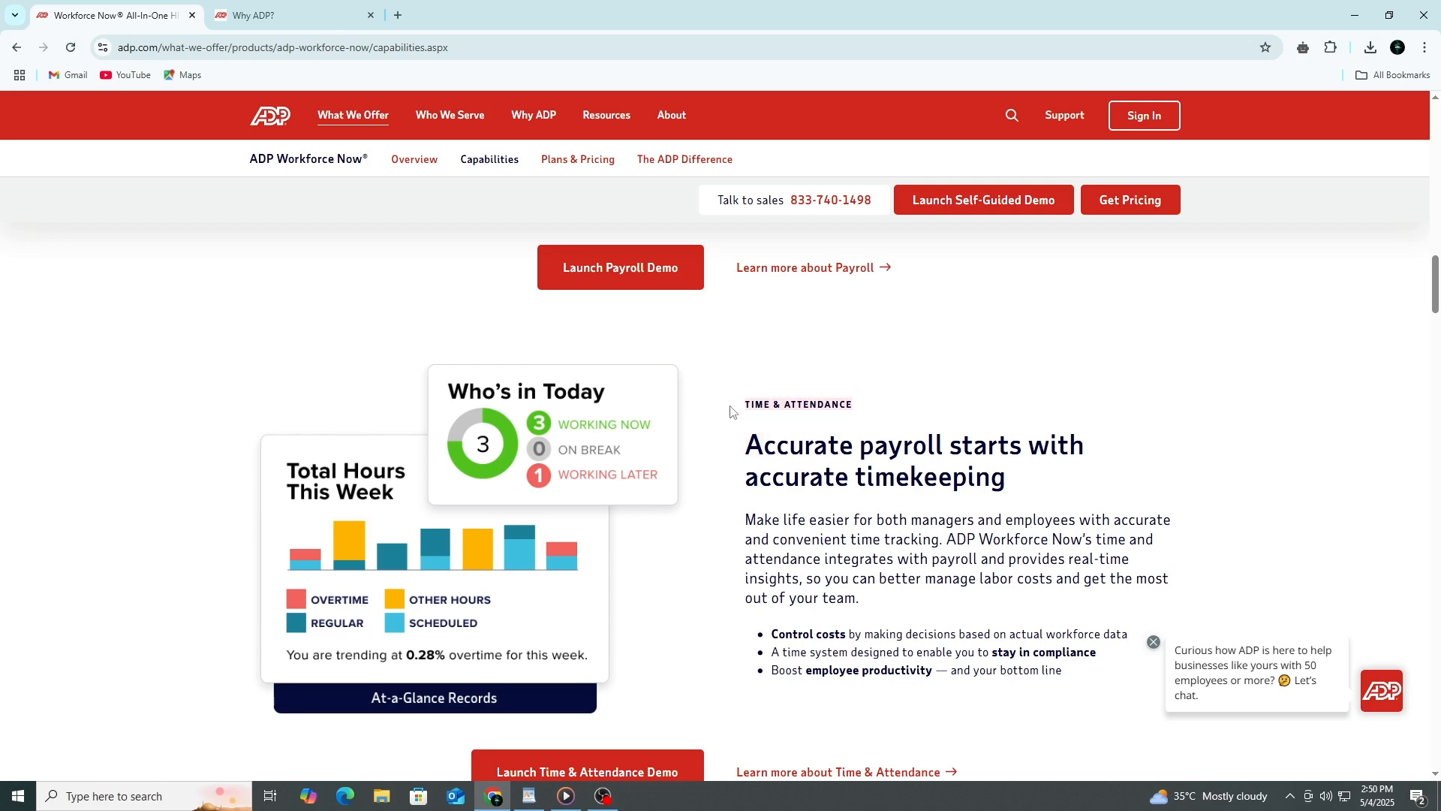
left_click_drag(744, 443, 1061, 468)
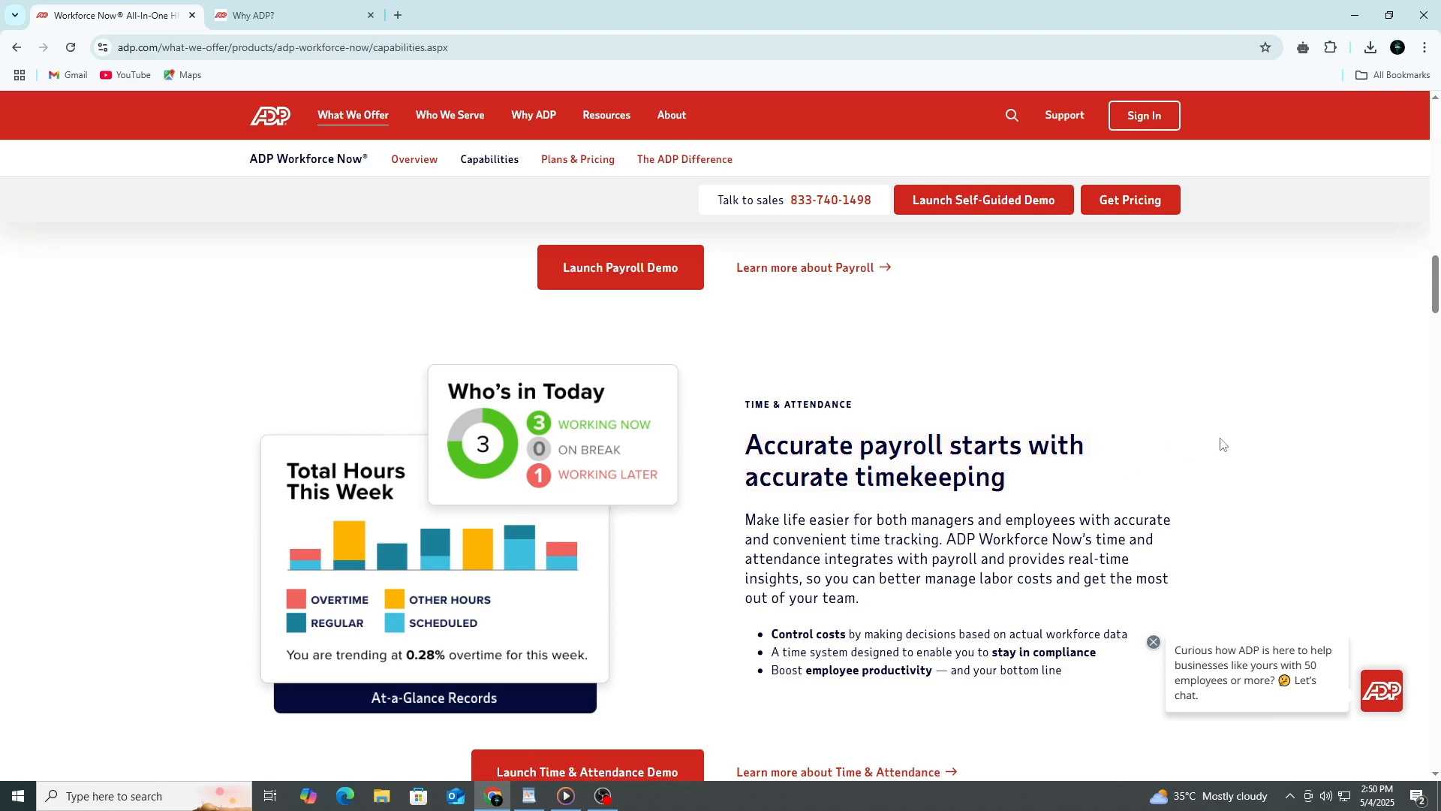
scroll("down", 3)
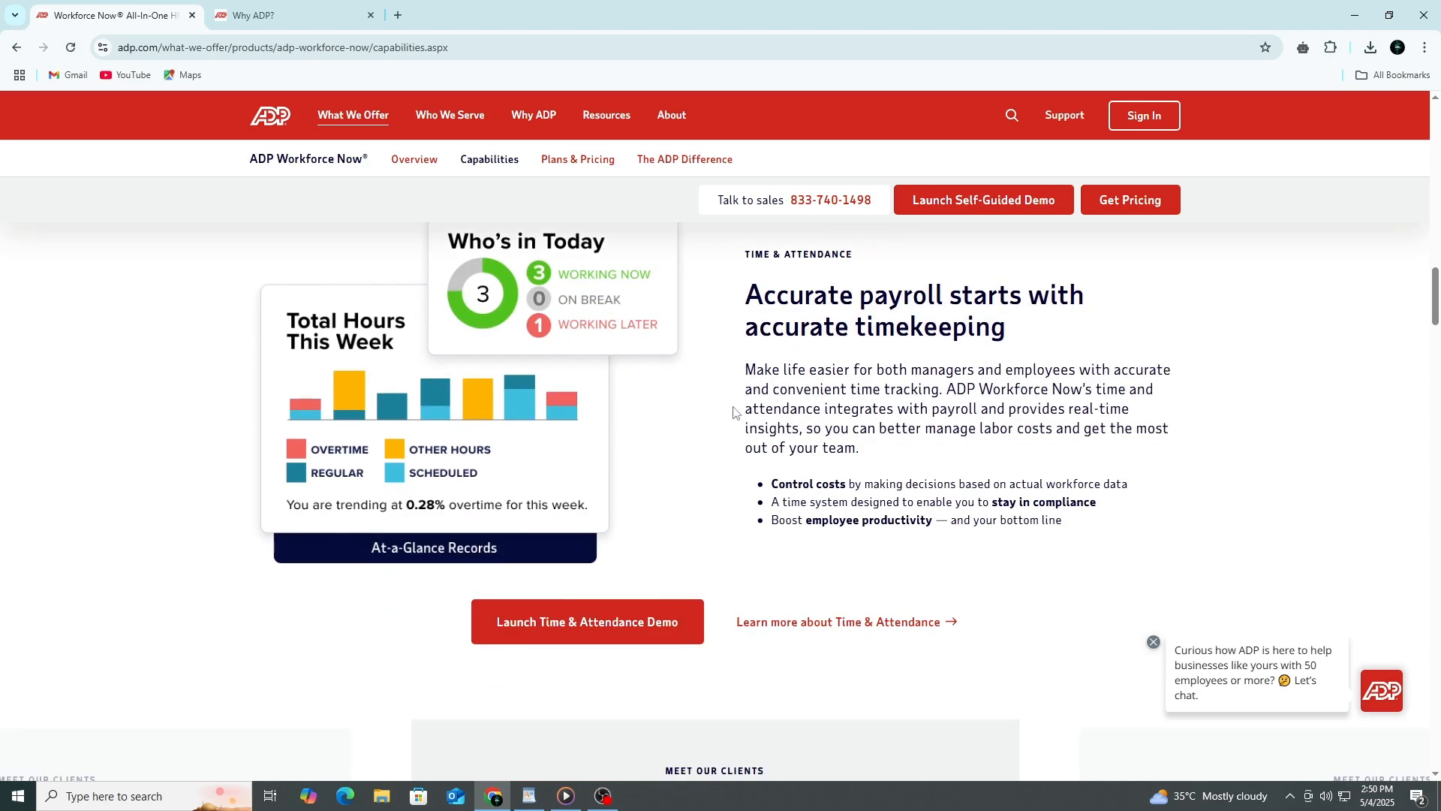
mouse_move(725, 491)
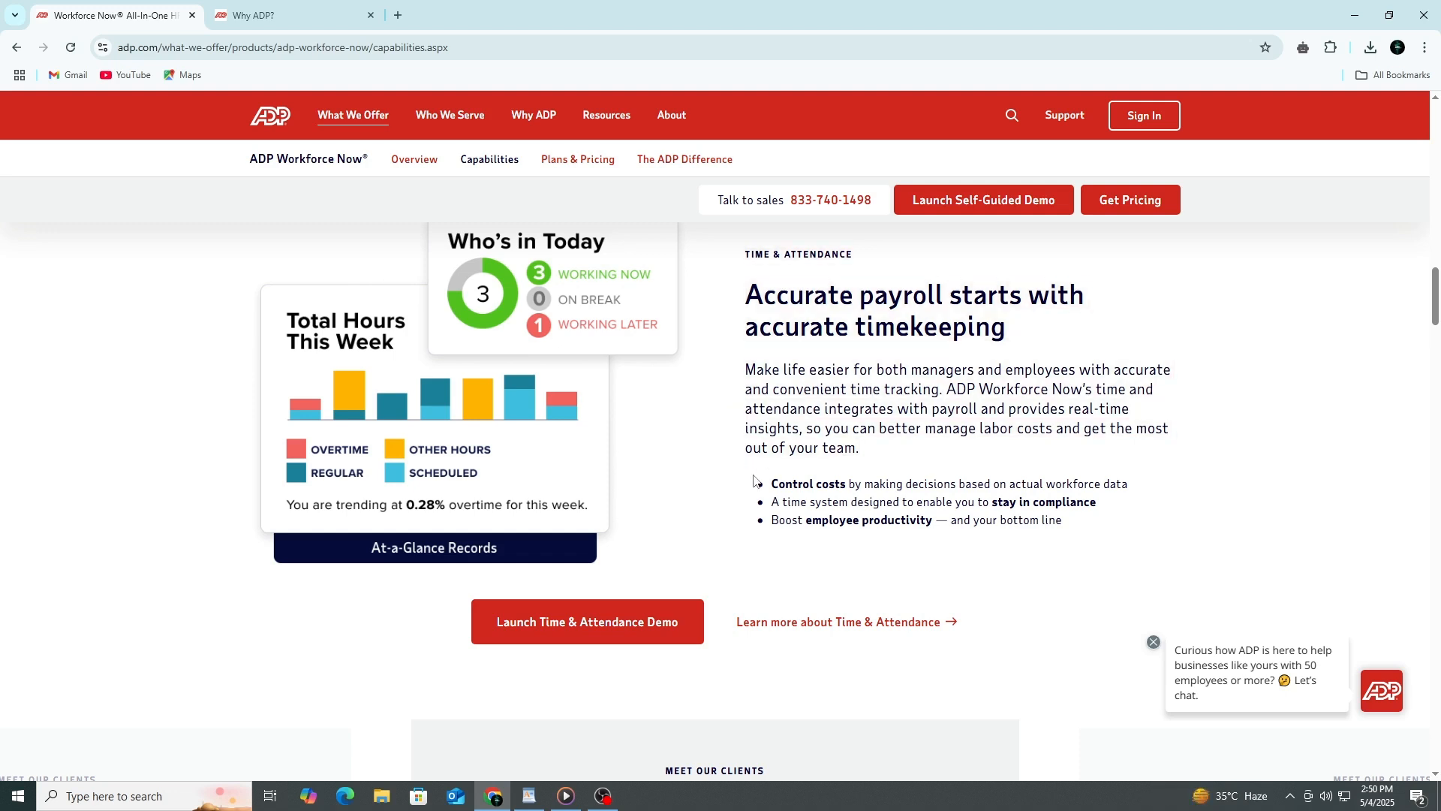
left_click_drag(752, 482, 1007, 522)
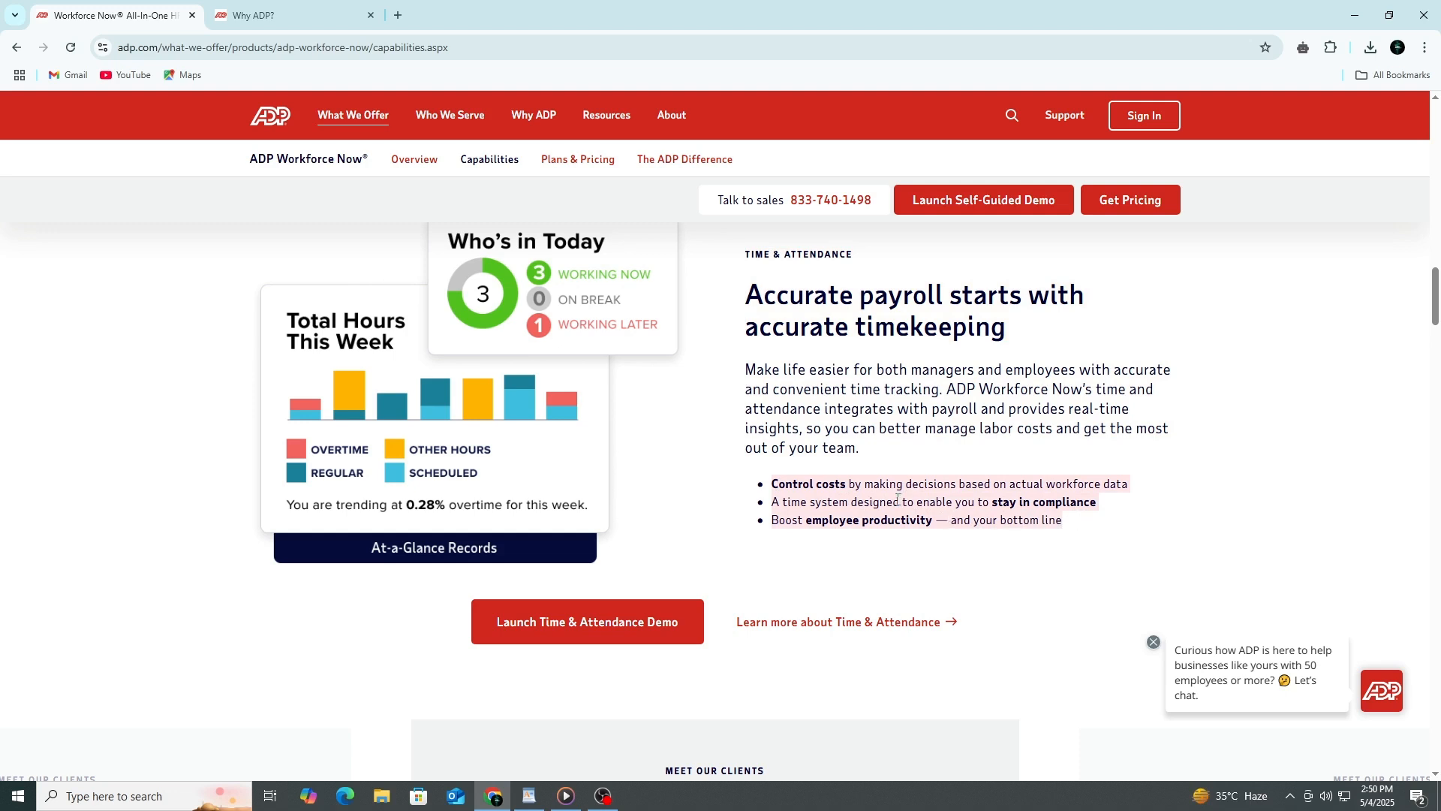
mouse_move(896, 499)
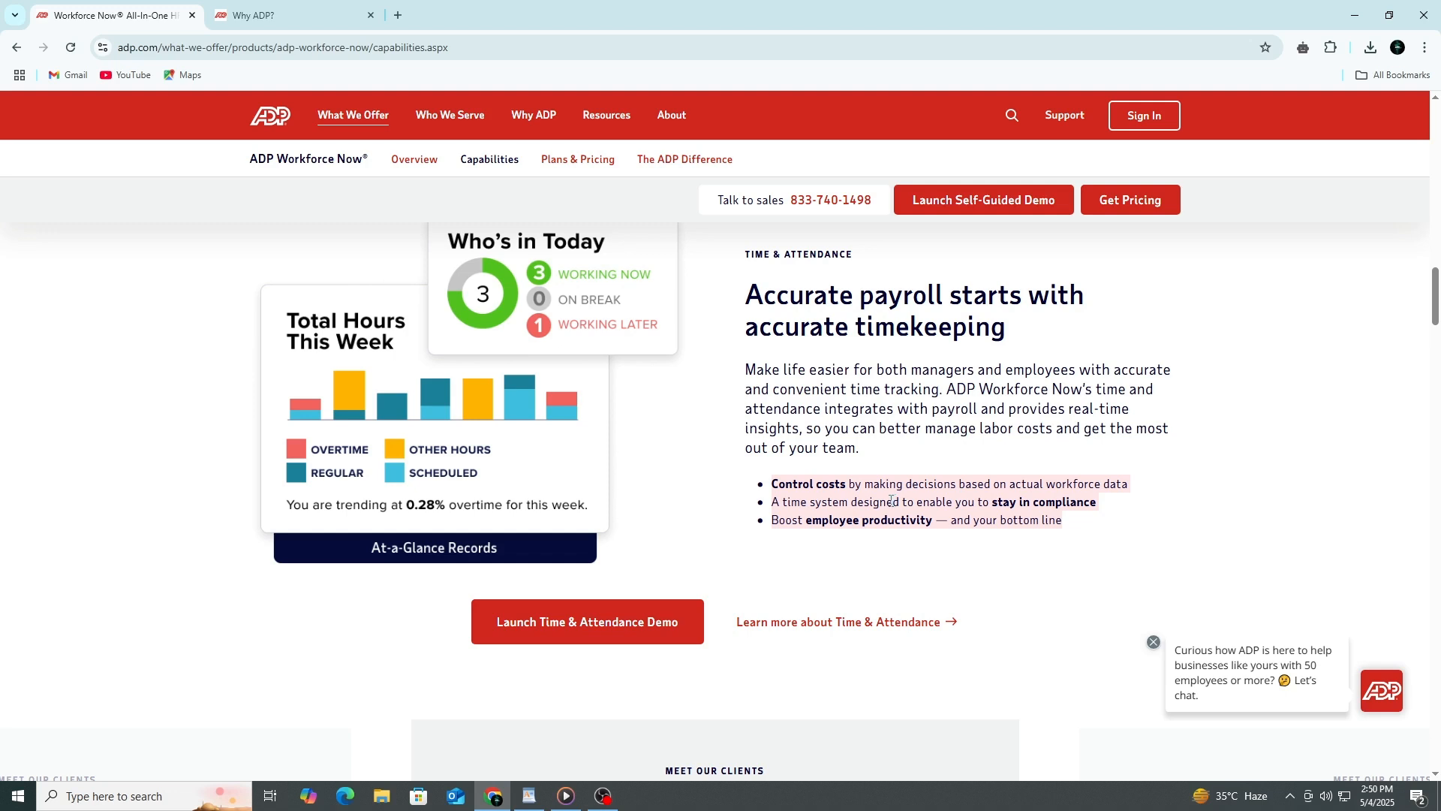
mouse_move(889, 502)
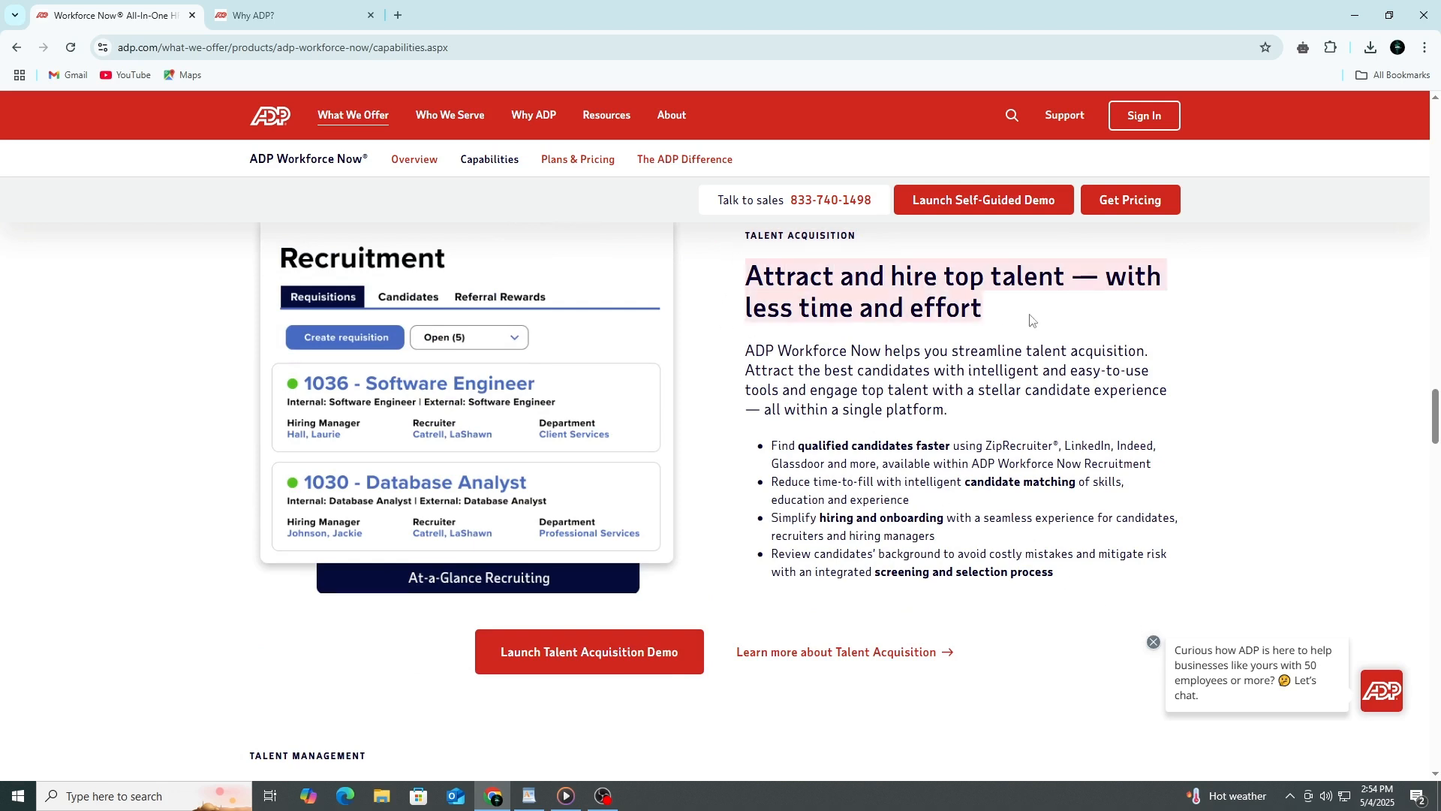
mouse_move(888, 333)
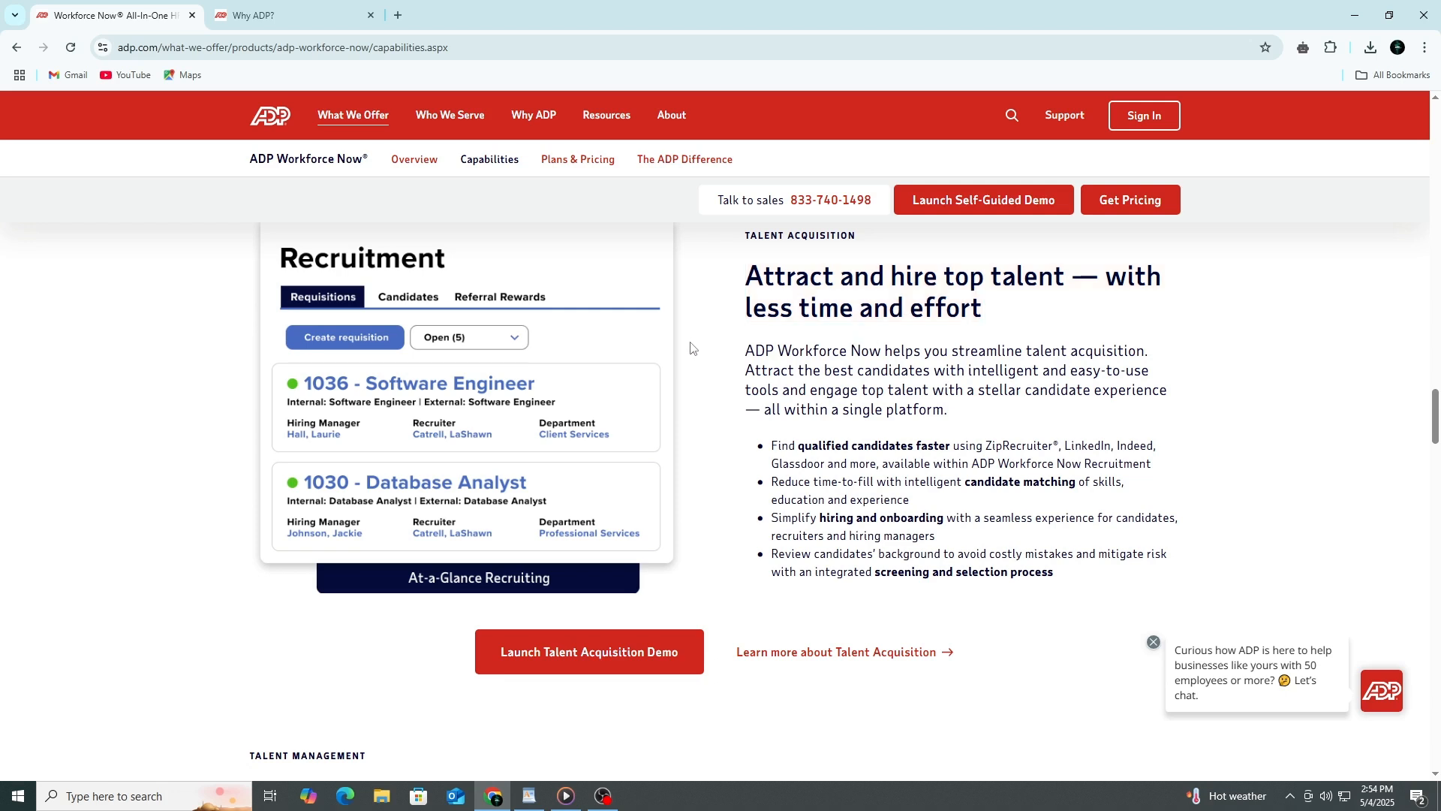
mouse_move(740, 359)
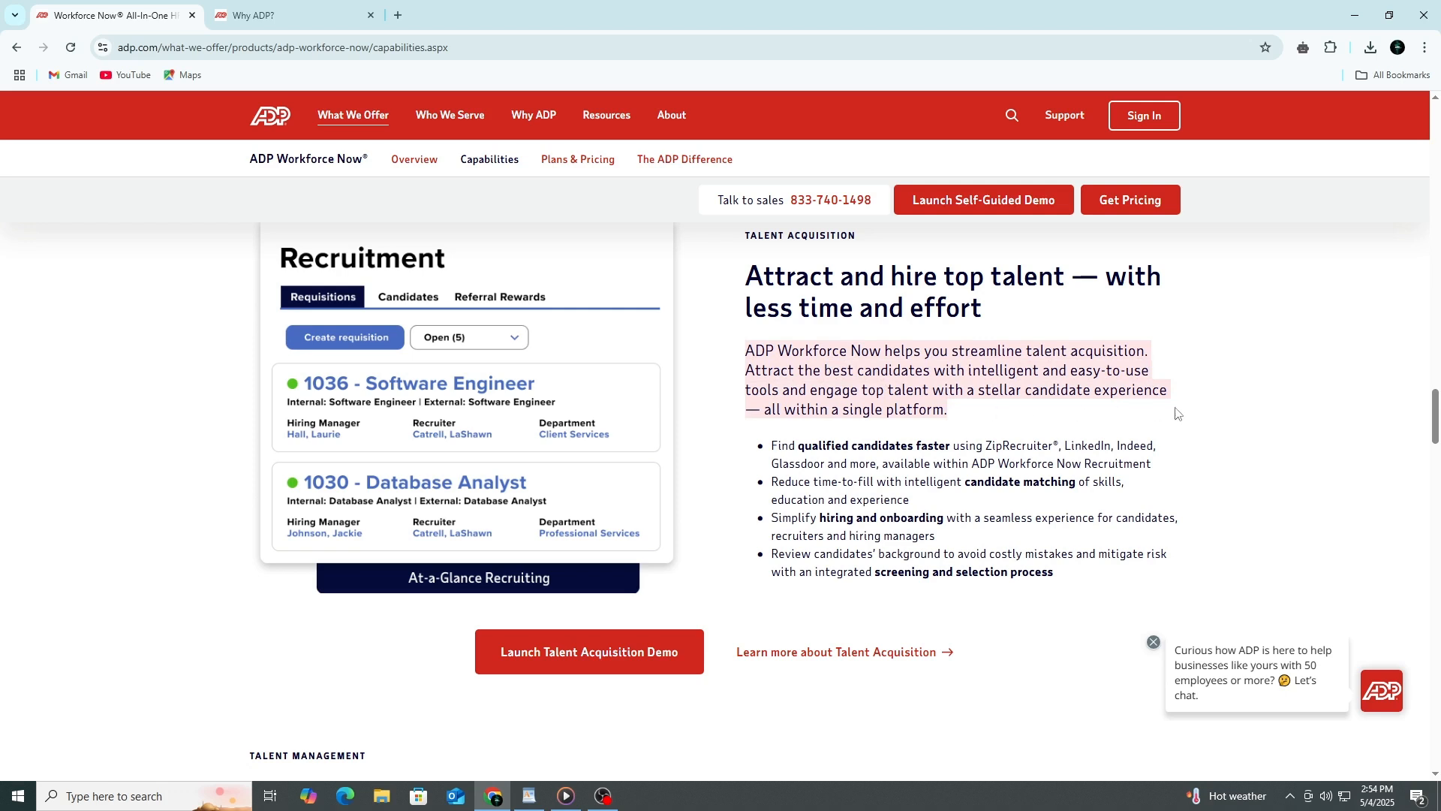
mouse_move(1237, 409)
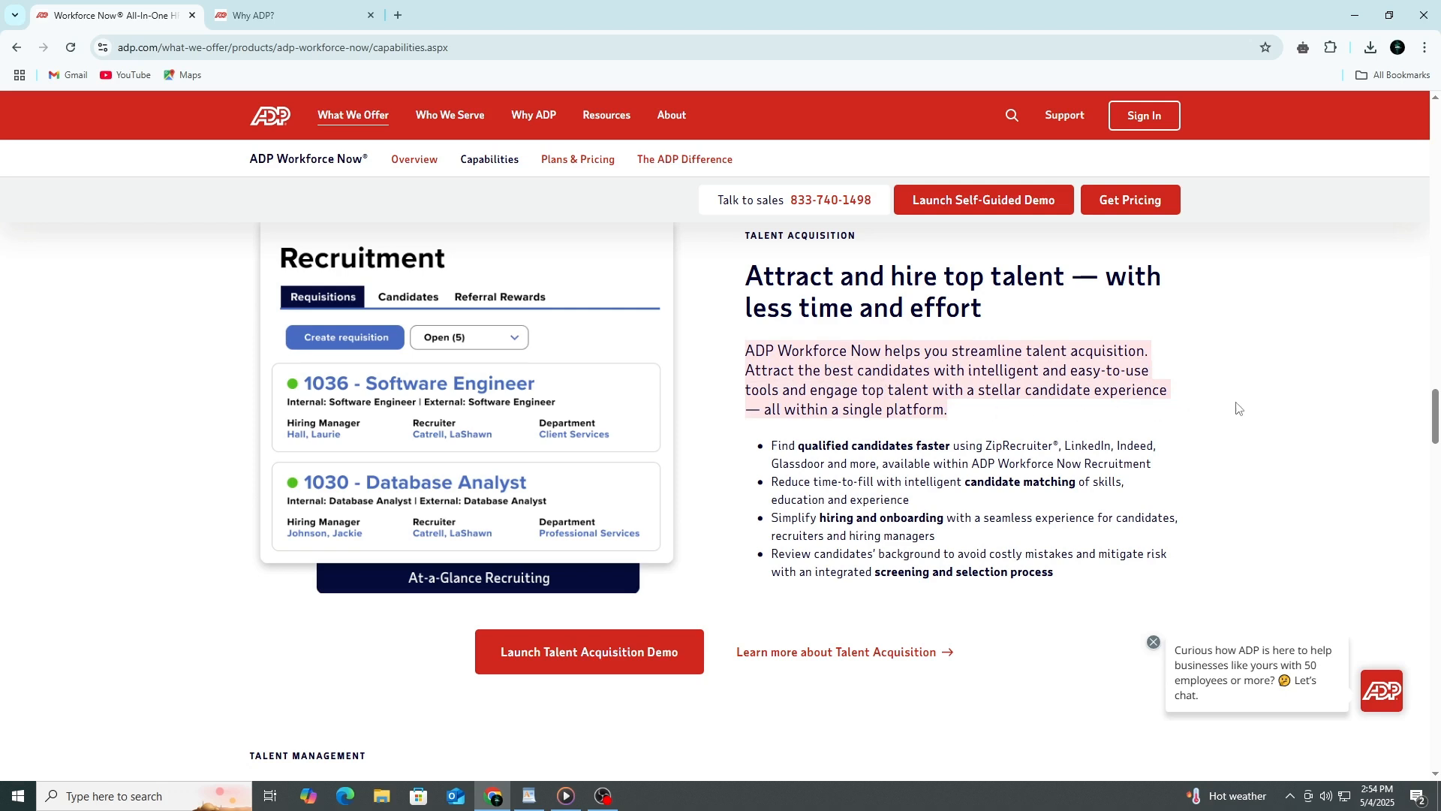
left_click(1080, 580)
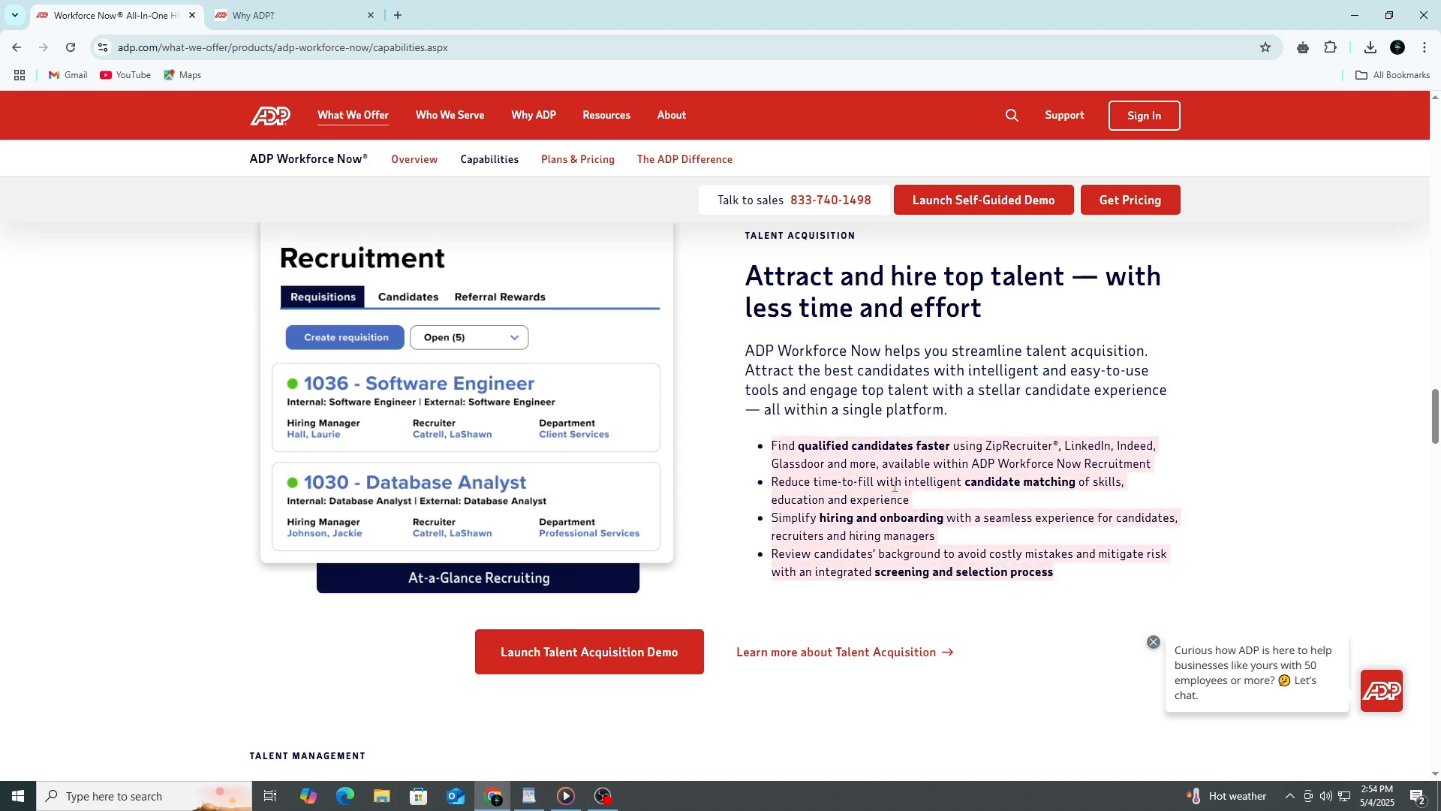
Step: Scroll to Talent Management and select text near the Salaries by State card
scroll("down", 3)
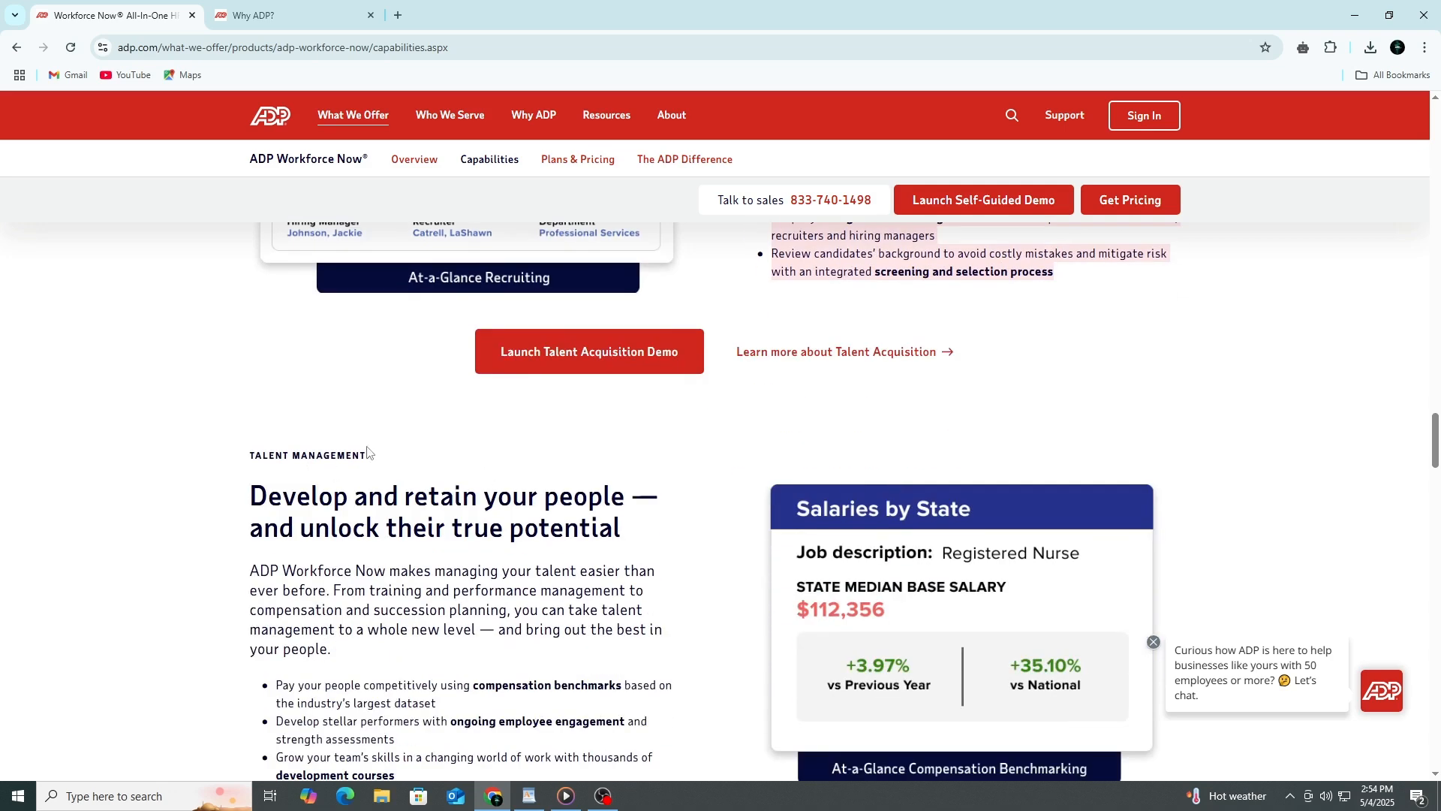
scroll("down", 3)
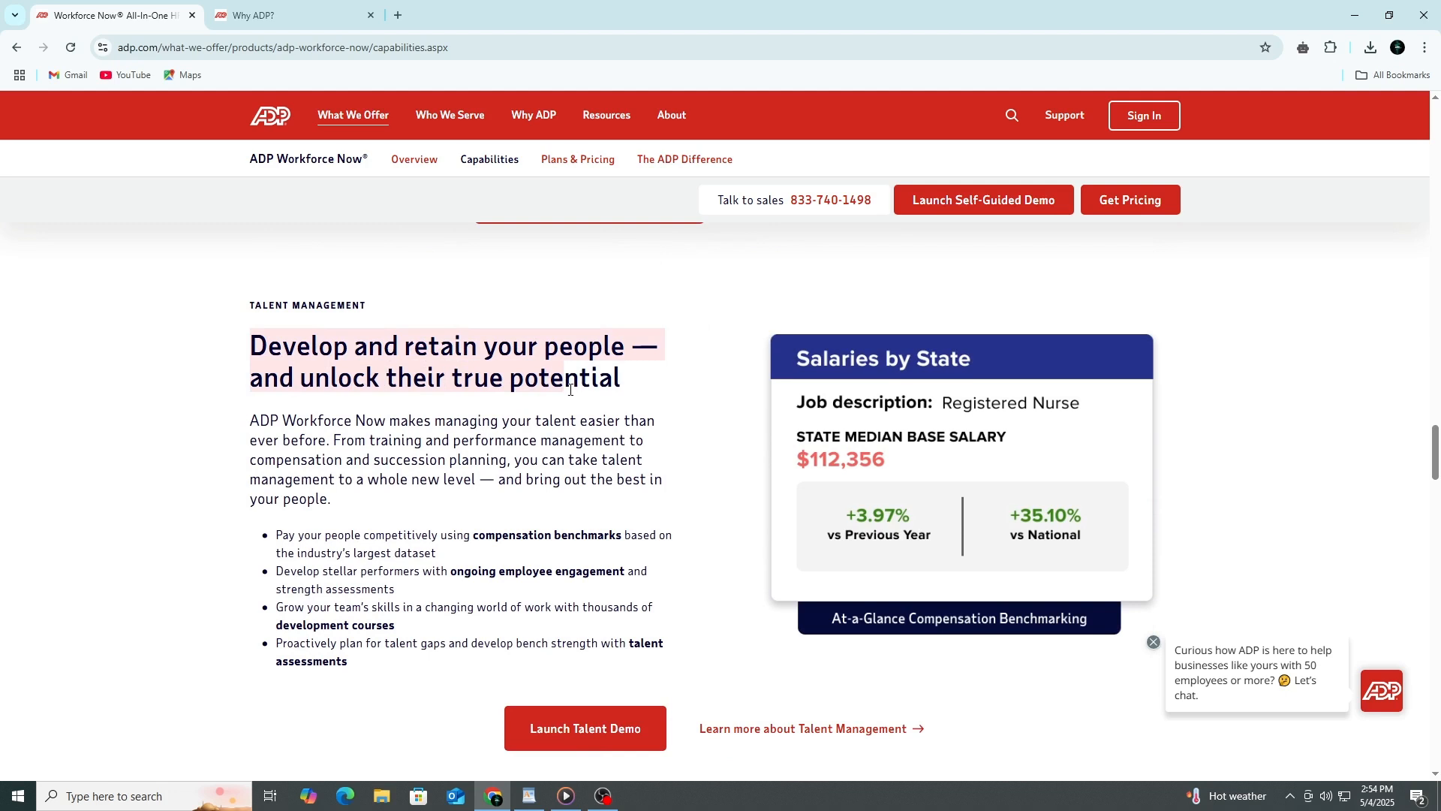
left_click(658, 387)
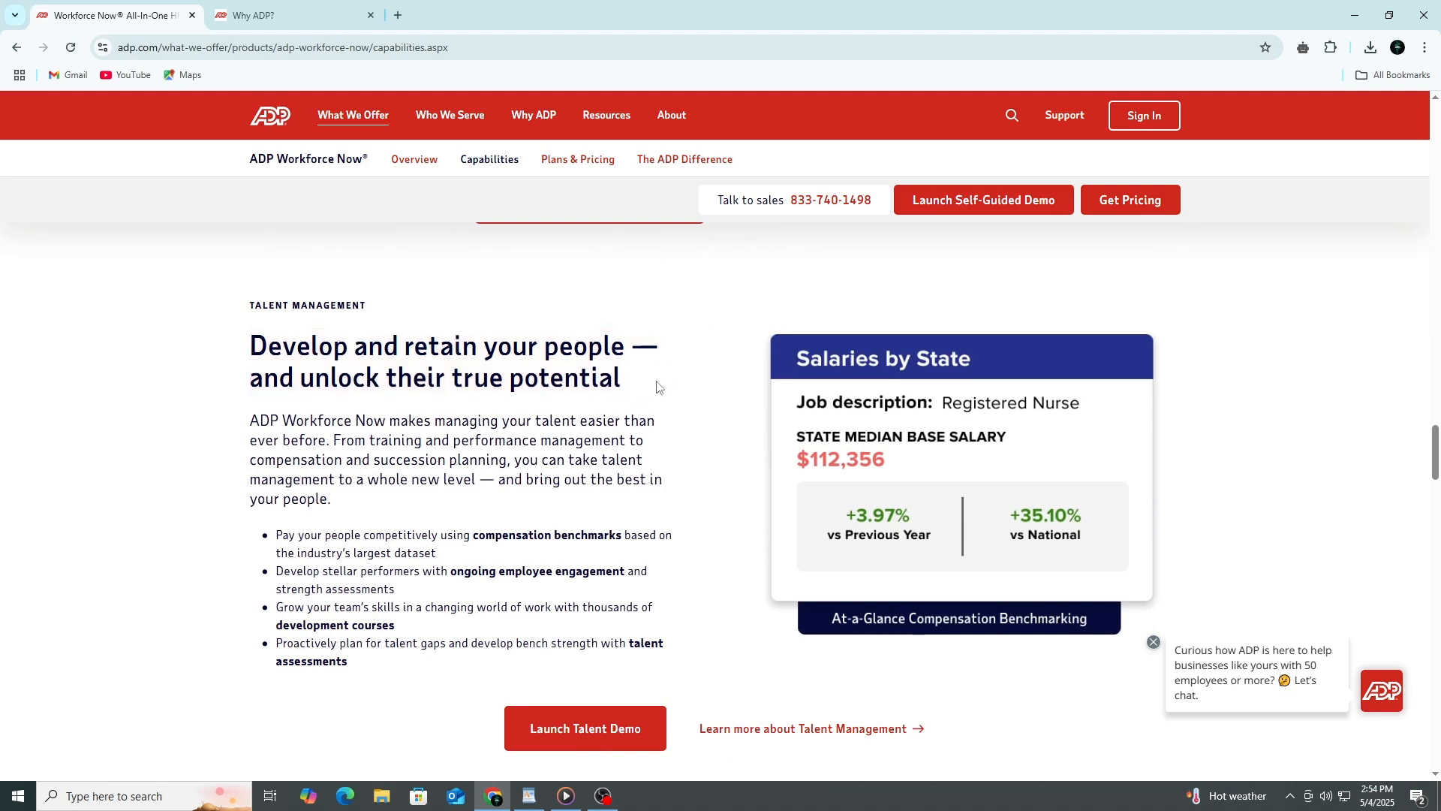
mouse_move(606, 557)
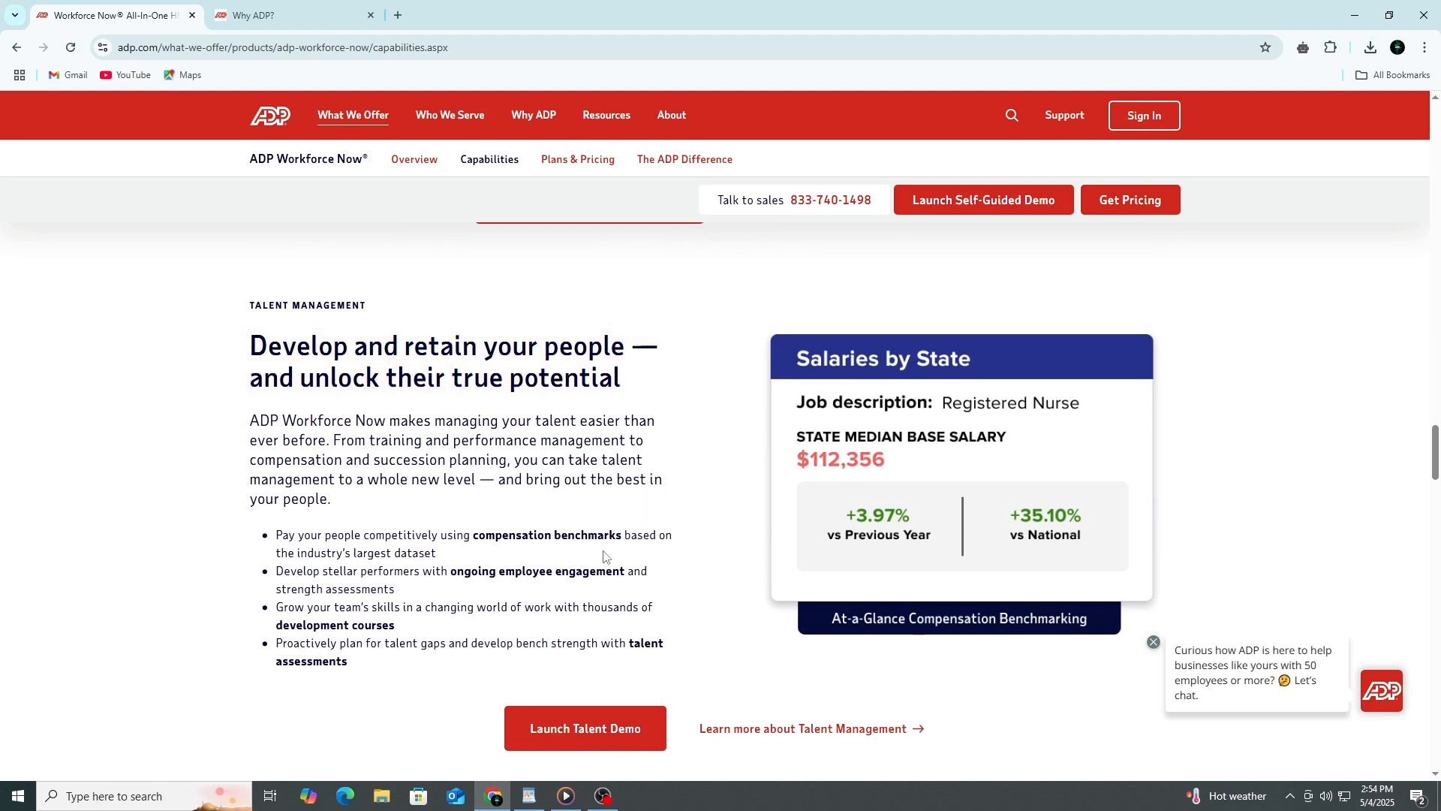
left_click_drag(275, 534, 370, 606)
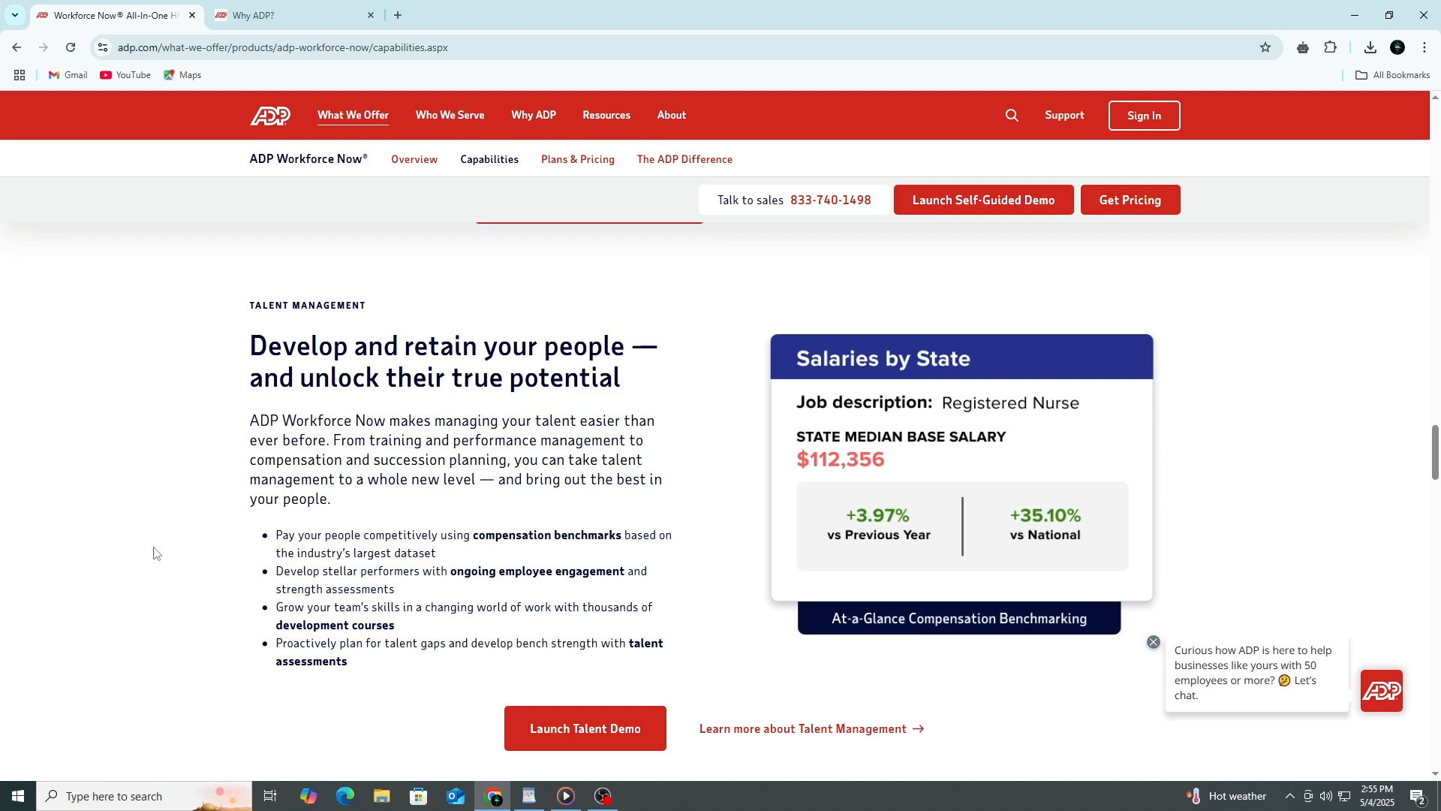
mouse_move(169, 435)
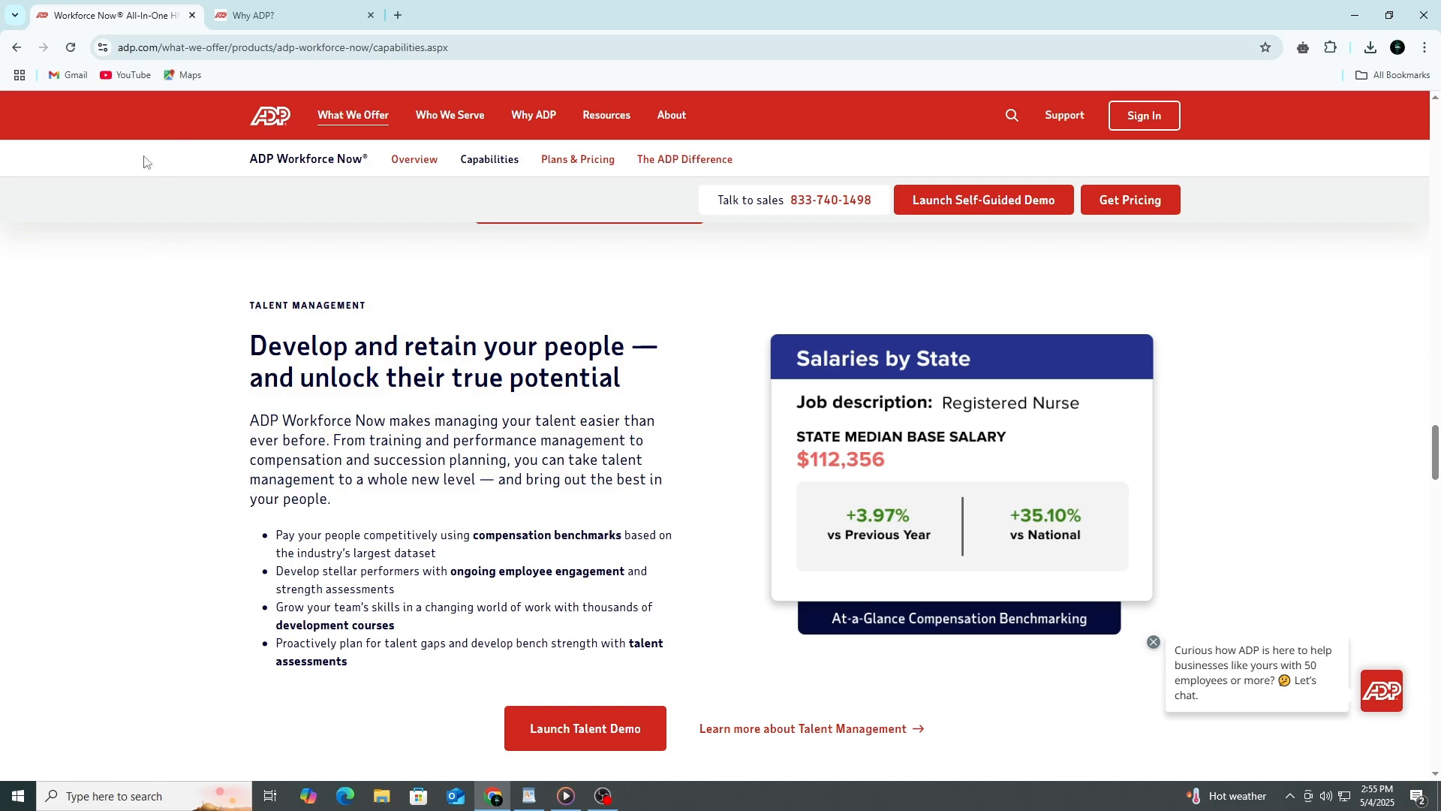
left_click(294, 15)
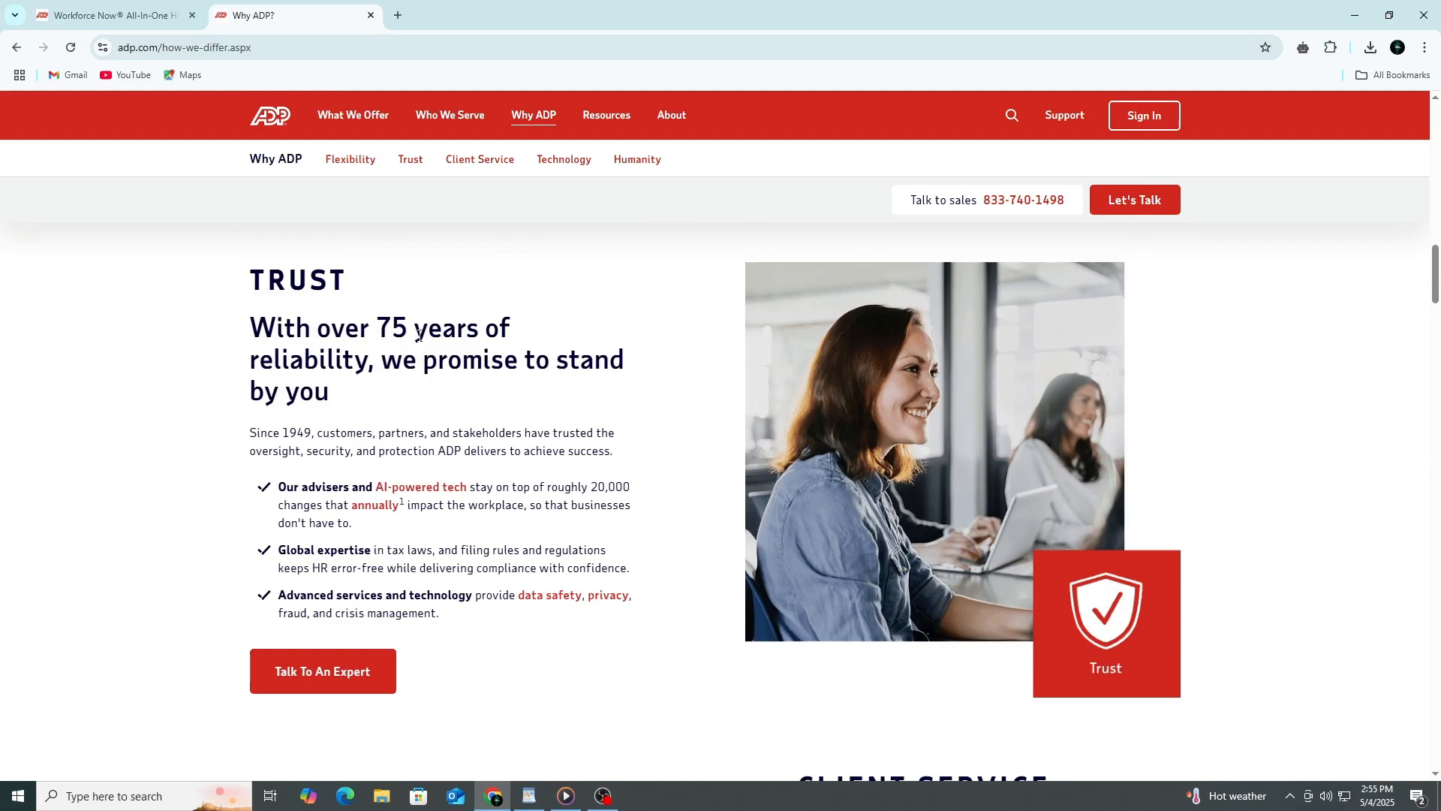
scroll("up", 3)
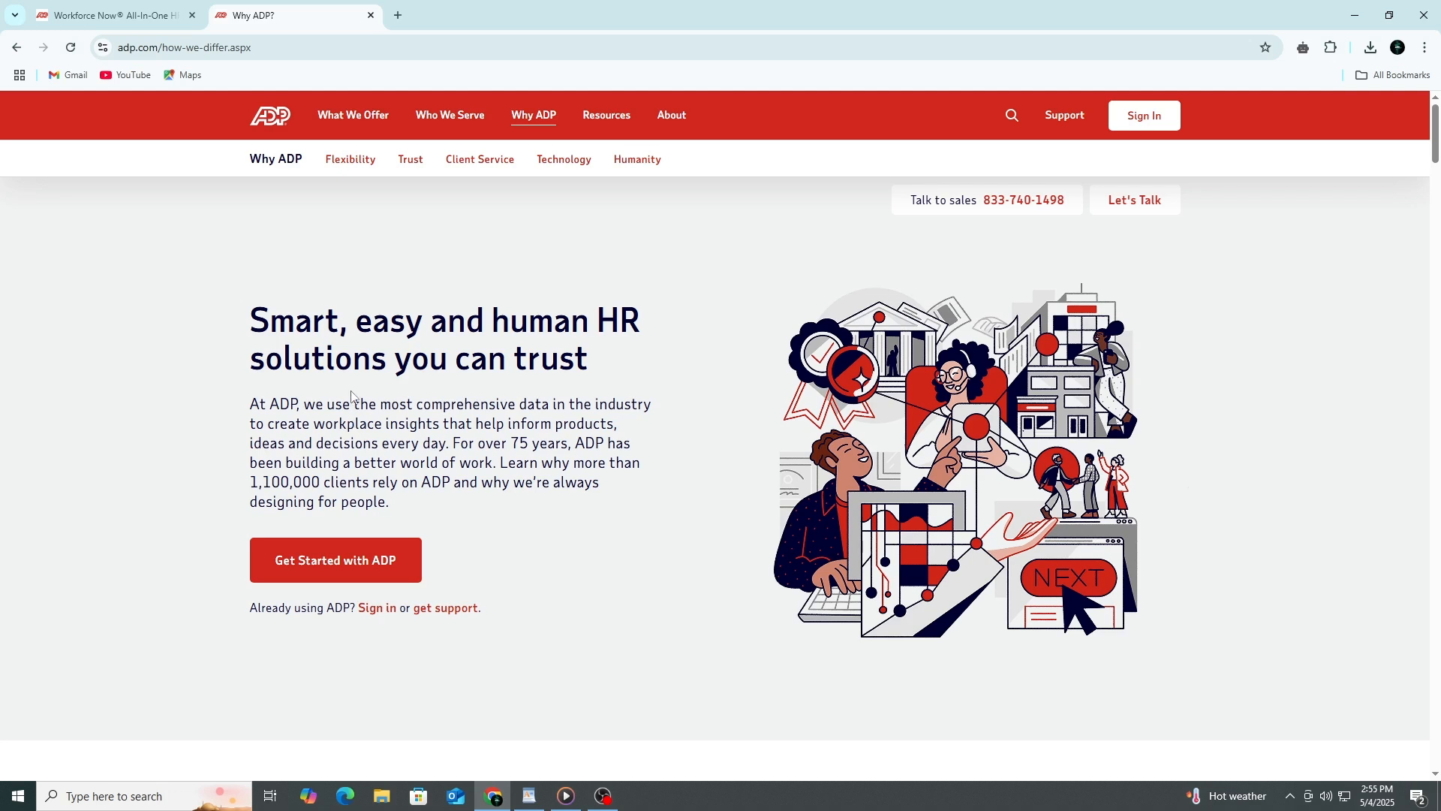
mouse_move(355, 392)
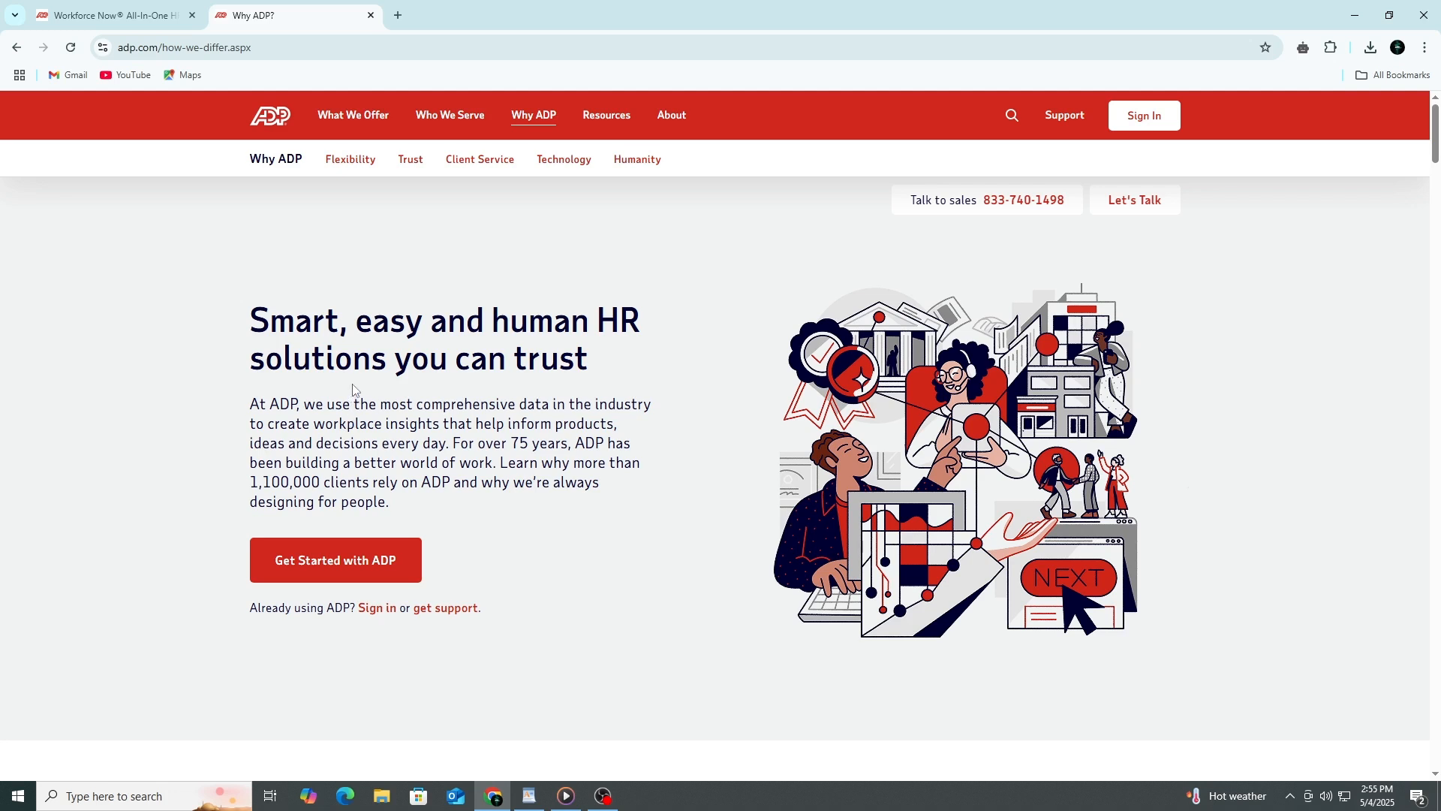
mouse_move(396, 389)
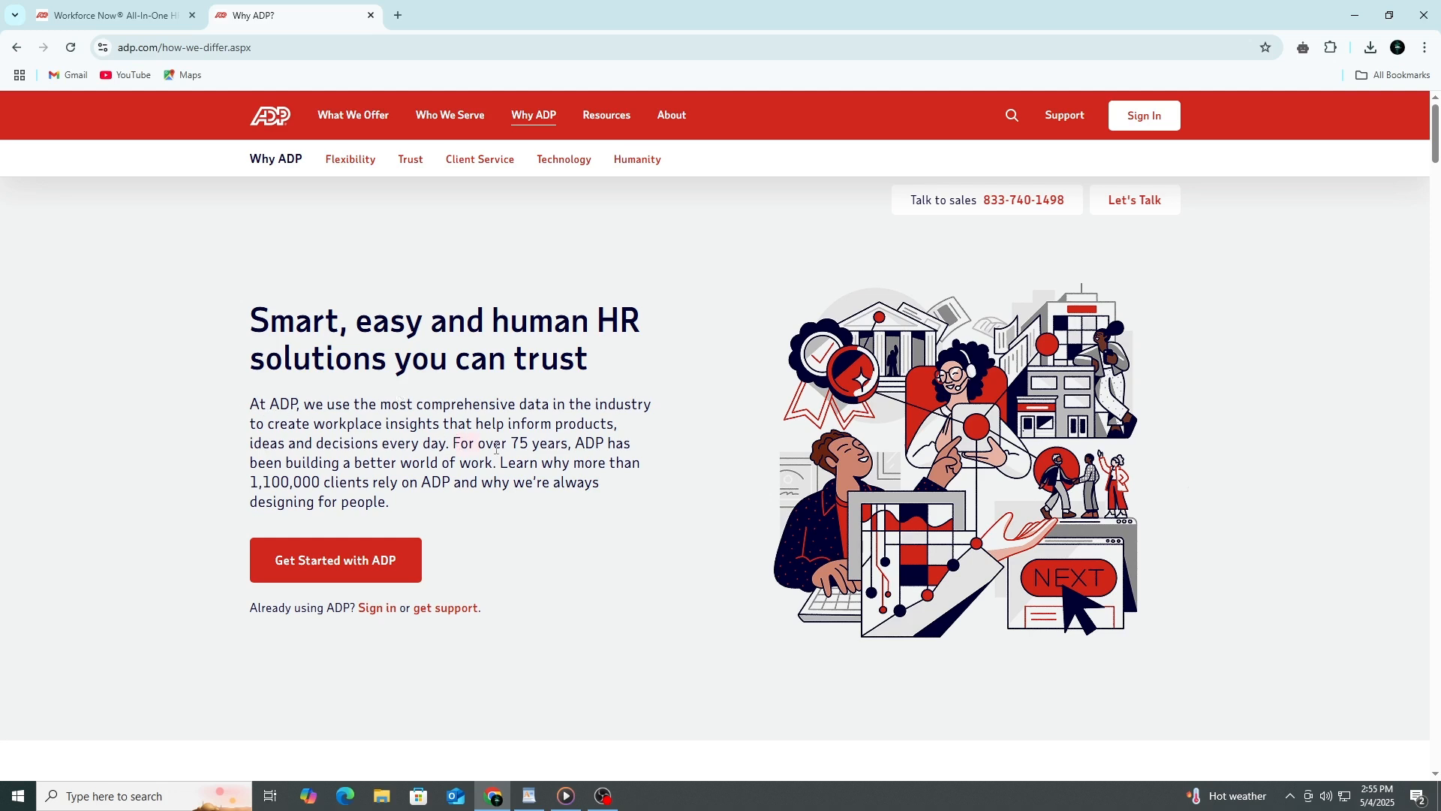
left_click_drag(452, 443, 629, 443)
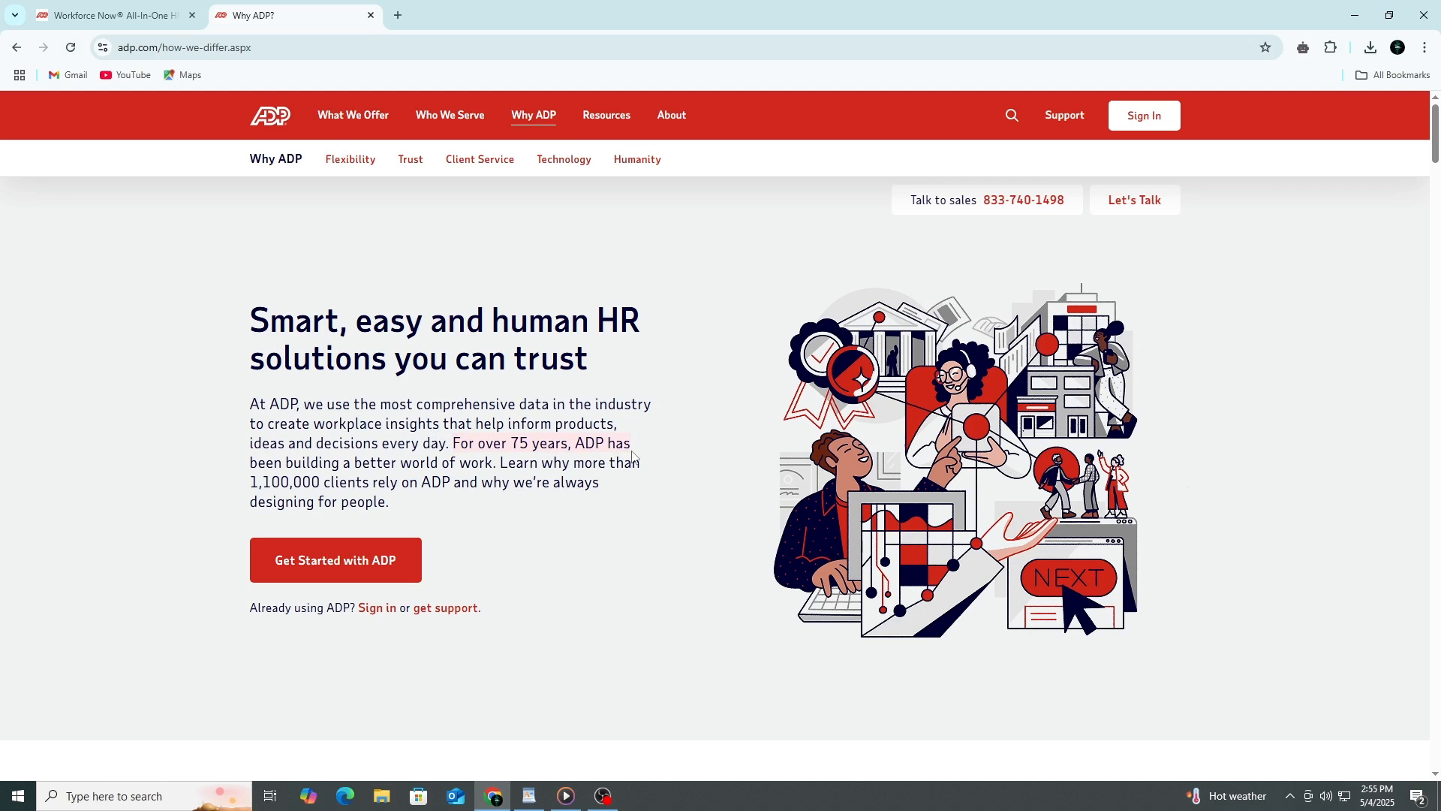
mouse_move(675, 450)
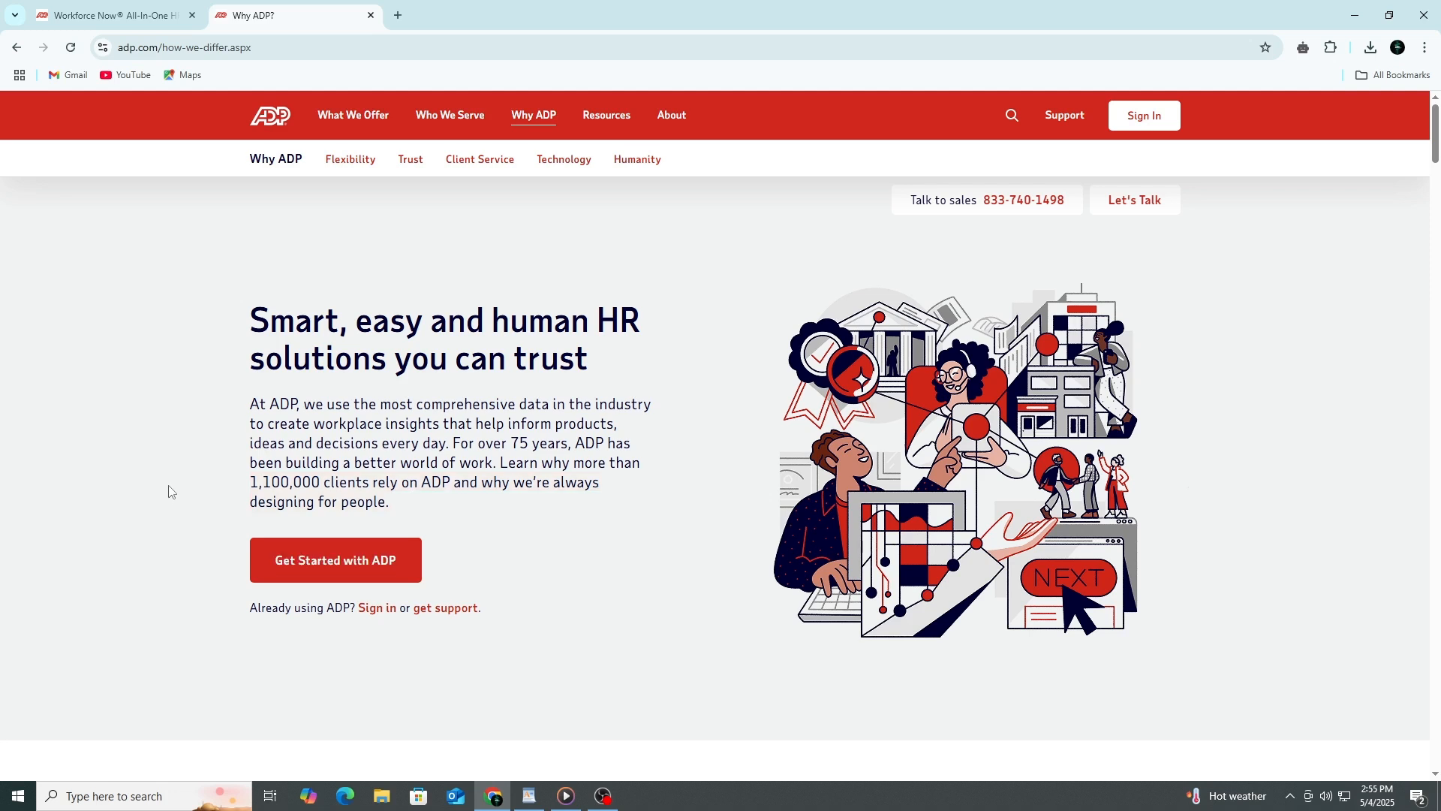
mouse_move(174, 482)
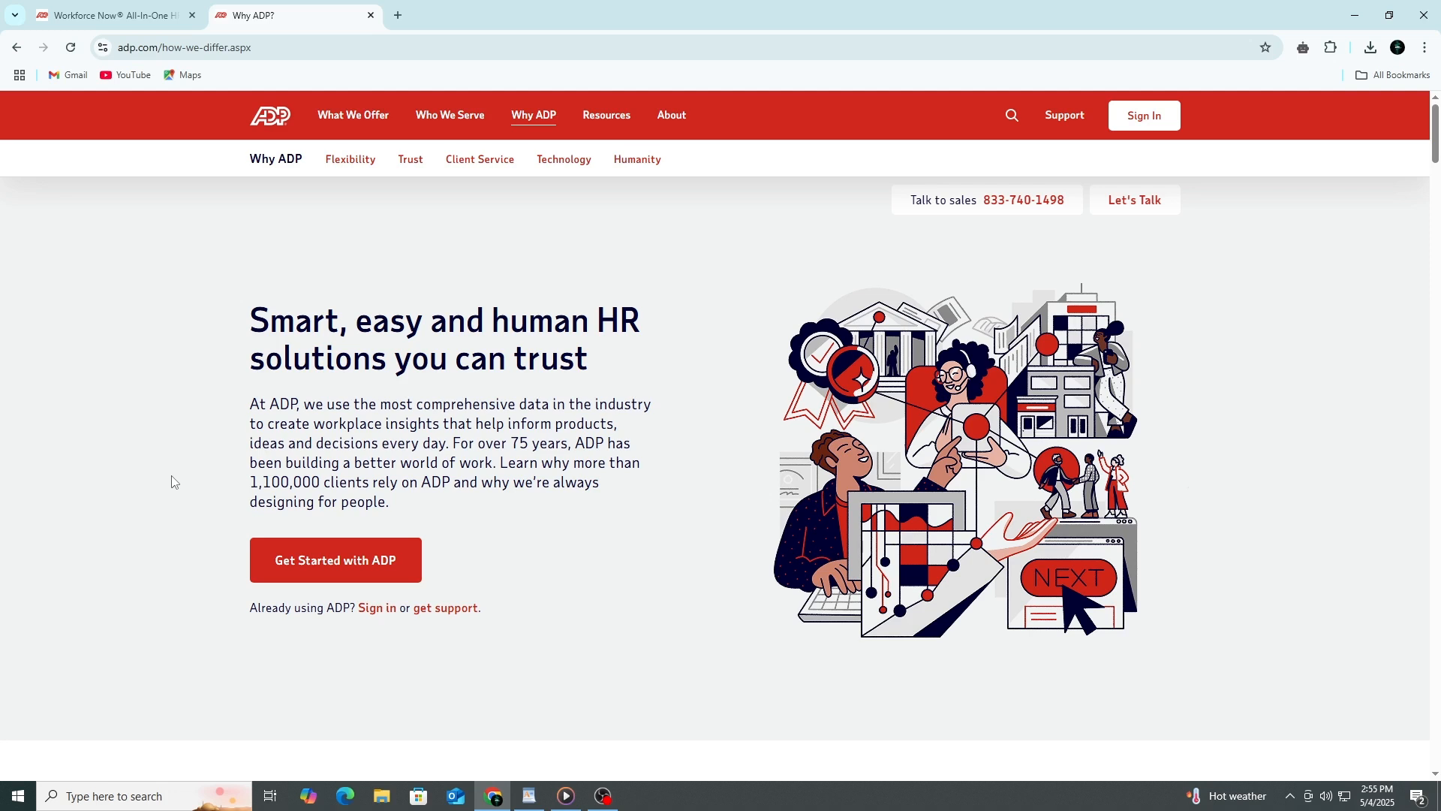
mouse_move(446, 607)
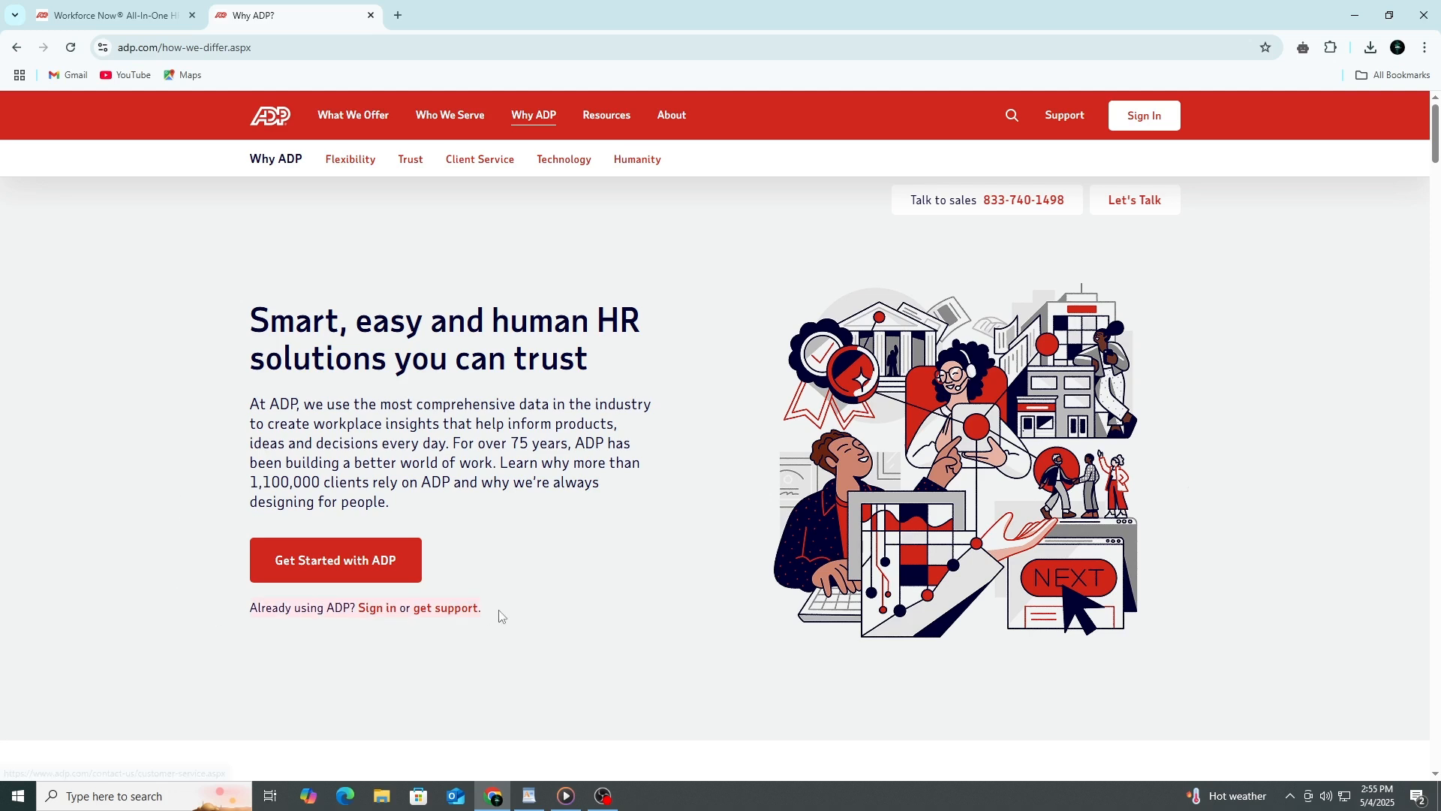
mouse_move(503, 586)
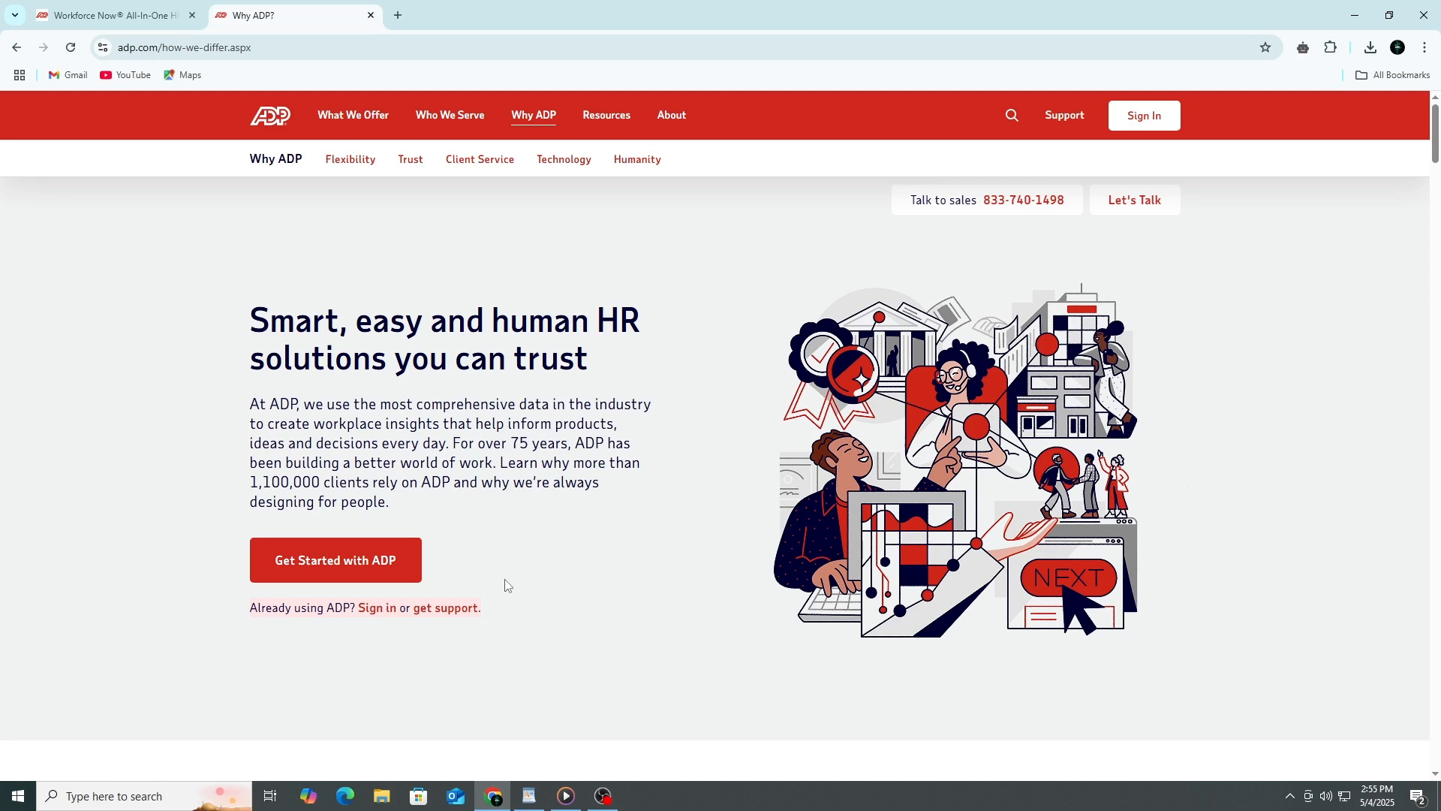
mouse_move(503, 580)
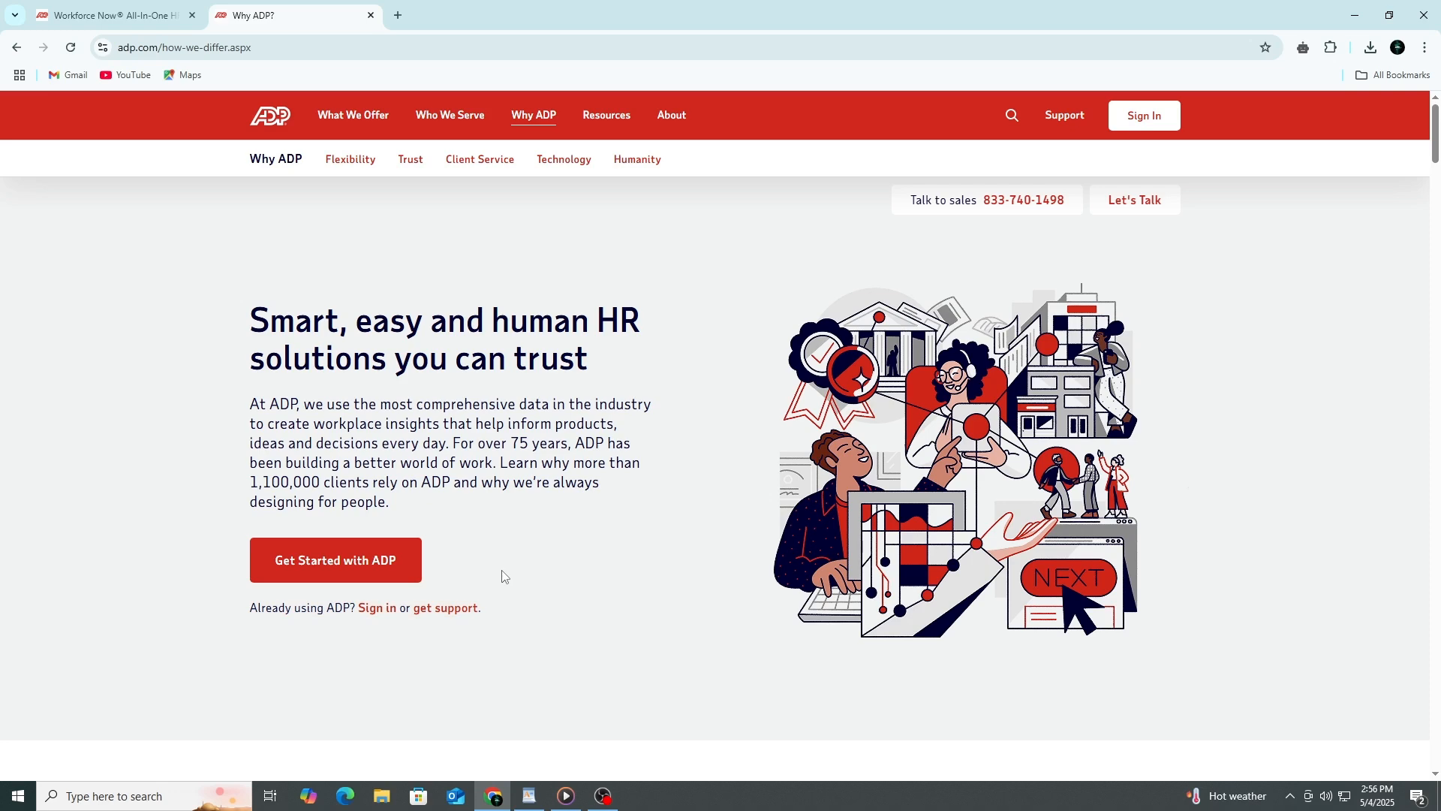
Step: Scroll the Why ADP page to the Flexibility section on payroll and HR for all sizes
scroll("down", 3)
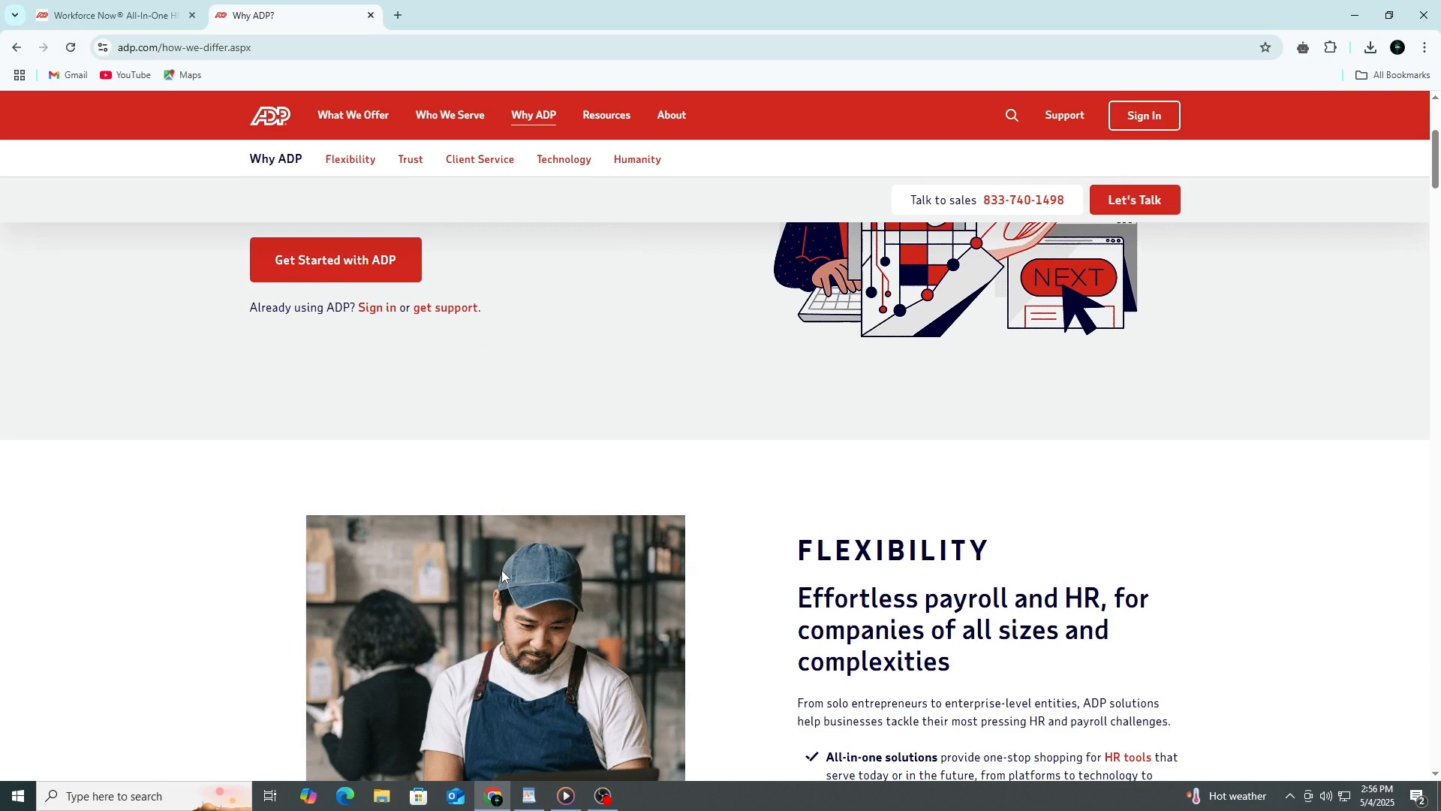
scroll("up", 3)
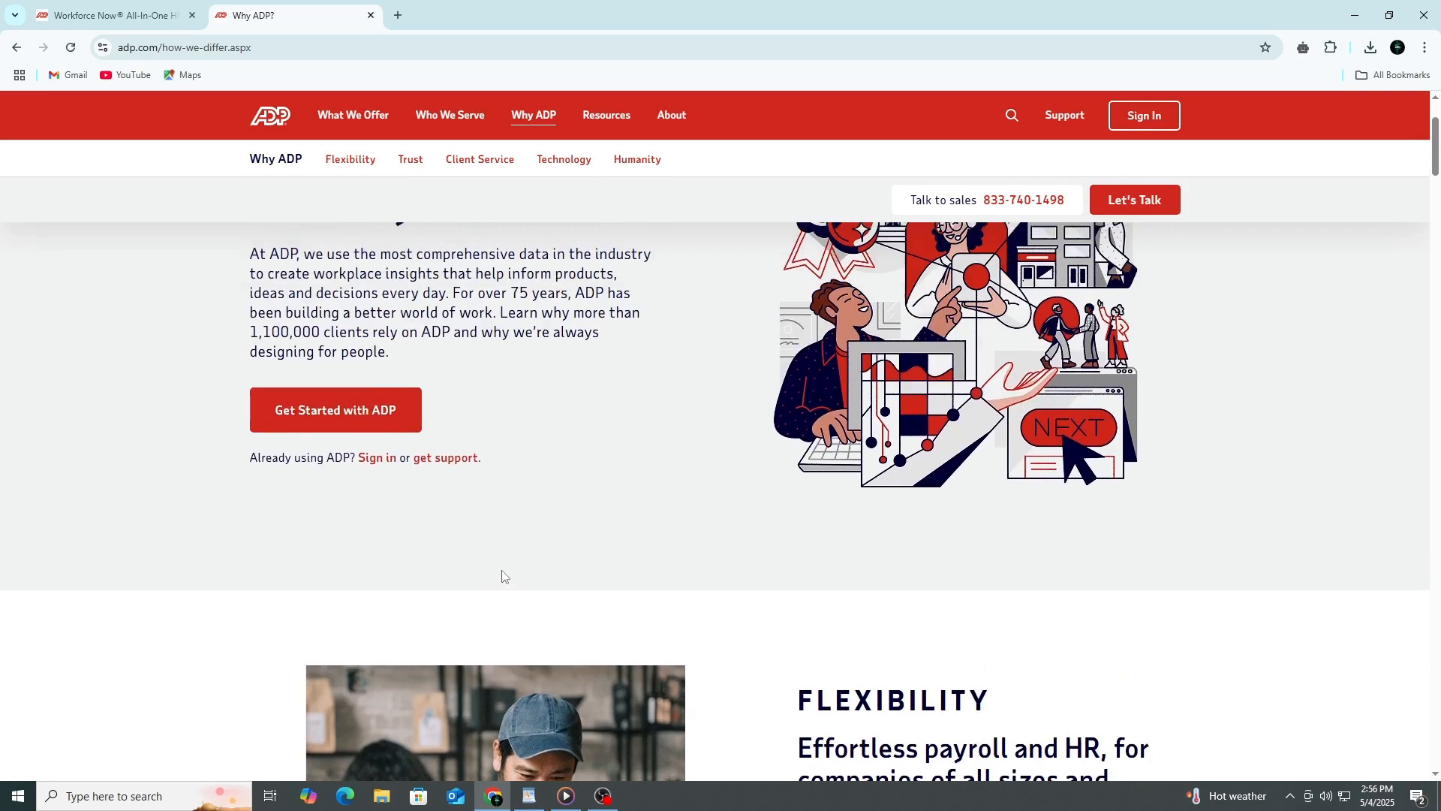
scroll("down", 3)
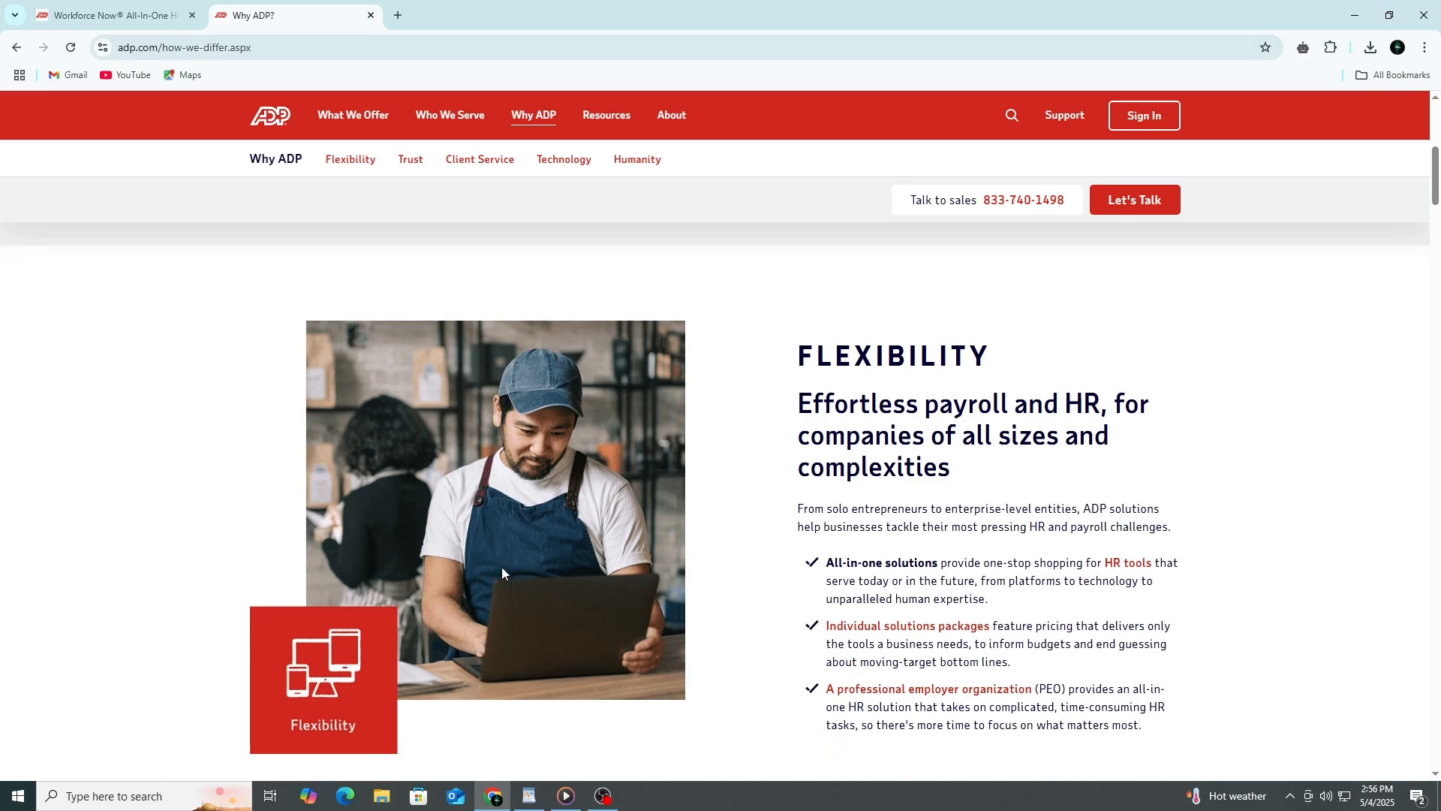
scroll("down", 3)
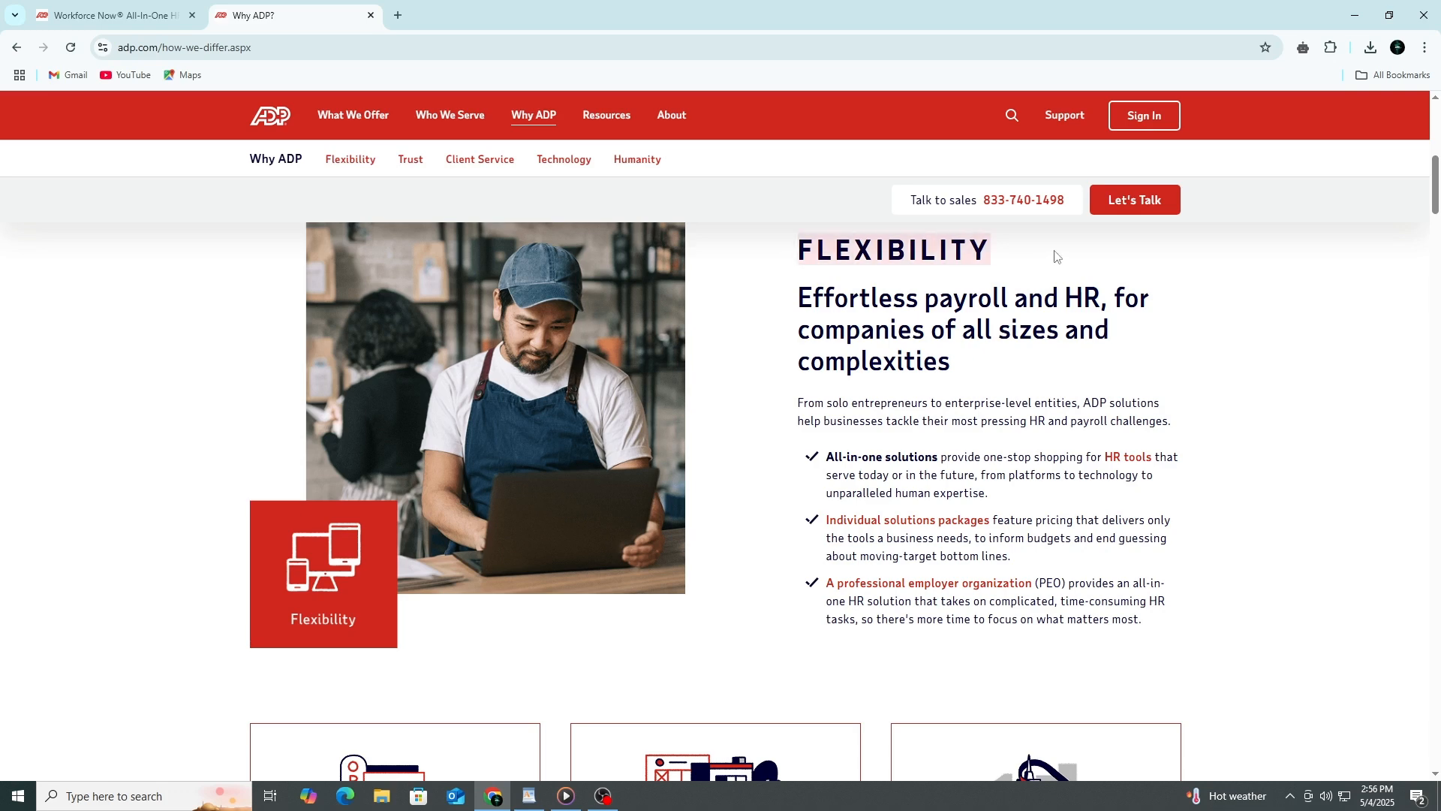
mouse_move(1096, 303)
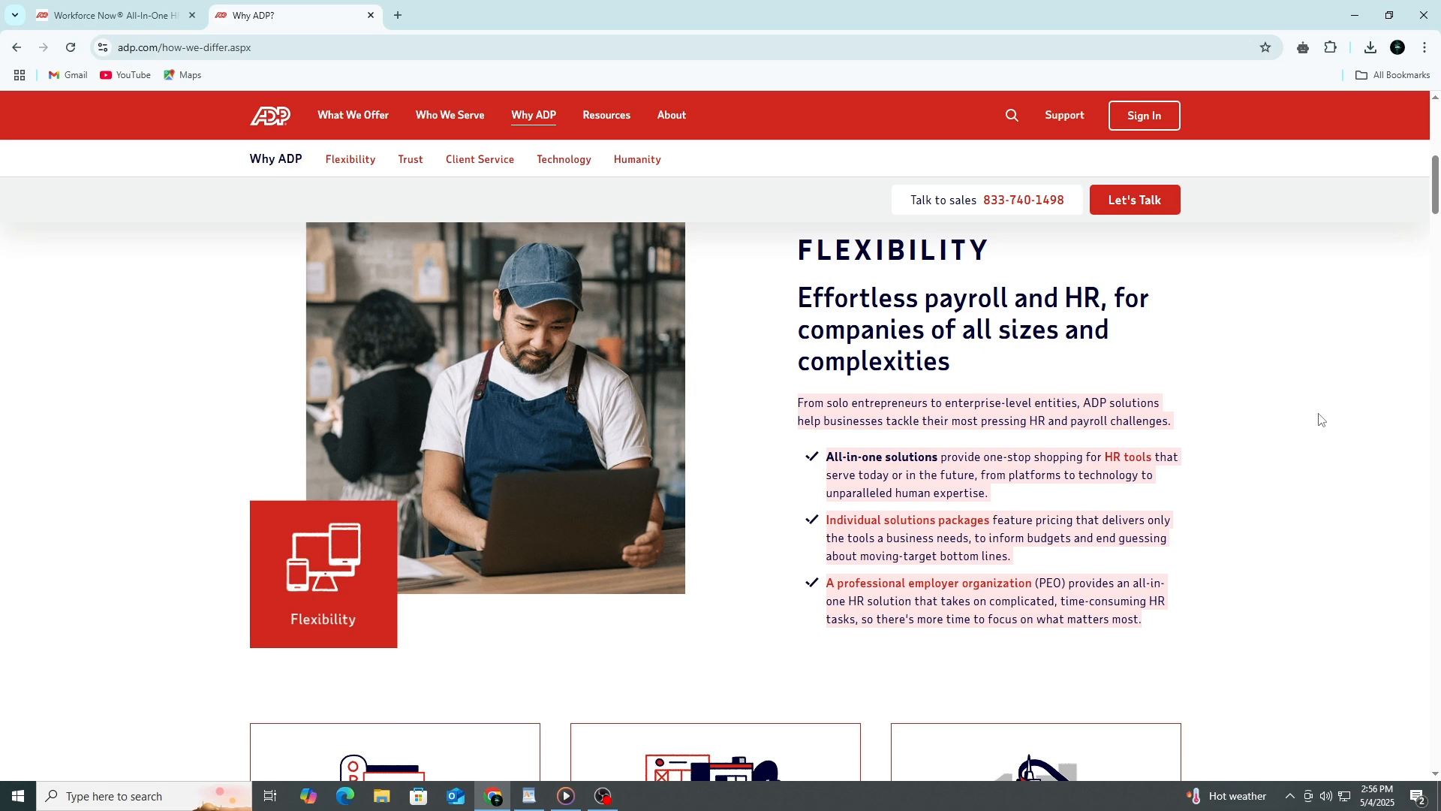
mouse_move(1302, 424)
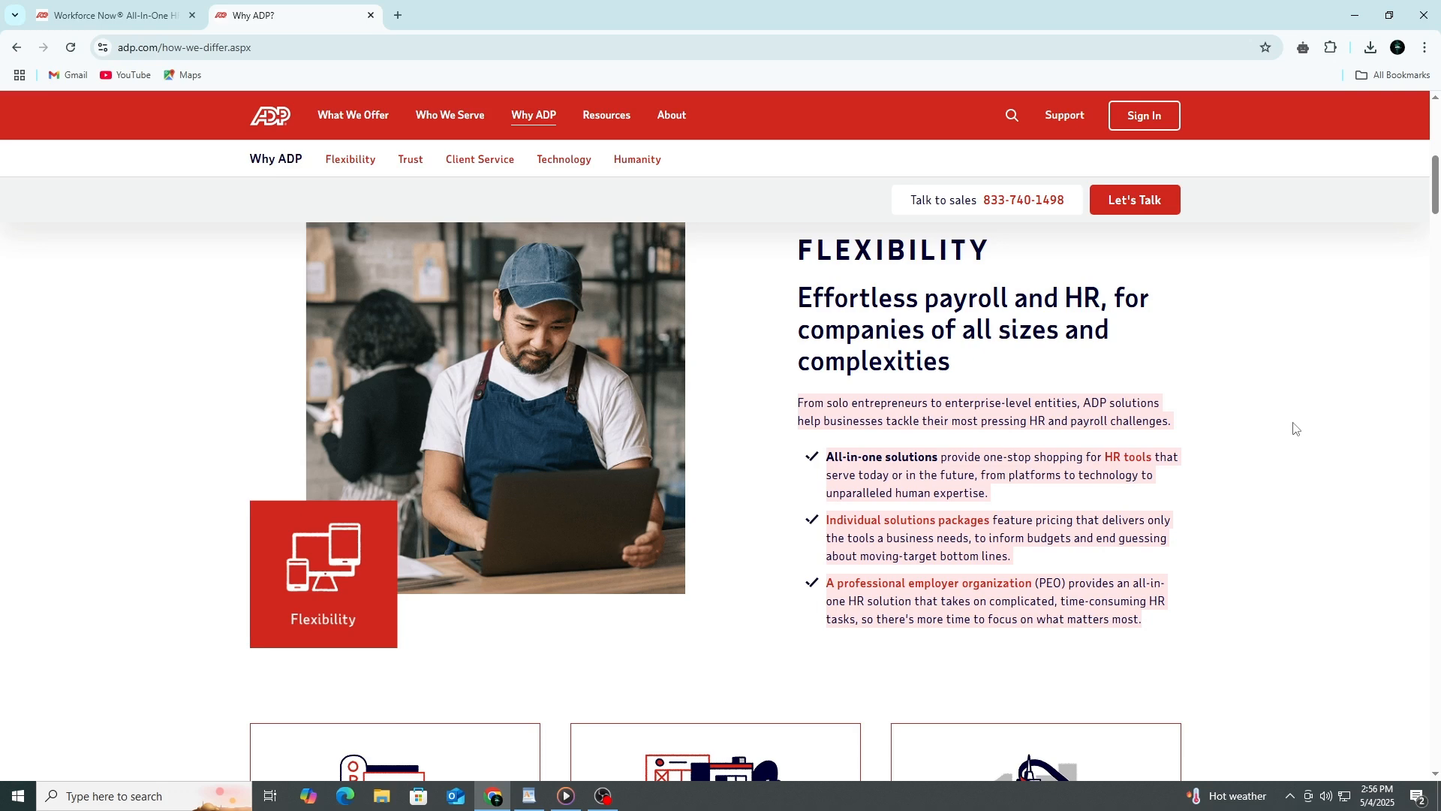
Step: Highlight the Trust headline about 75 years of reliability and its description bullets
scroll("down", 3)
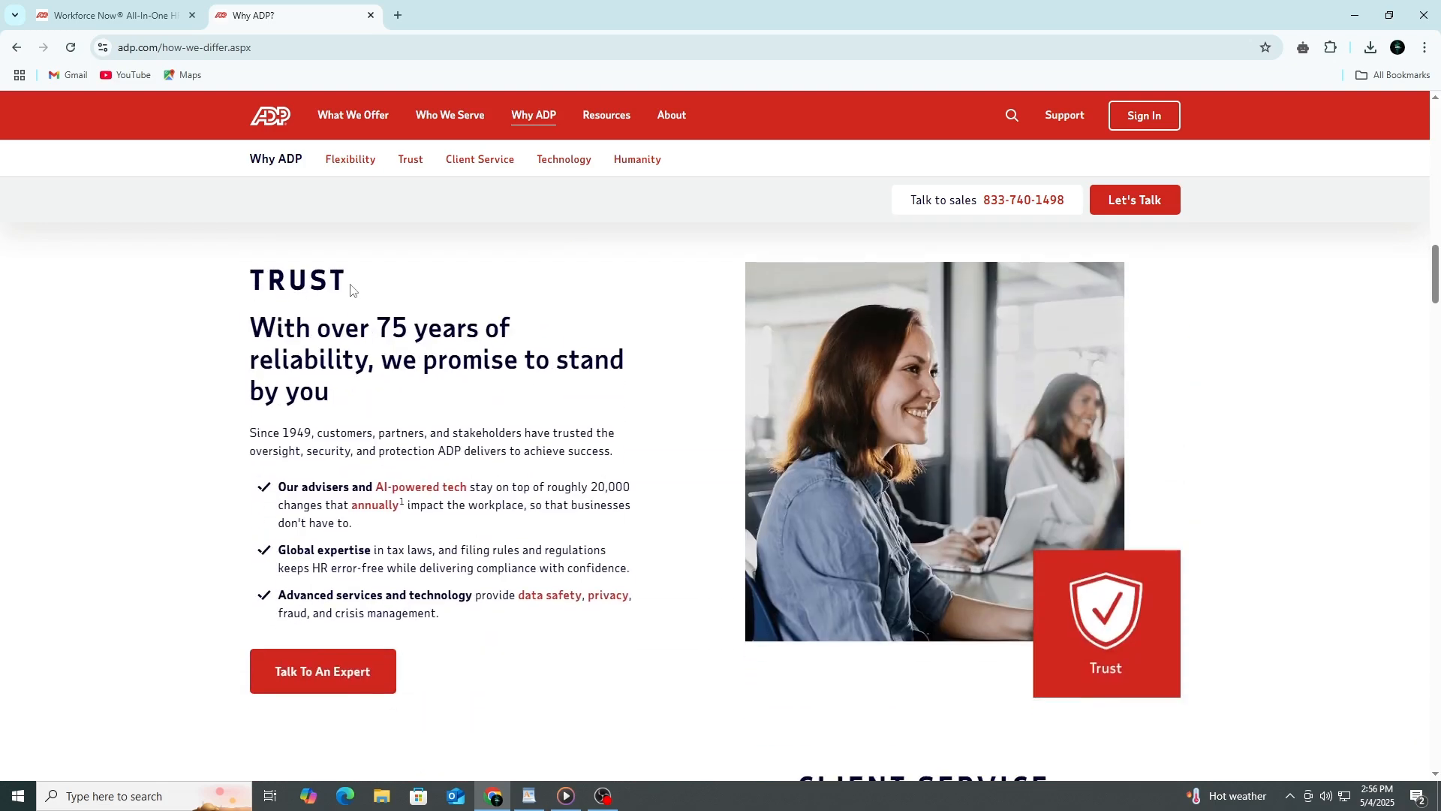
mouse_move(222, 319)
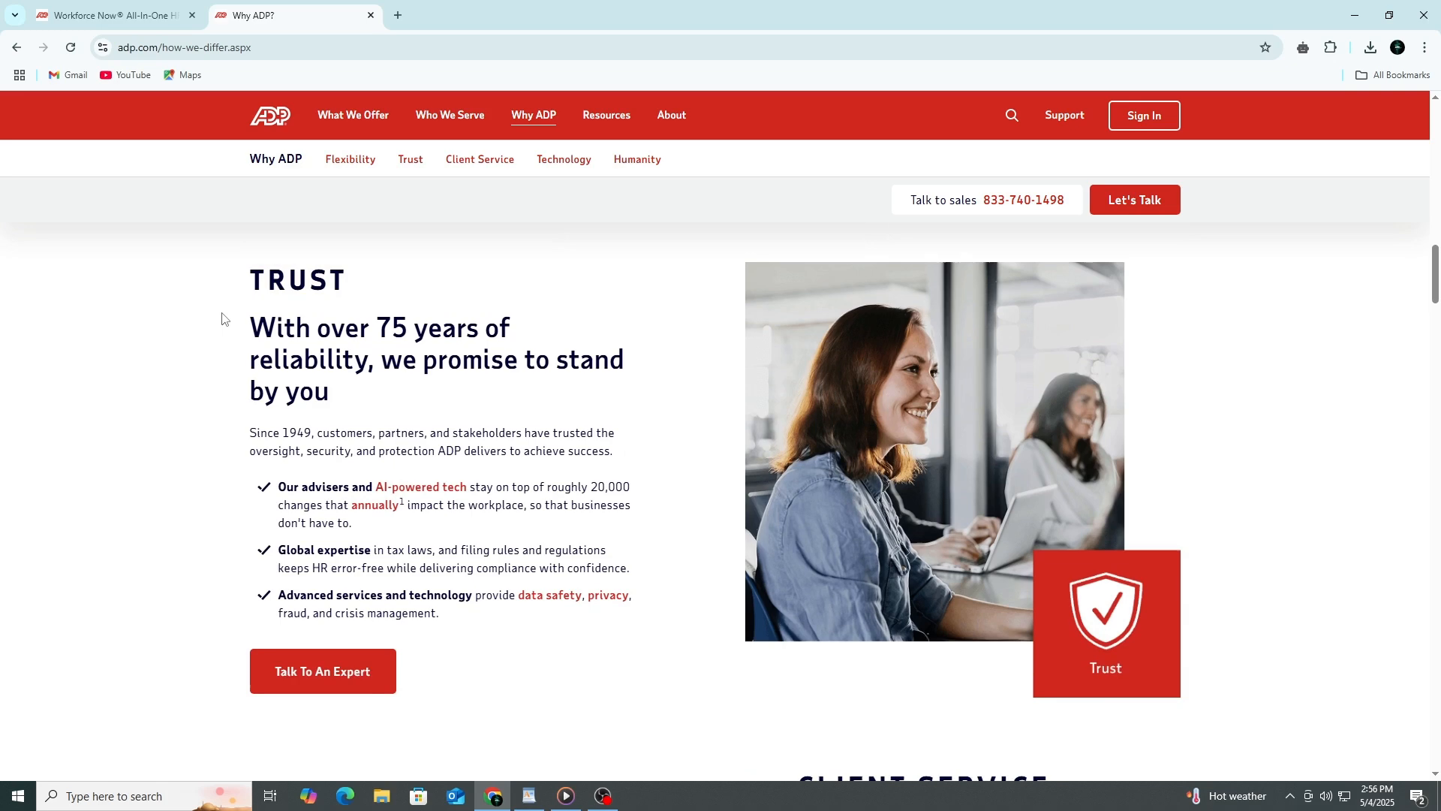
left_click_drag(250, 327, 450, 390)
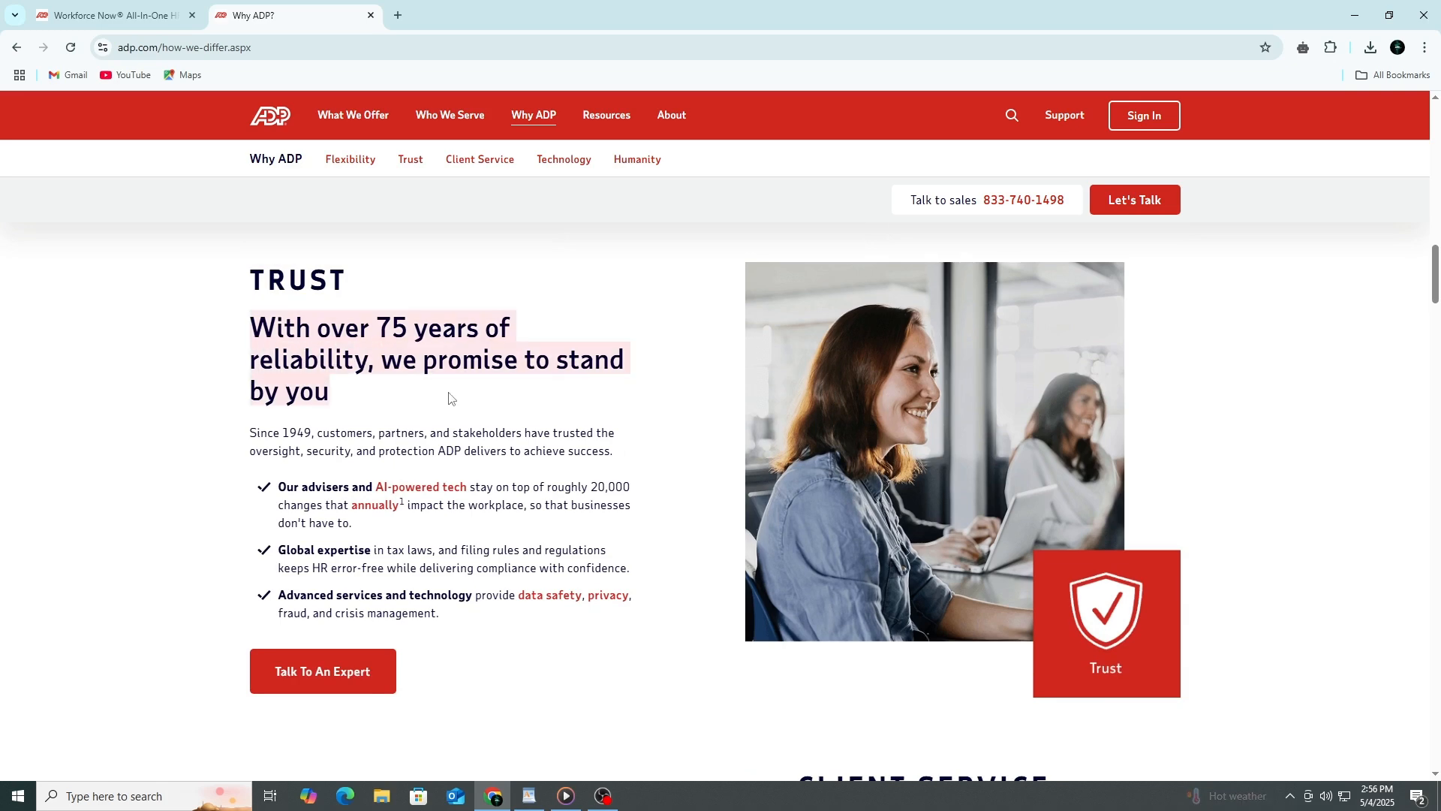
mouse_move(445, 371)
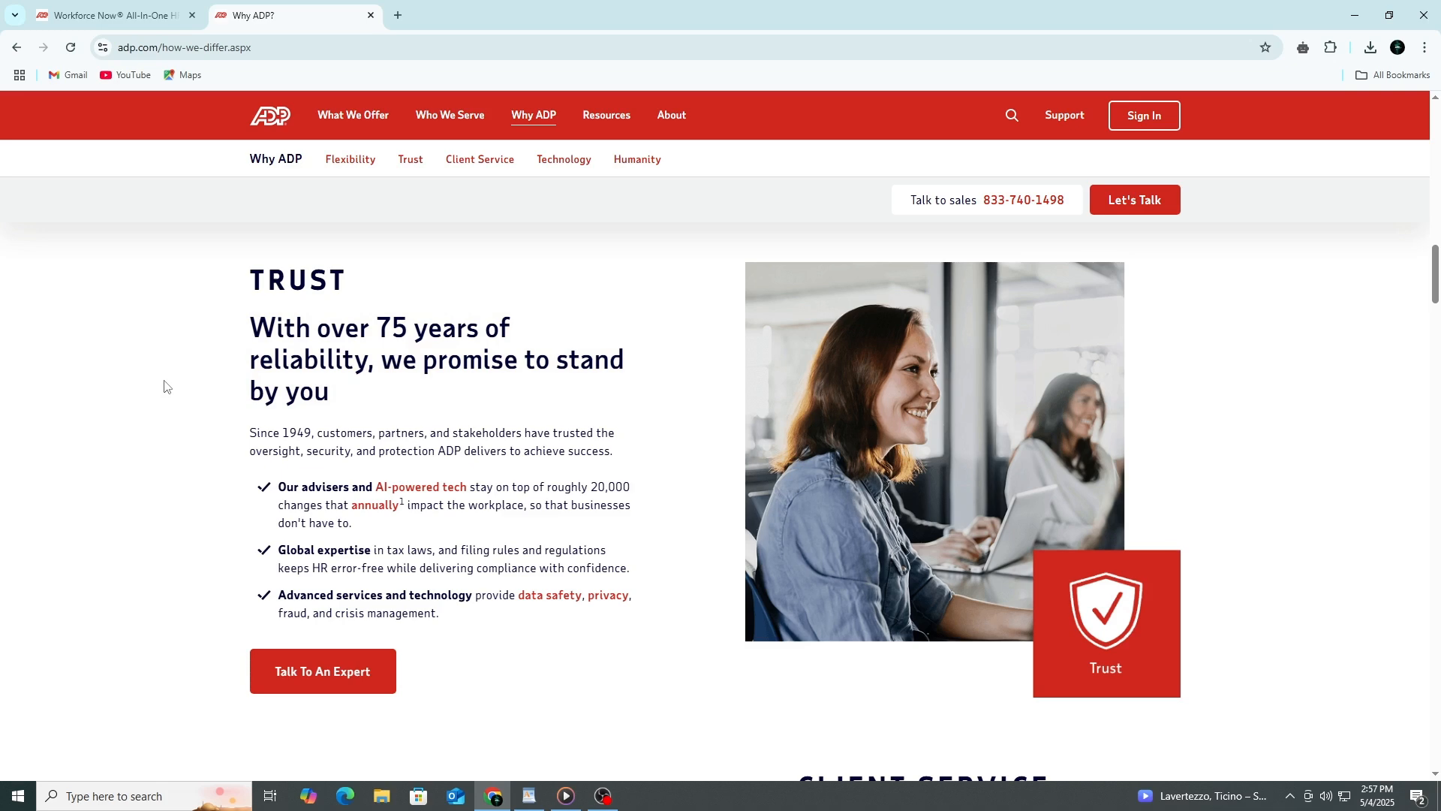
mouse_move(233, 429)
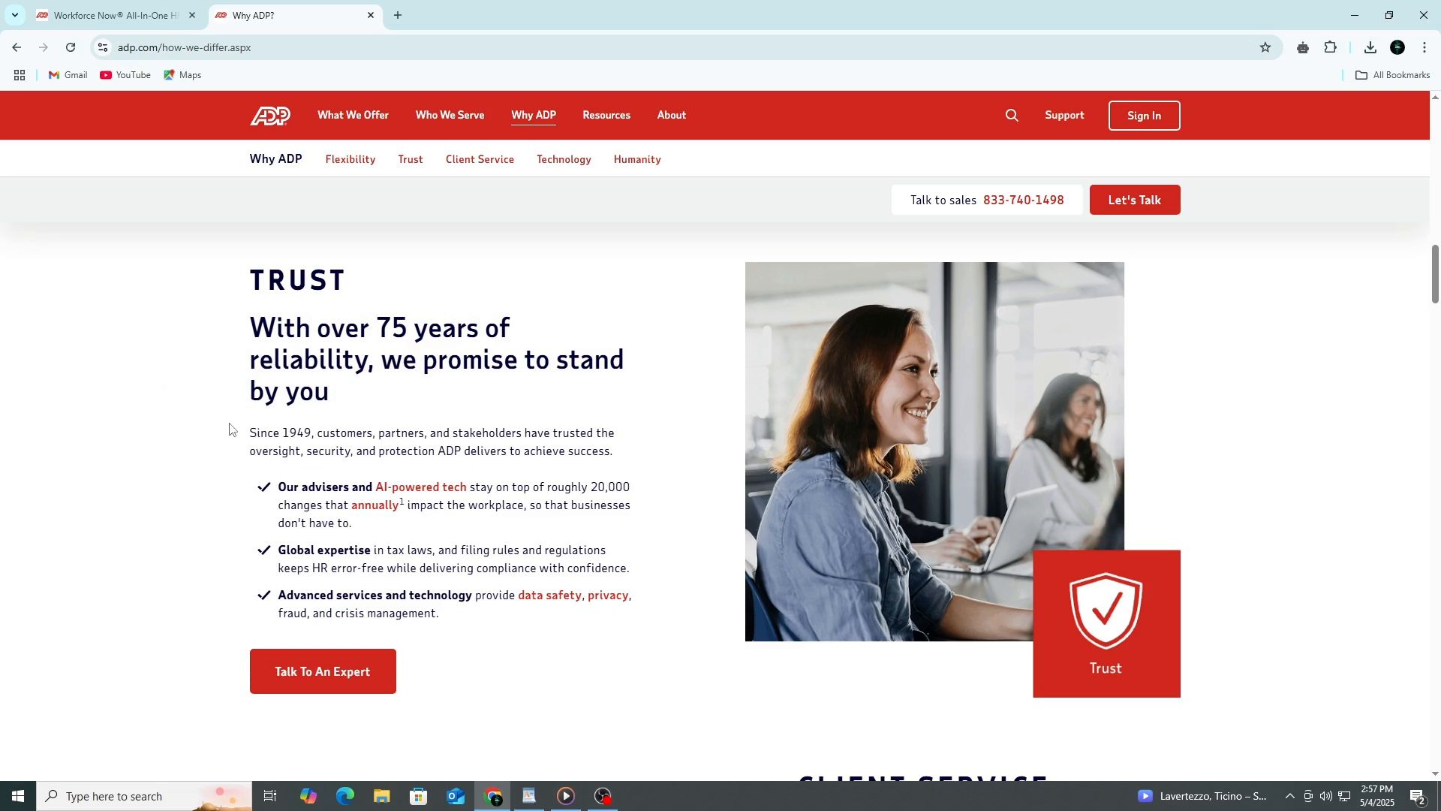
left_click_drag(249, 432, 466, 568)
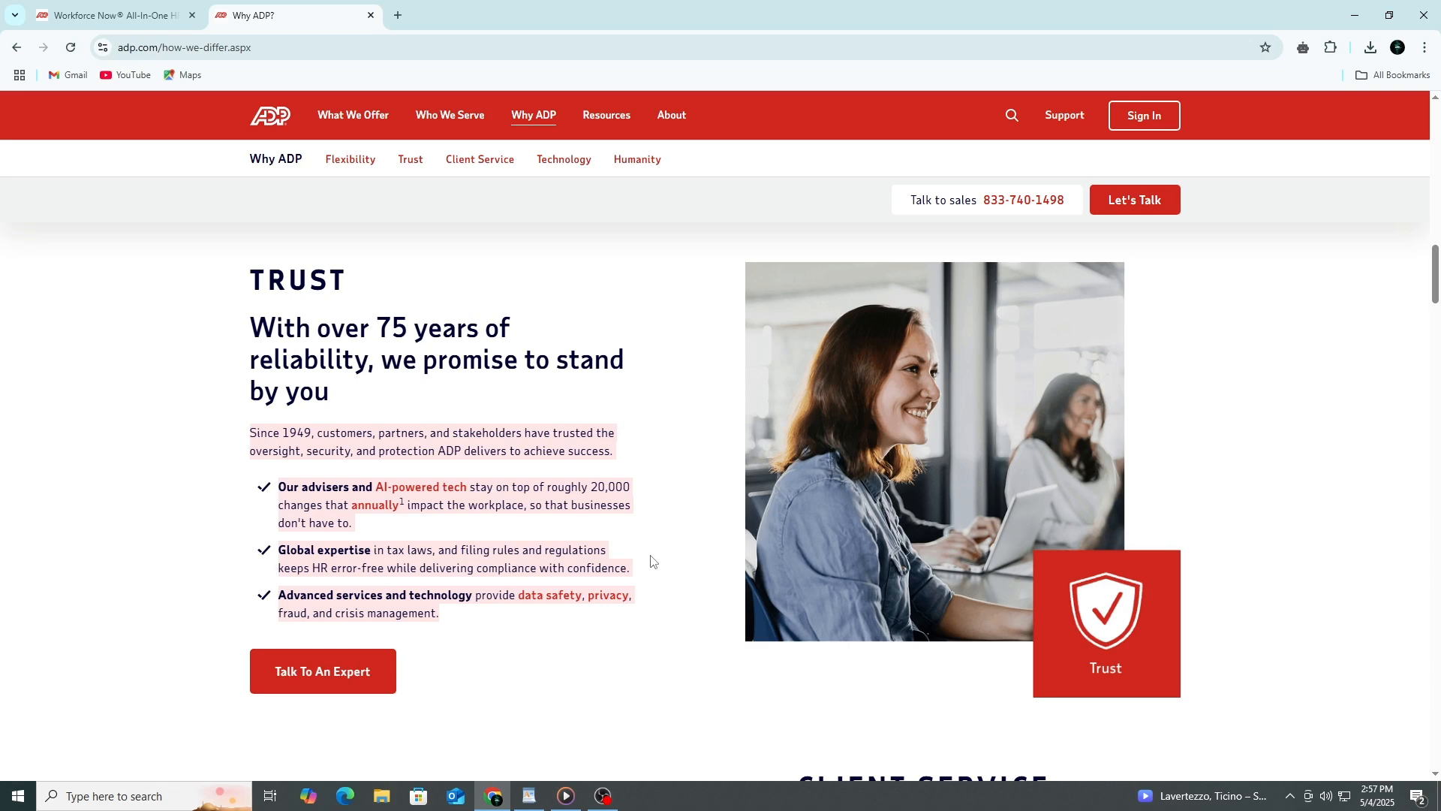
scroll("down", 3)
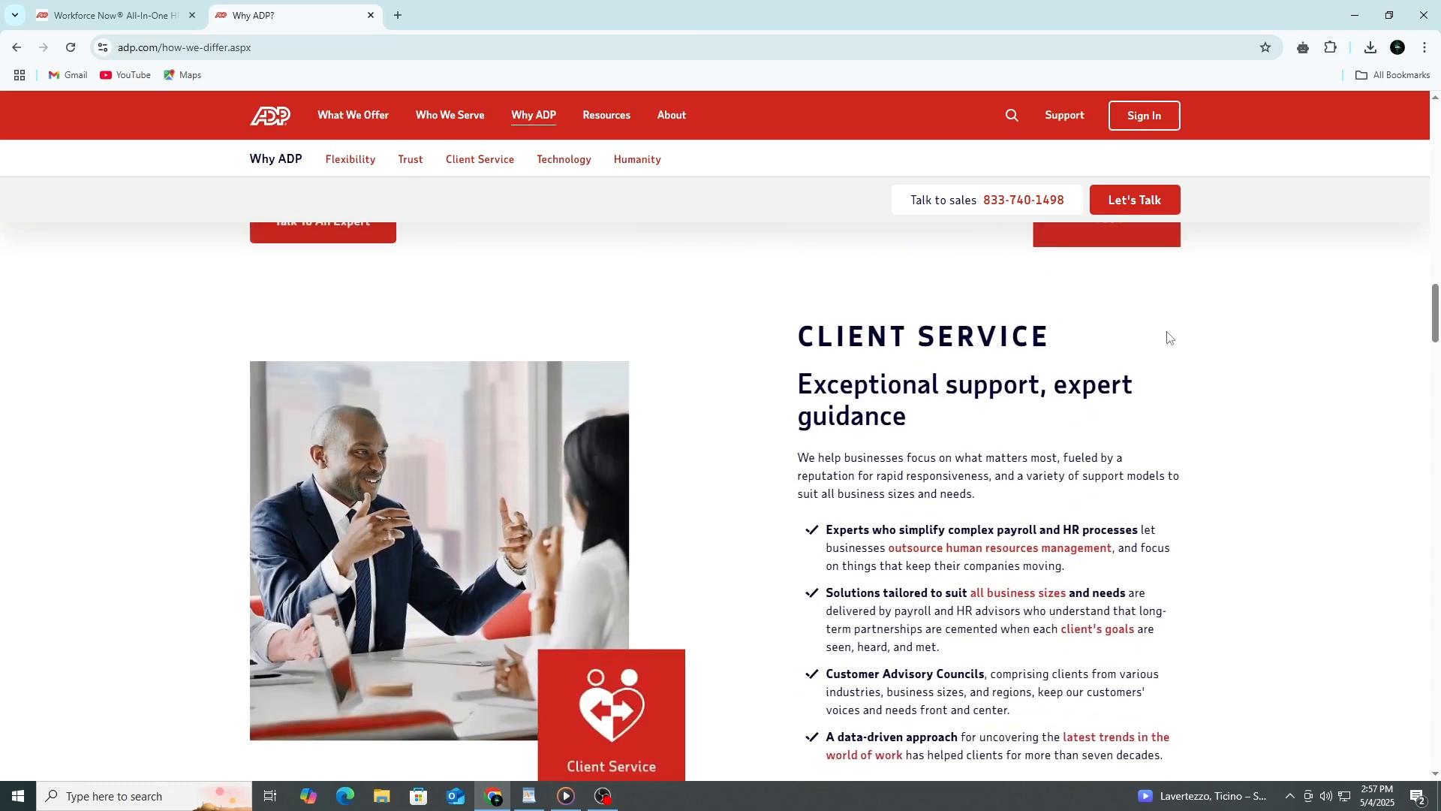
Step: Scroll down to the Client Service section on expert guidance
scroll("down", 3)
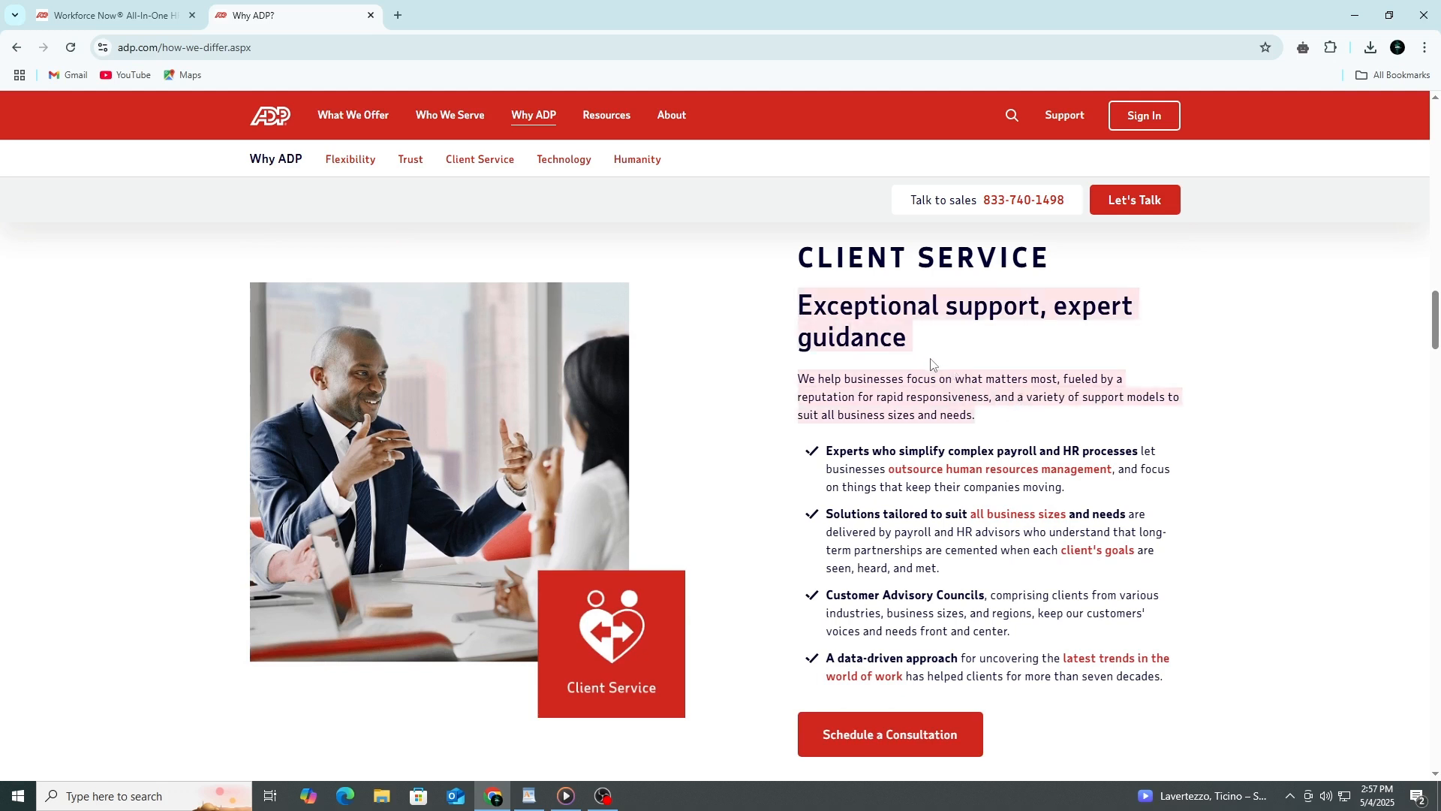
mouse_move(908, 613)
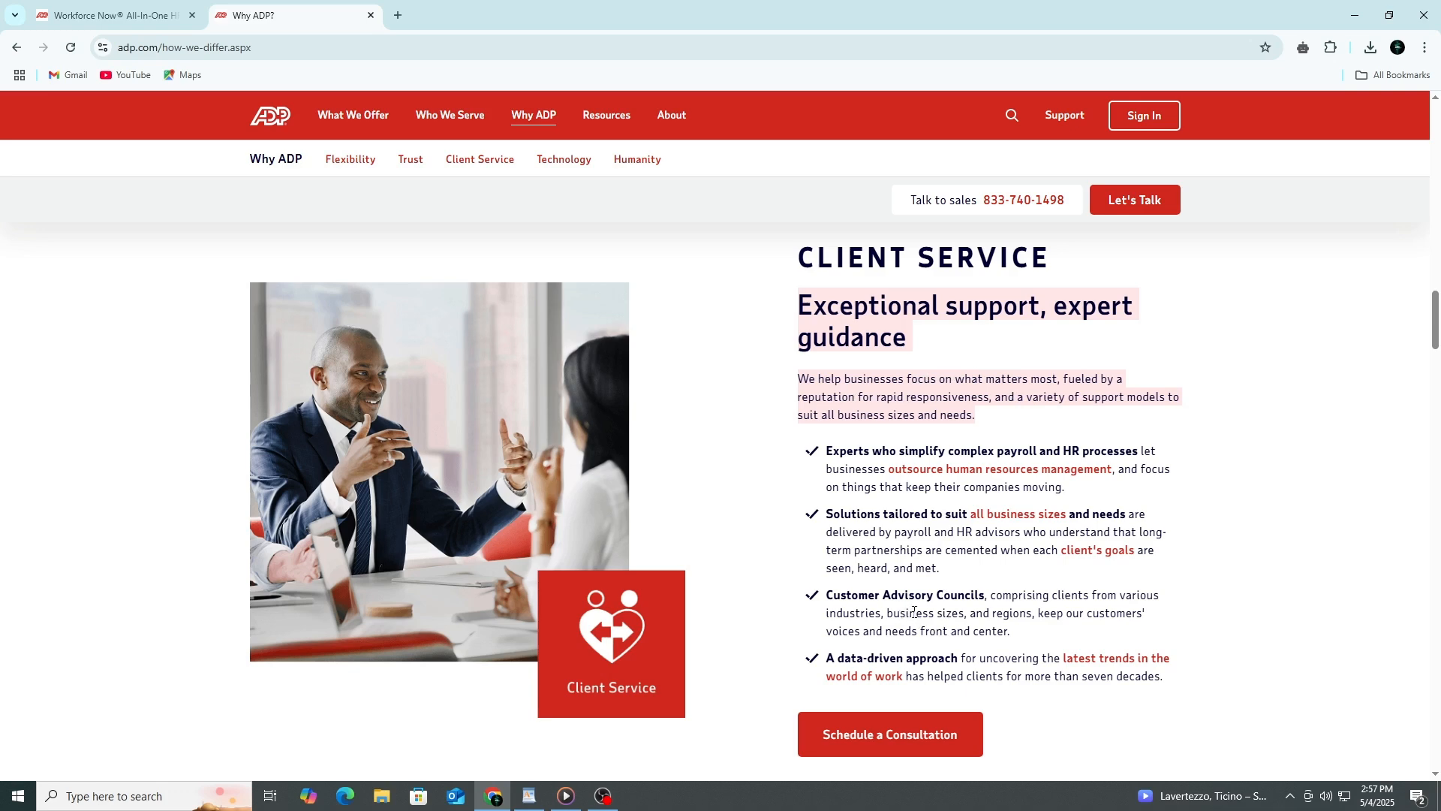
mouse_move(892, 592)
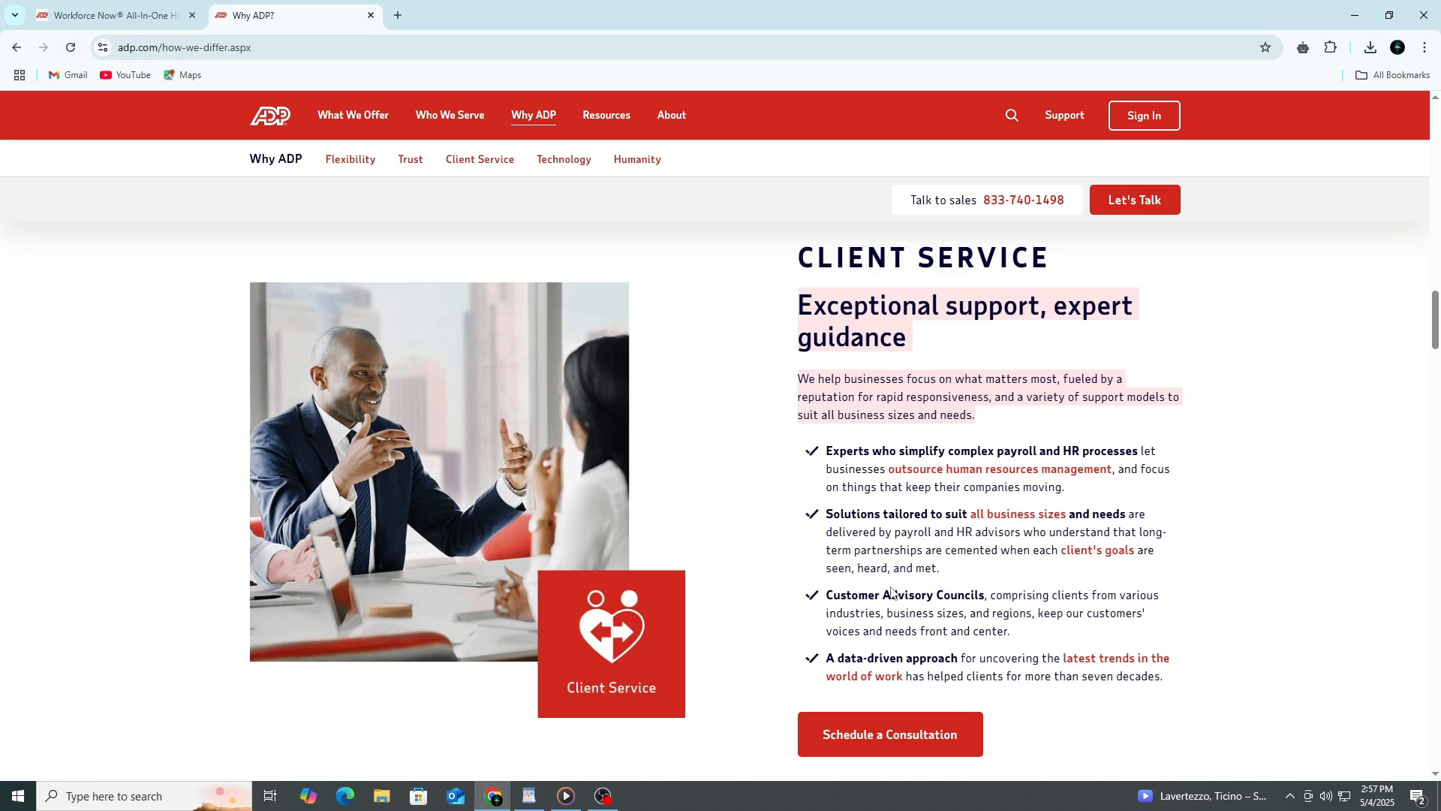
mouse_move(895, 589)
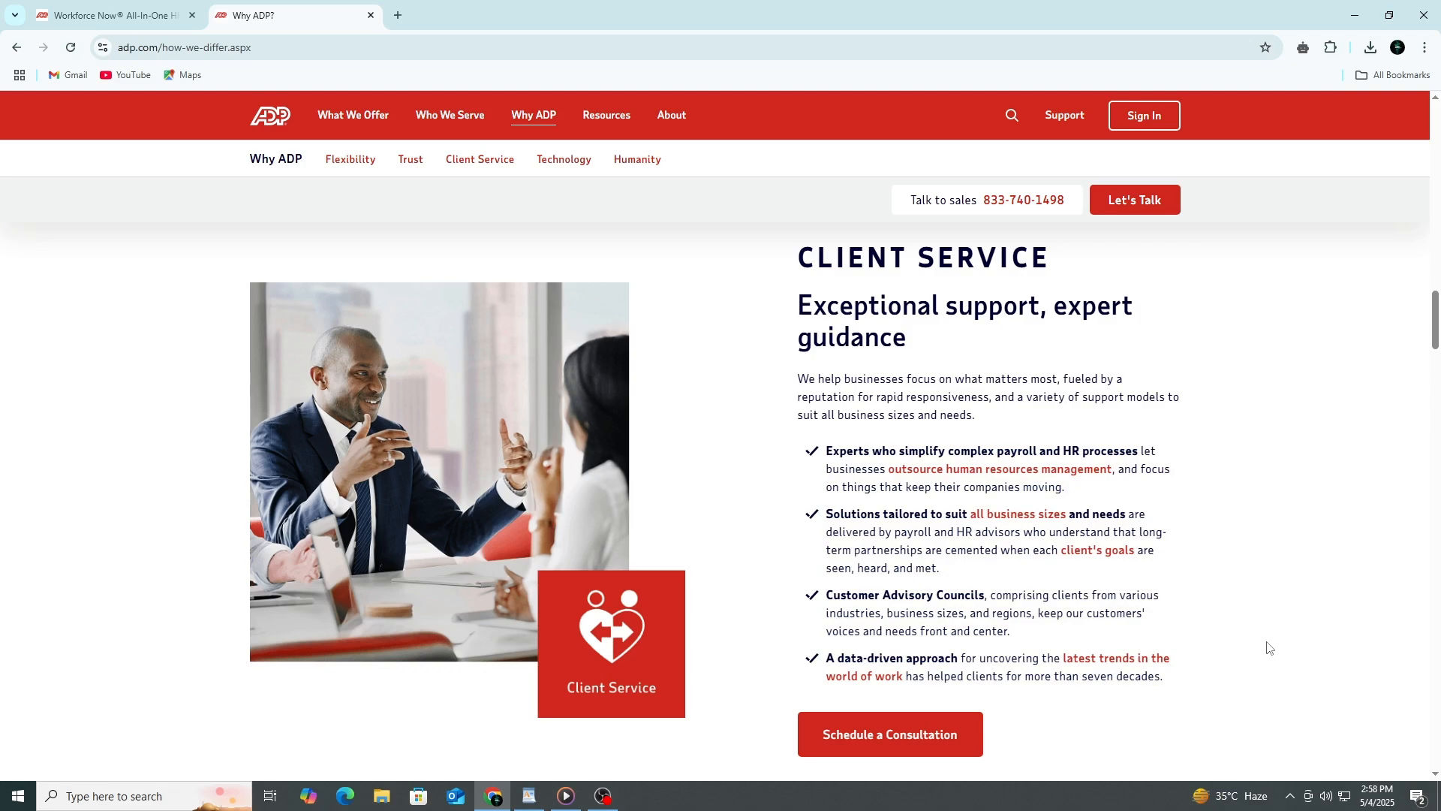
Step: Scroll to Technology and highlight its 'Building the future of payroll and HR' intro
scroll("down", 3)
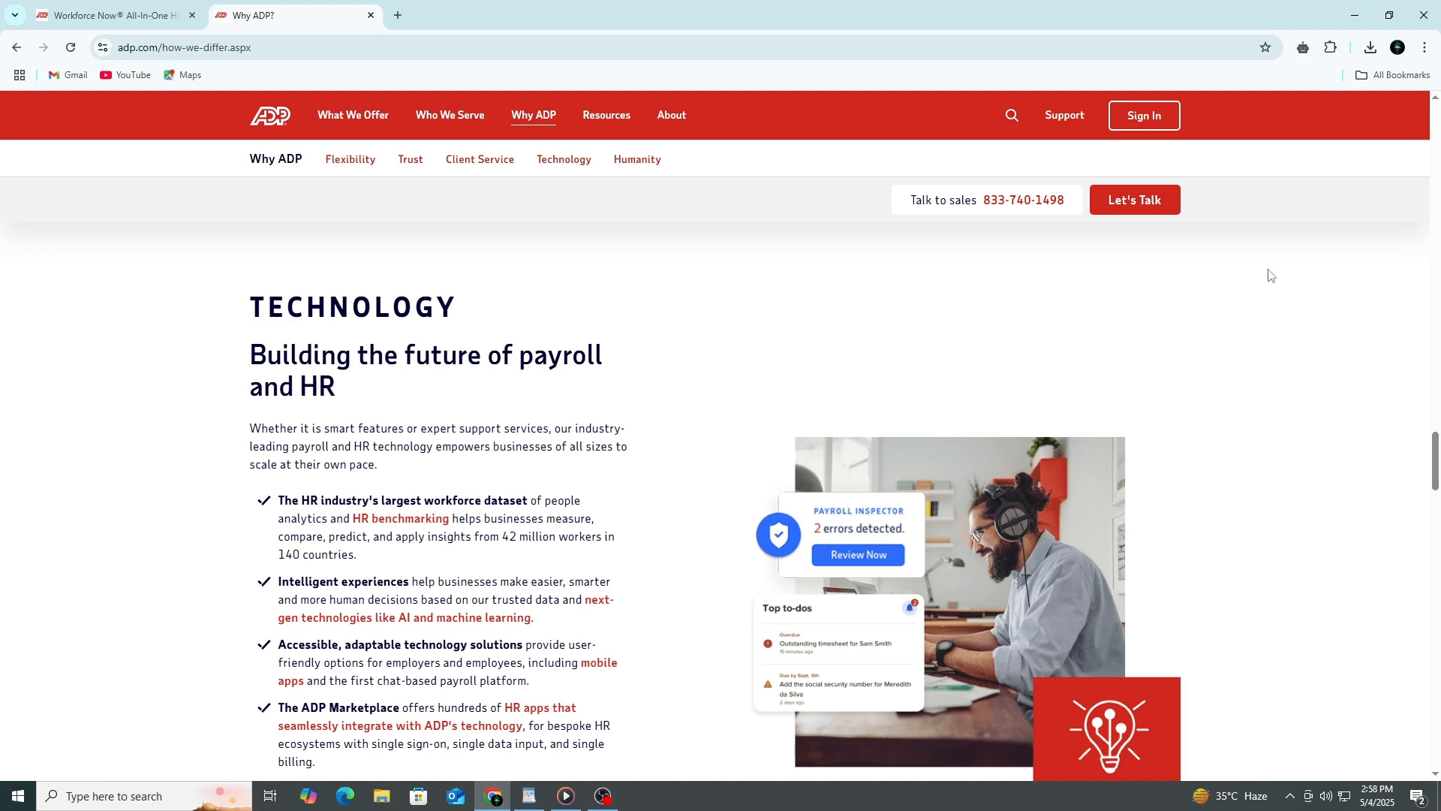
scroll("down", 3)
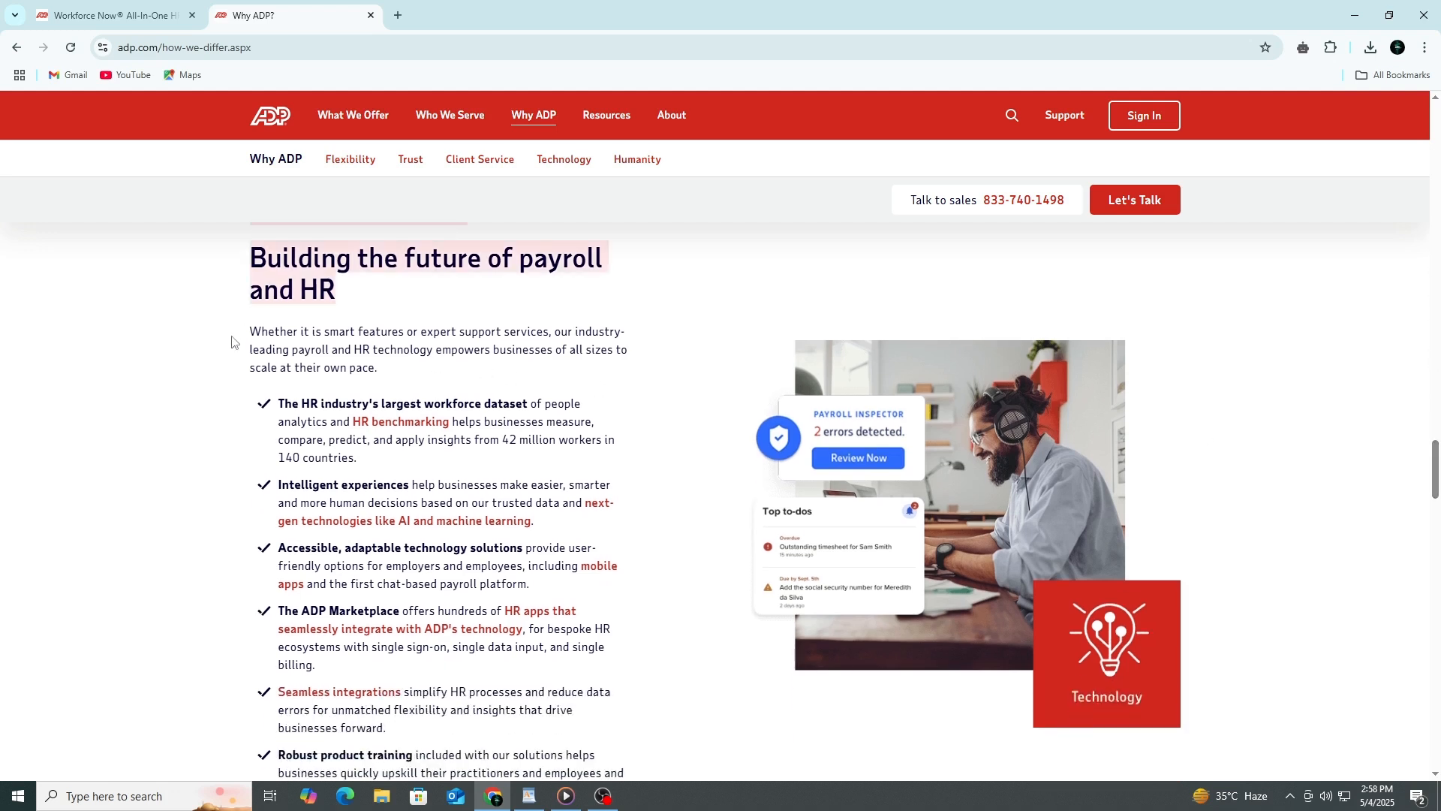
left_click_drag(248, 257, 584, 458)
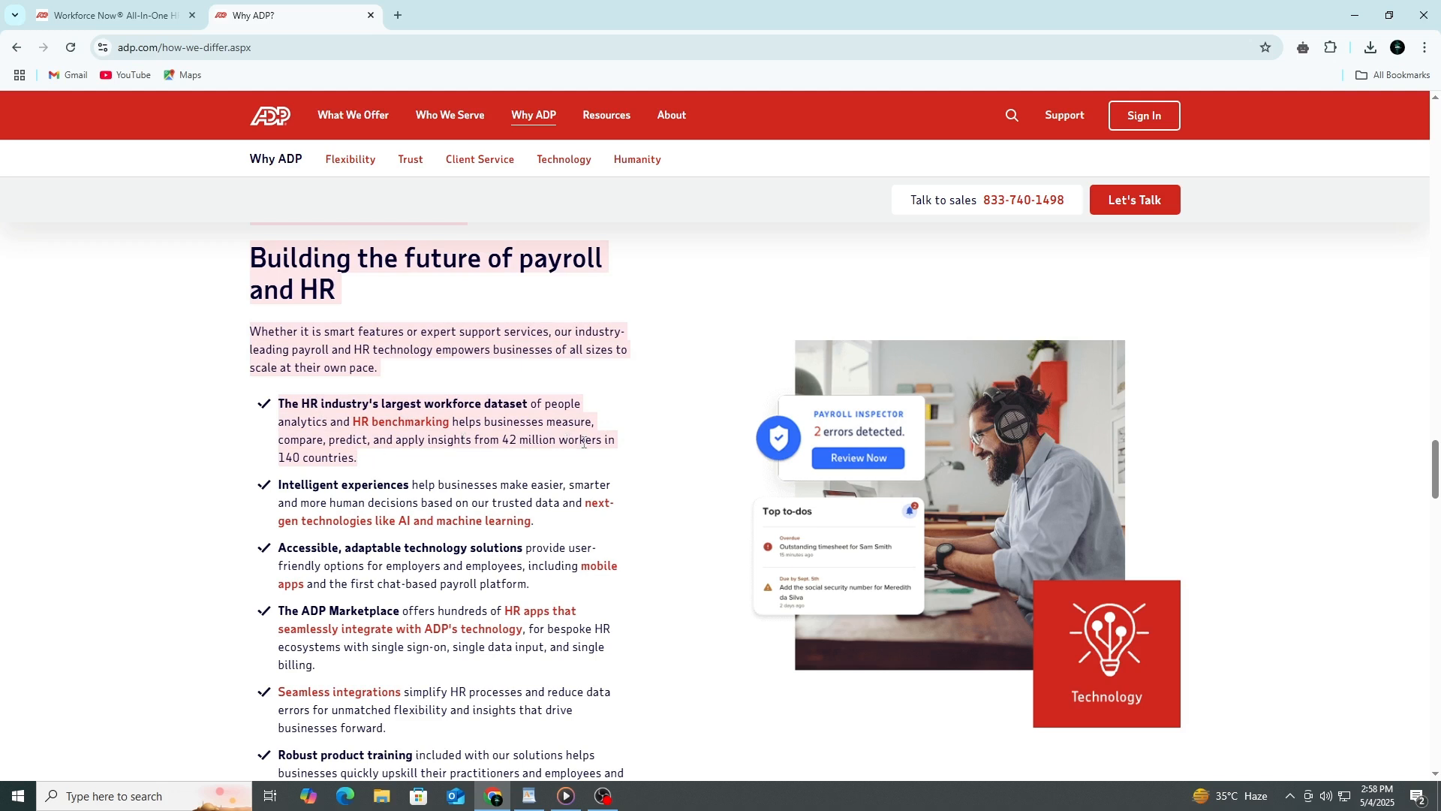
left_click(262, 446)
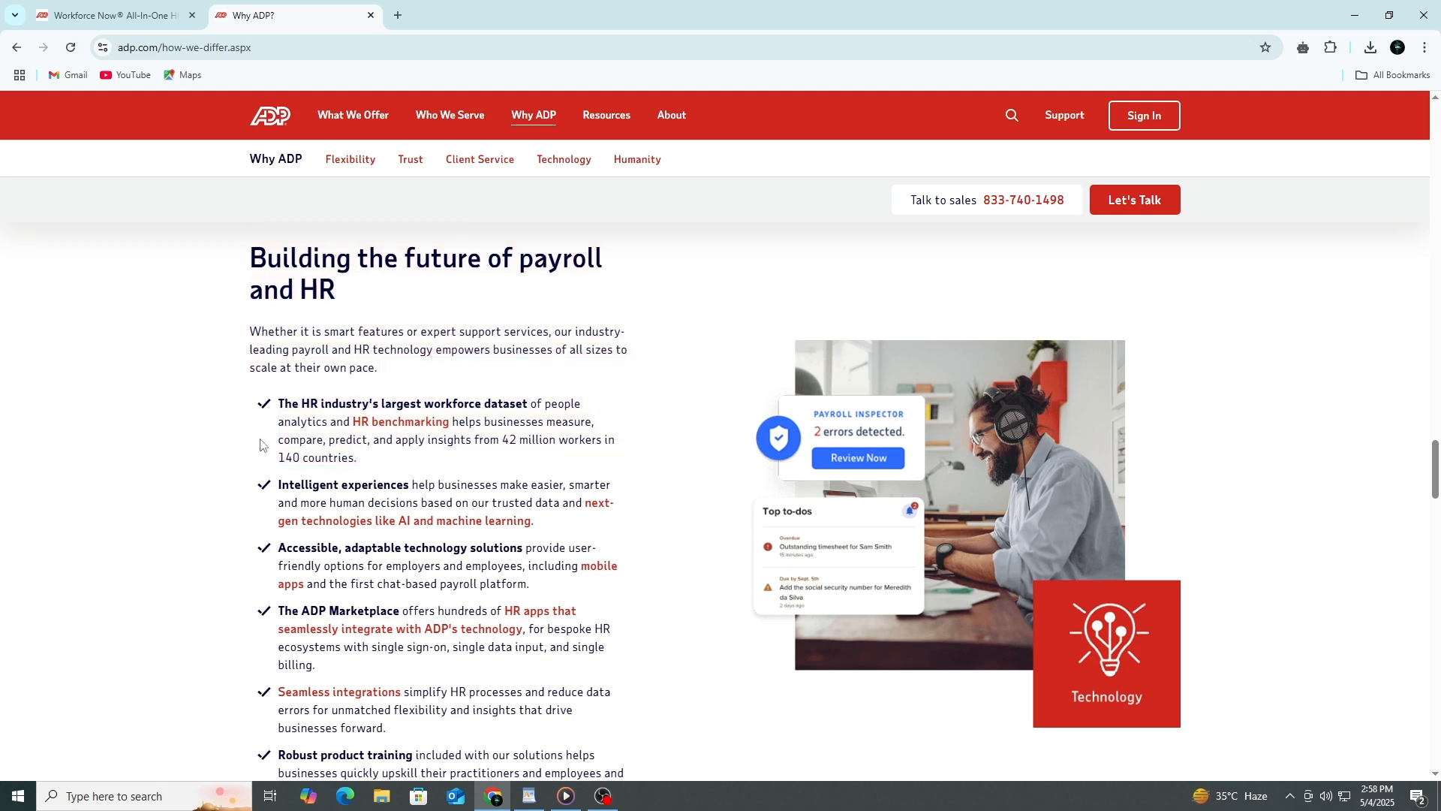
mouse_move(254, 426)
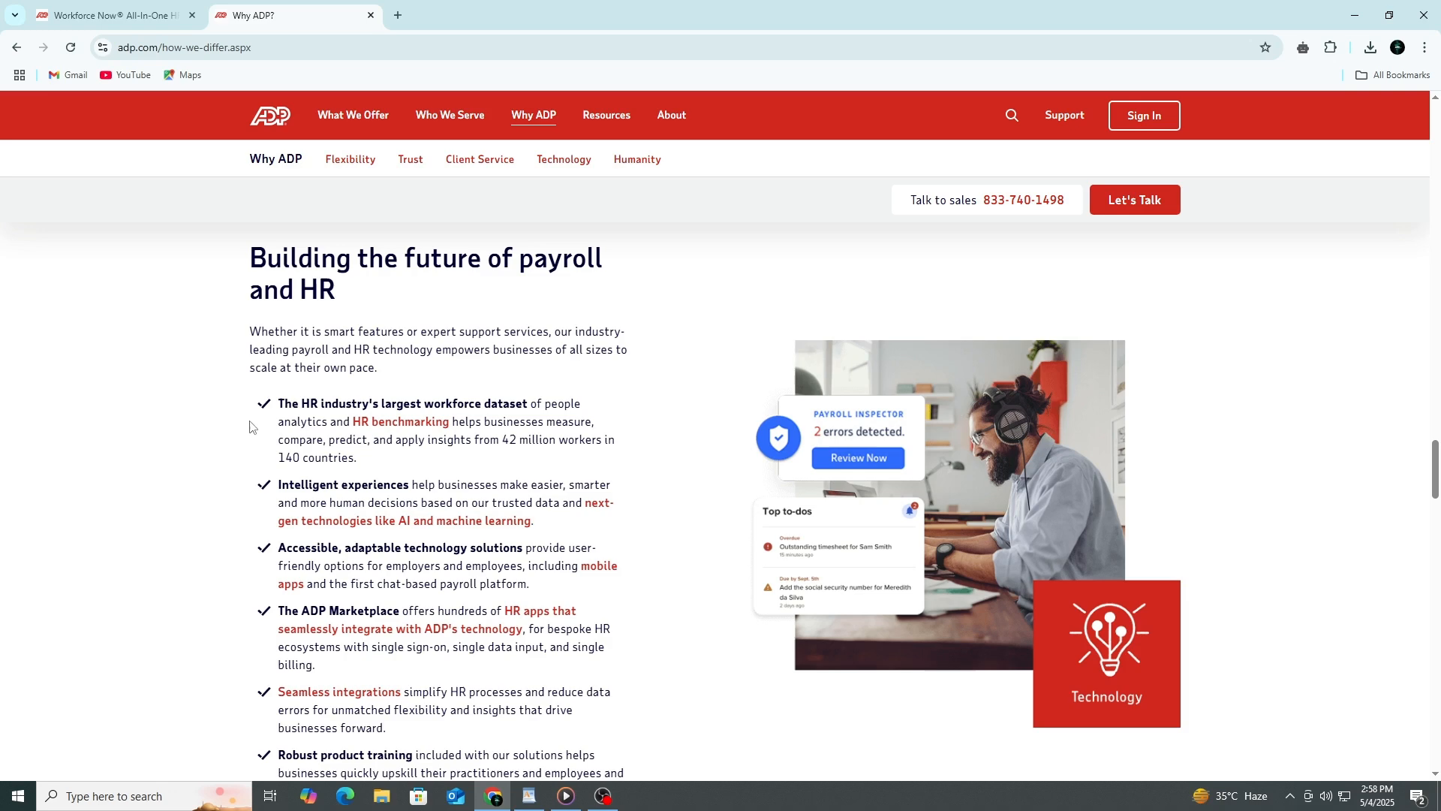
mouse_move(255, 489)
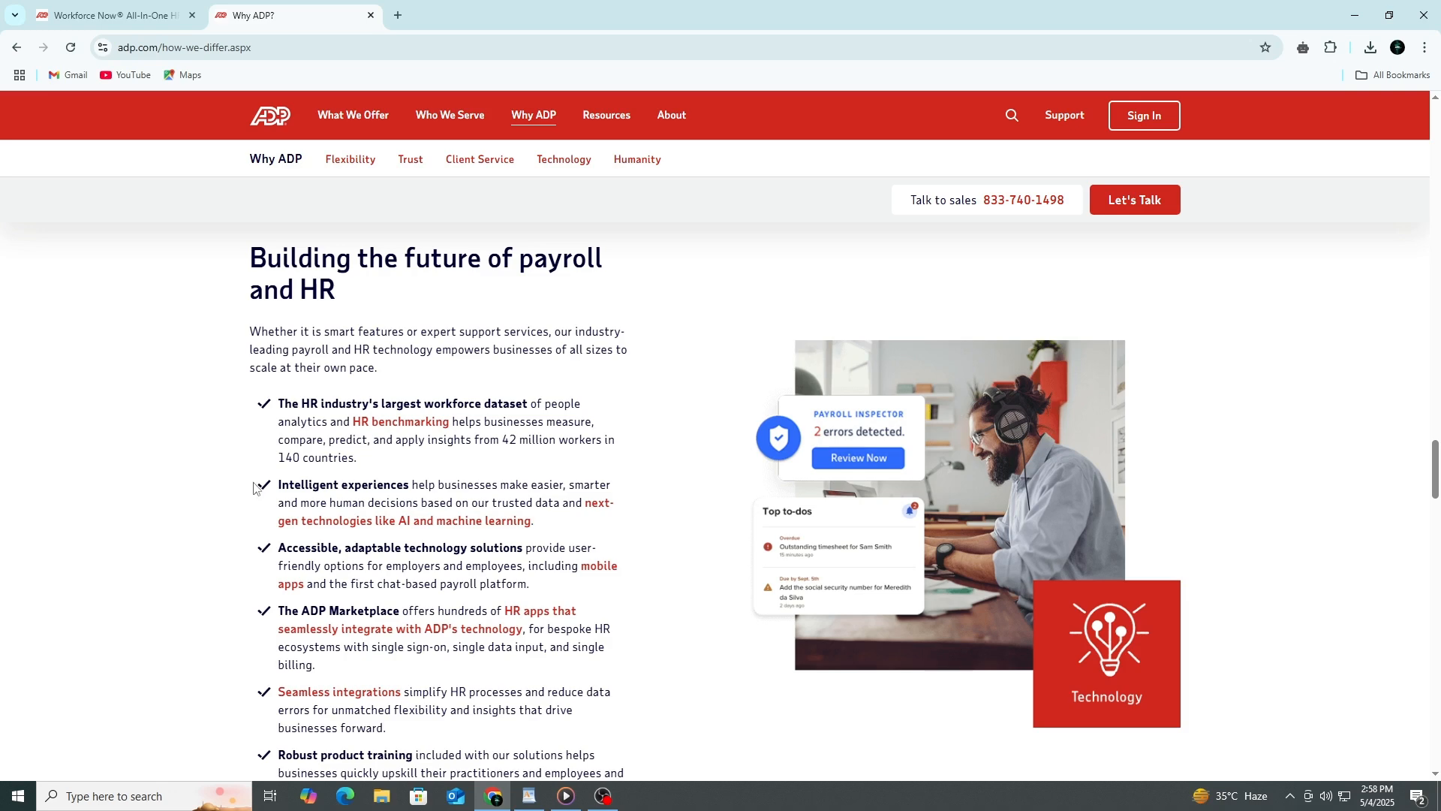
Step: Highlight the technology strengths bullets, including ADP Marketplace, then scroll toward Humanity
scroll("down", 3)
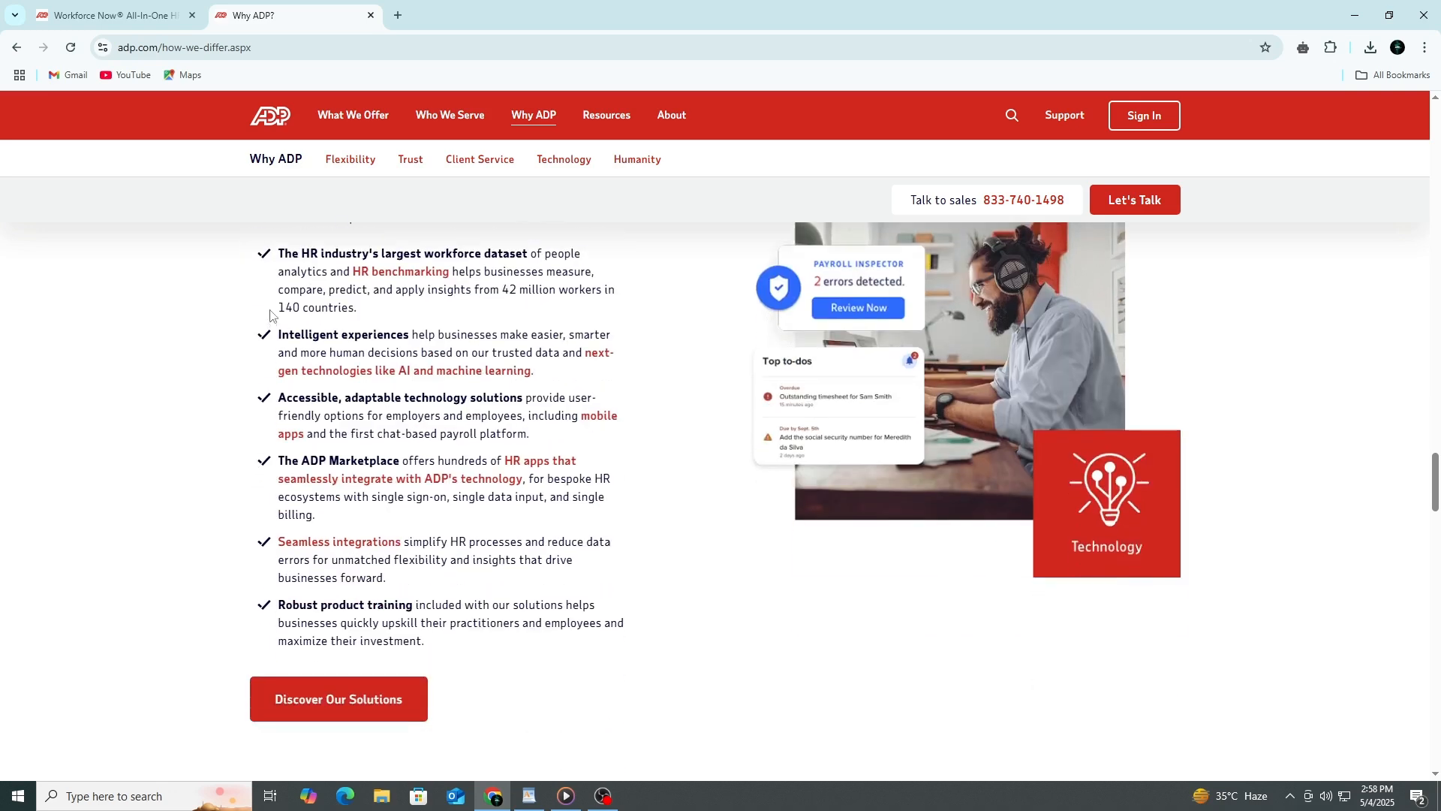
left_click_drag(277, 334, 423, 640)
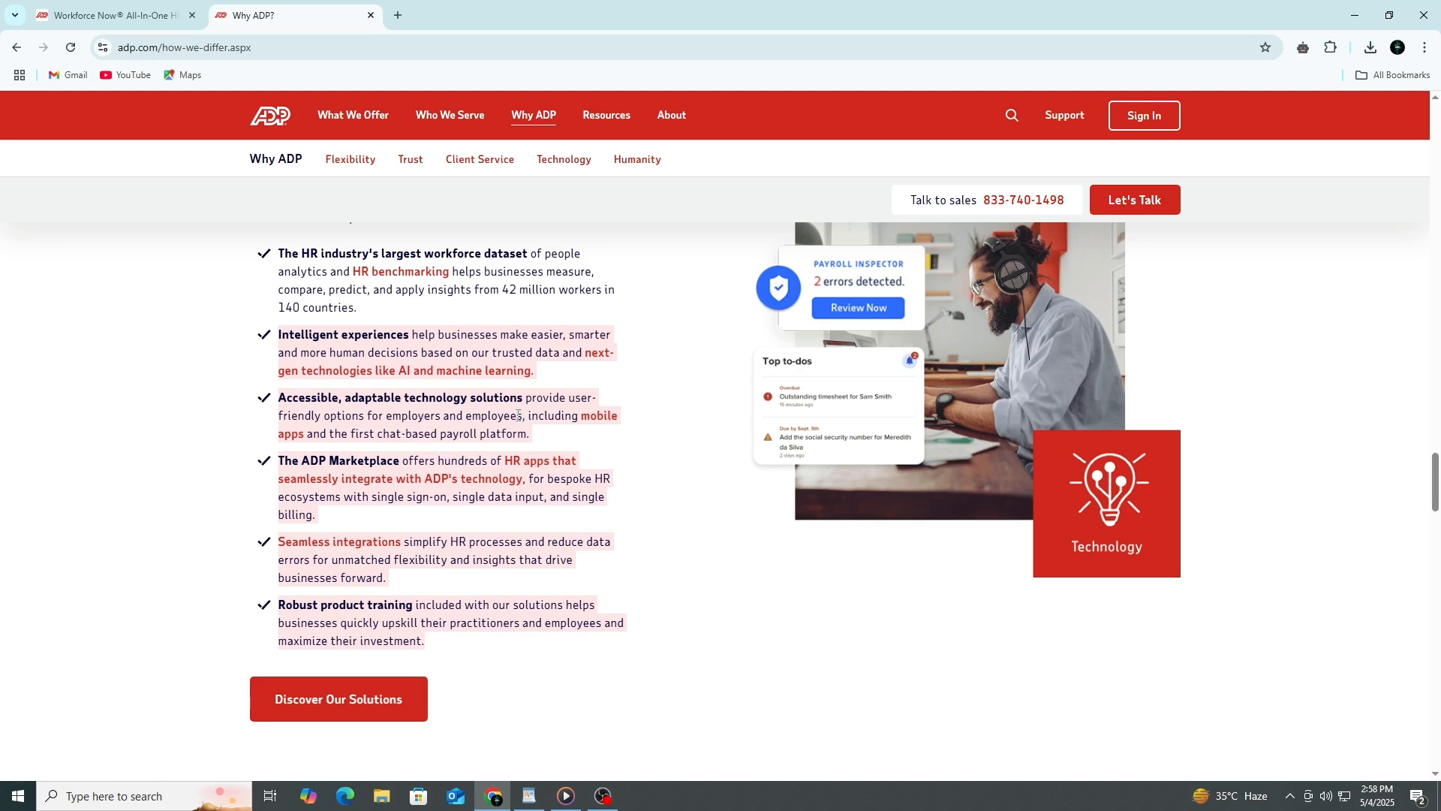
mouse_move(517, 413)
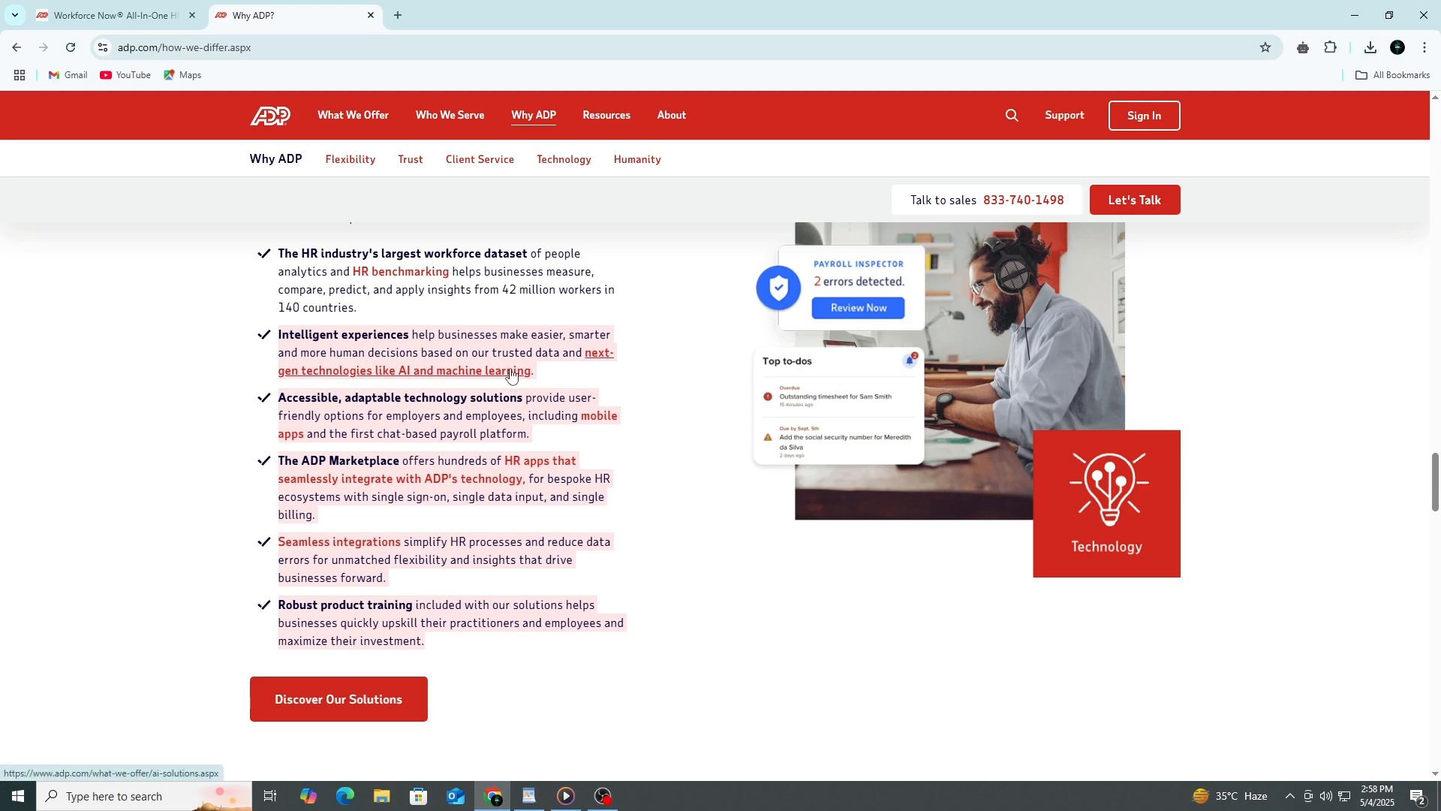
mouse_move(339, 347)
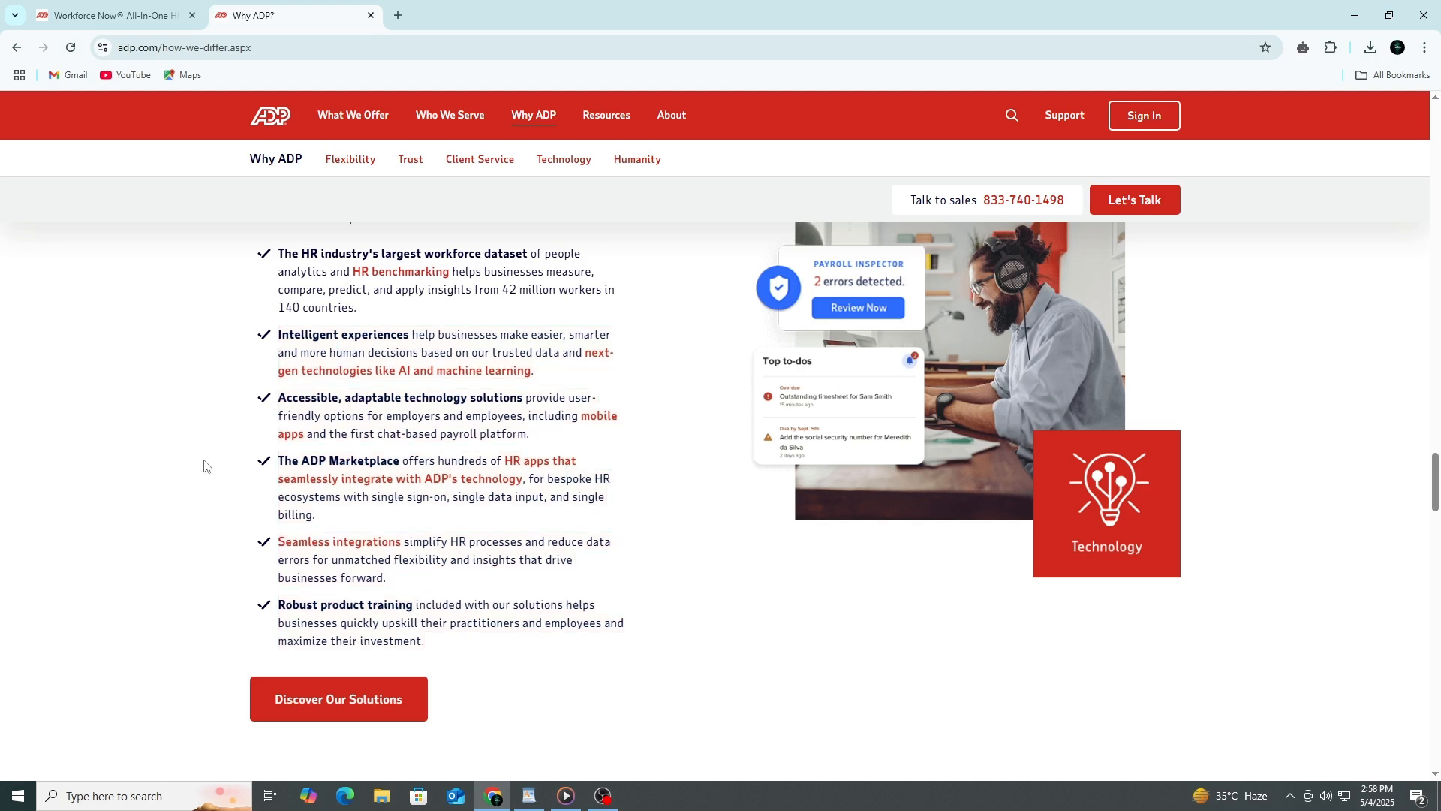
left_click_drag(278, 459, 316, 515)
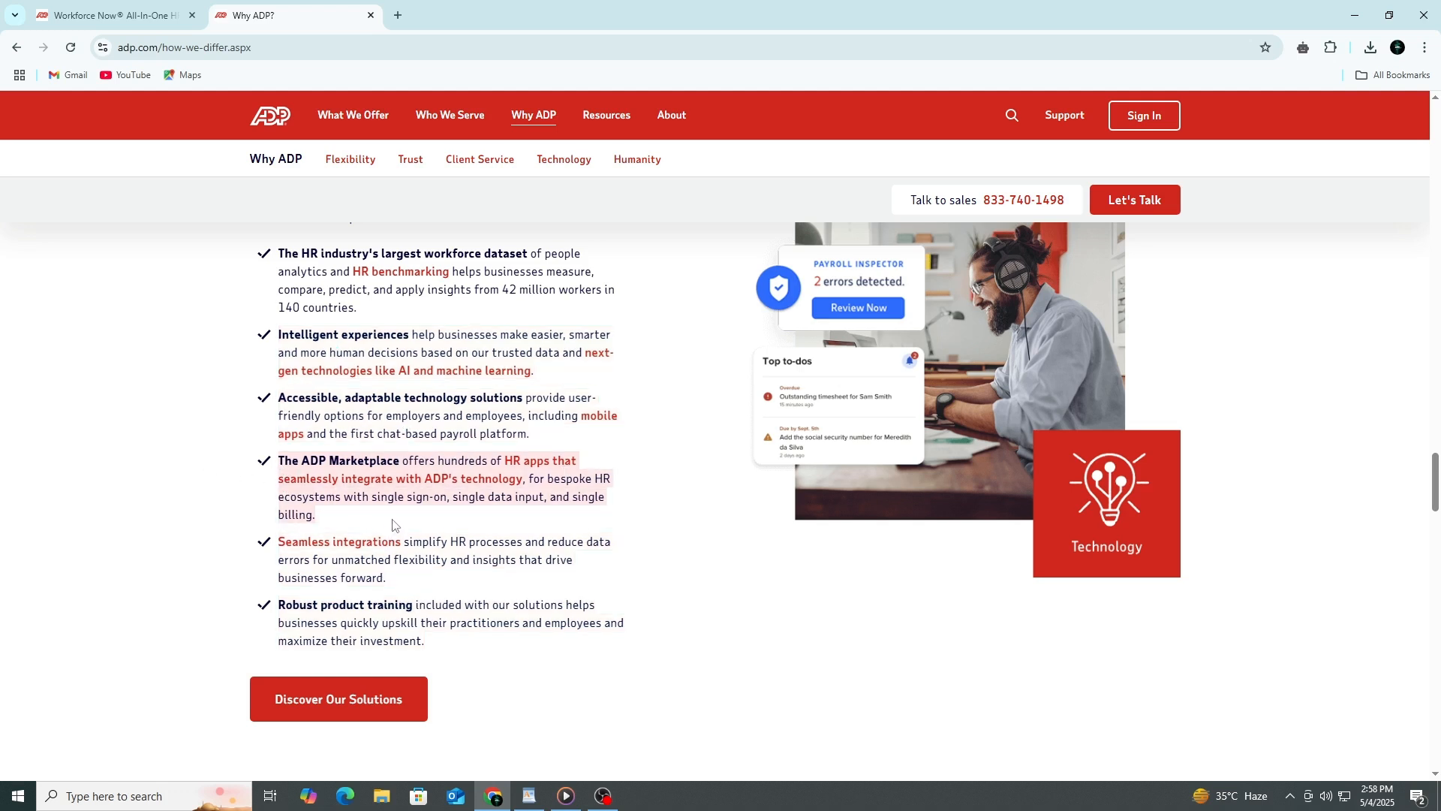
left_click(185, 525)
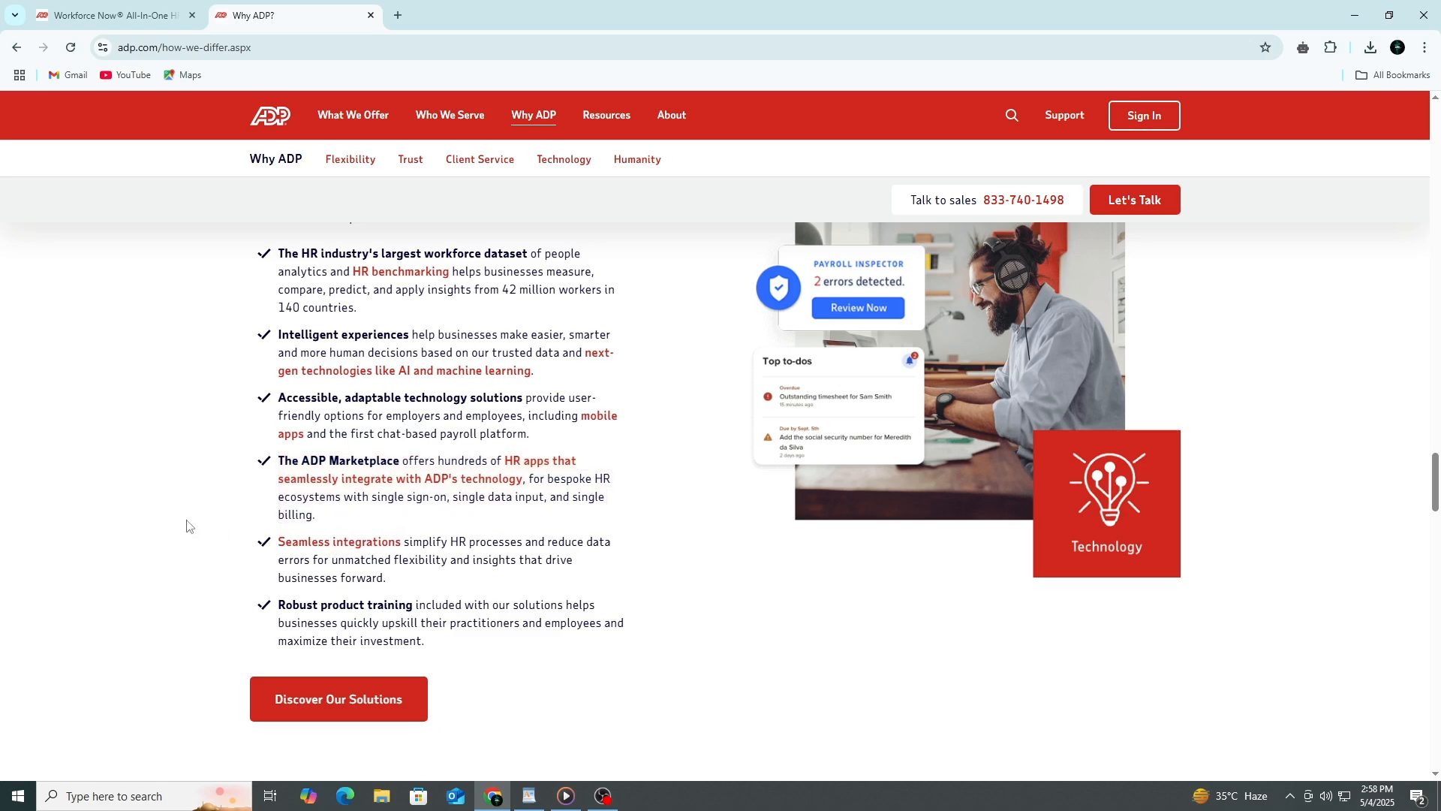
scroll("down", 3)
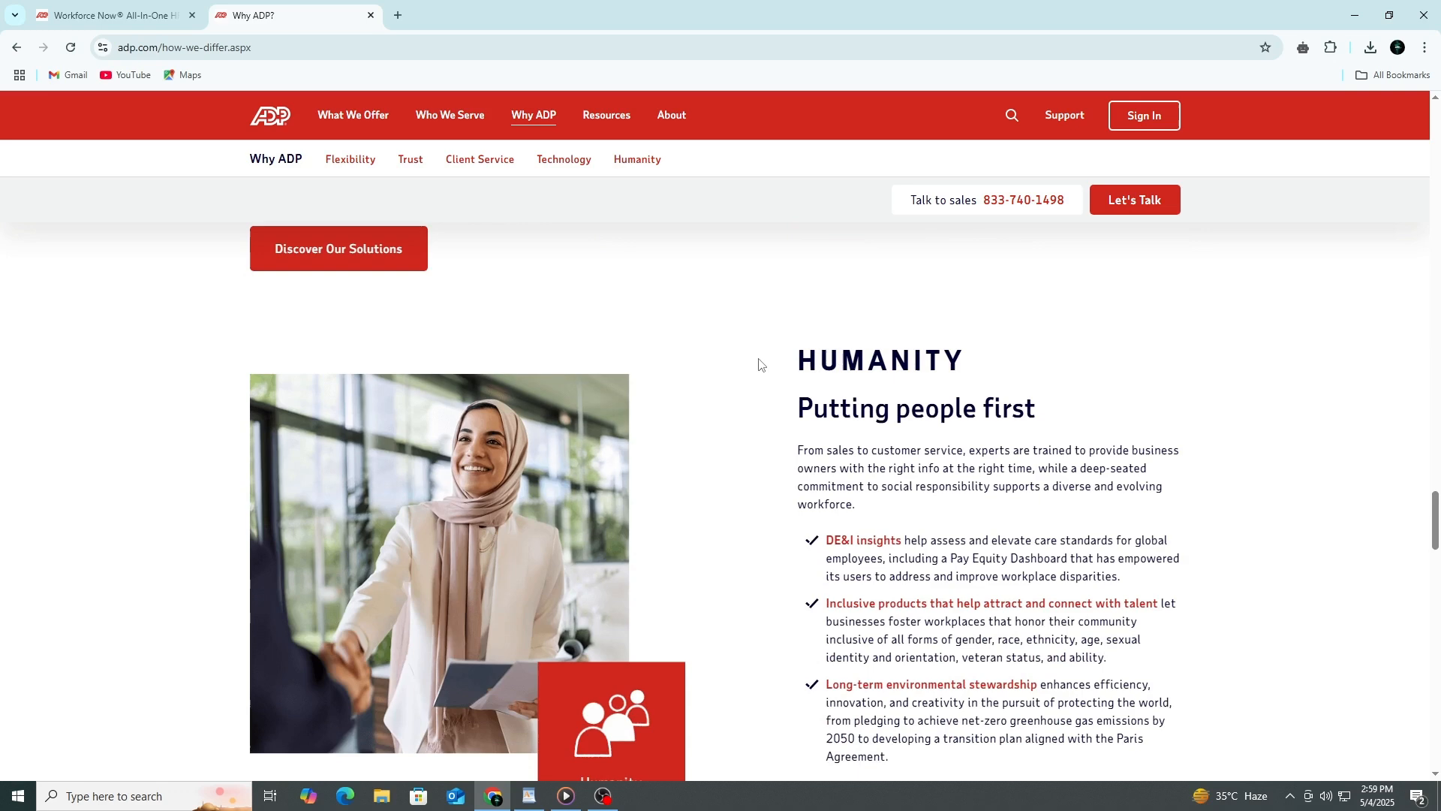
Step: Highlight the Humanity 'Putting people first' bullets, including environmental stewardship
scroll("down", 3)
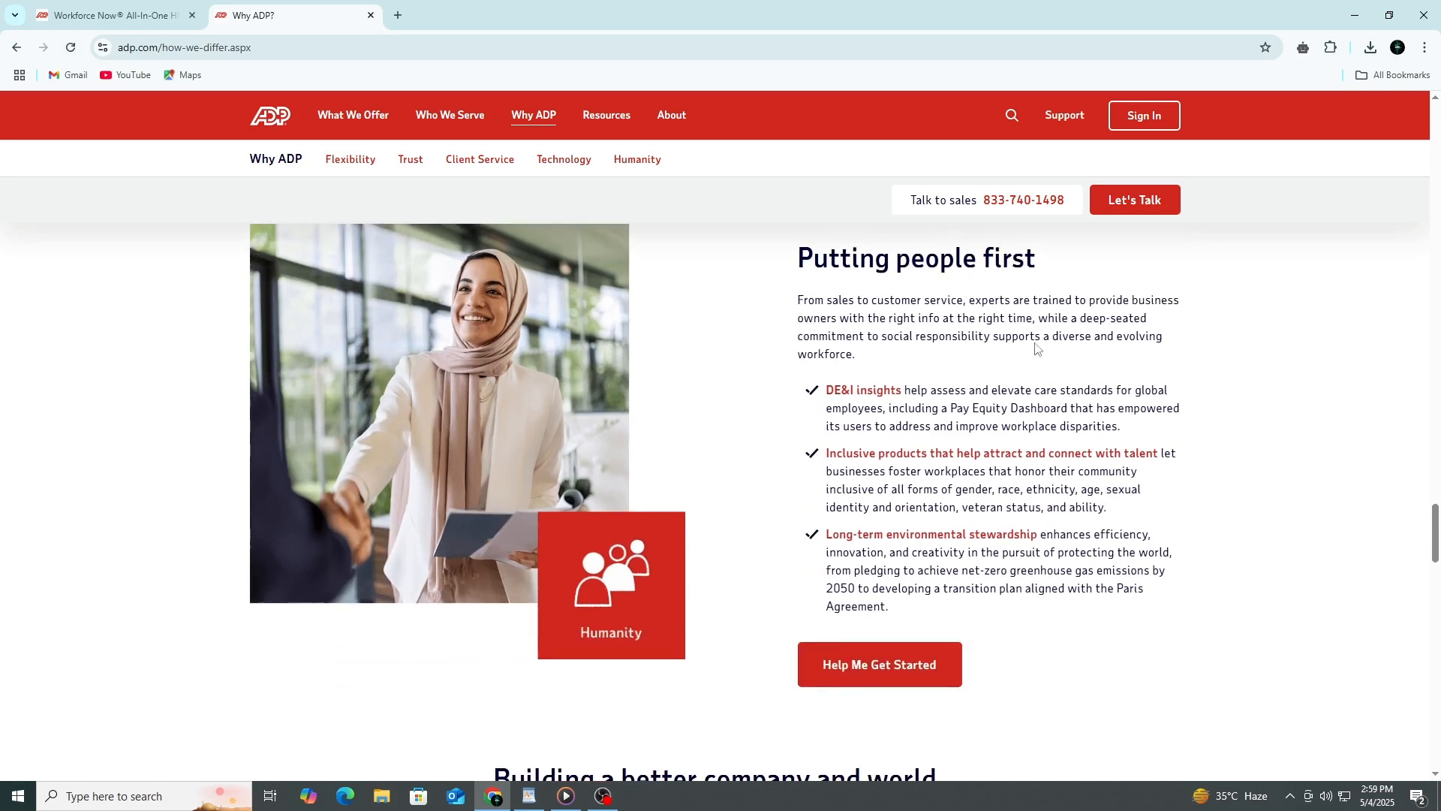
left_click_drag(799, 300, 854, 353)
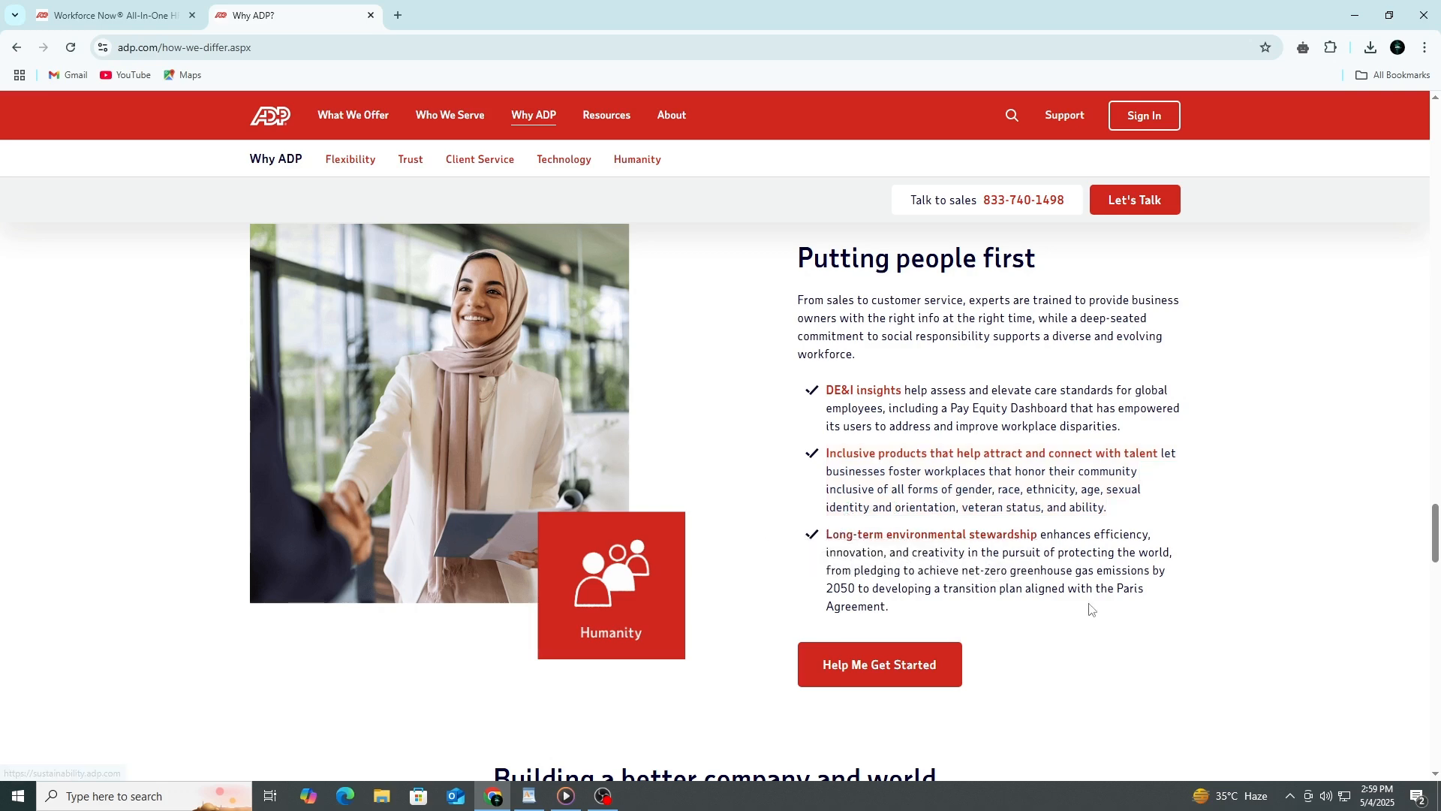
left_click_drag(826, 533, 888, 605)
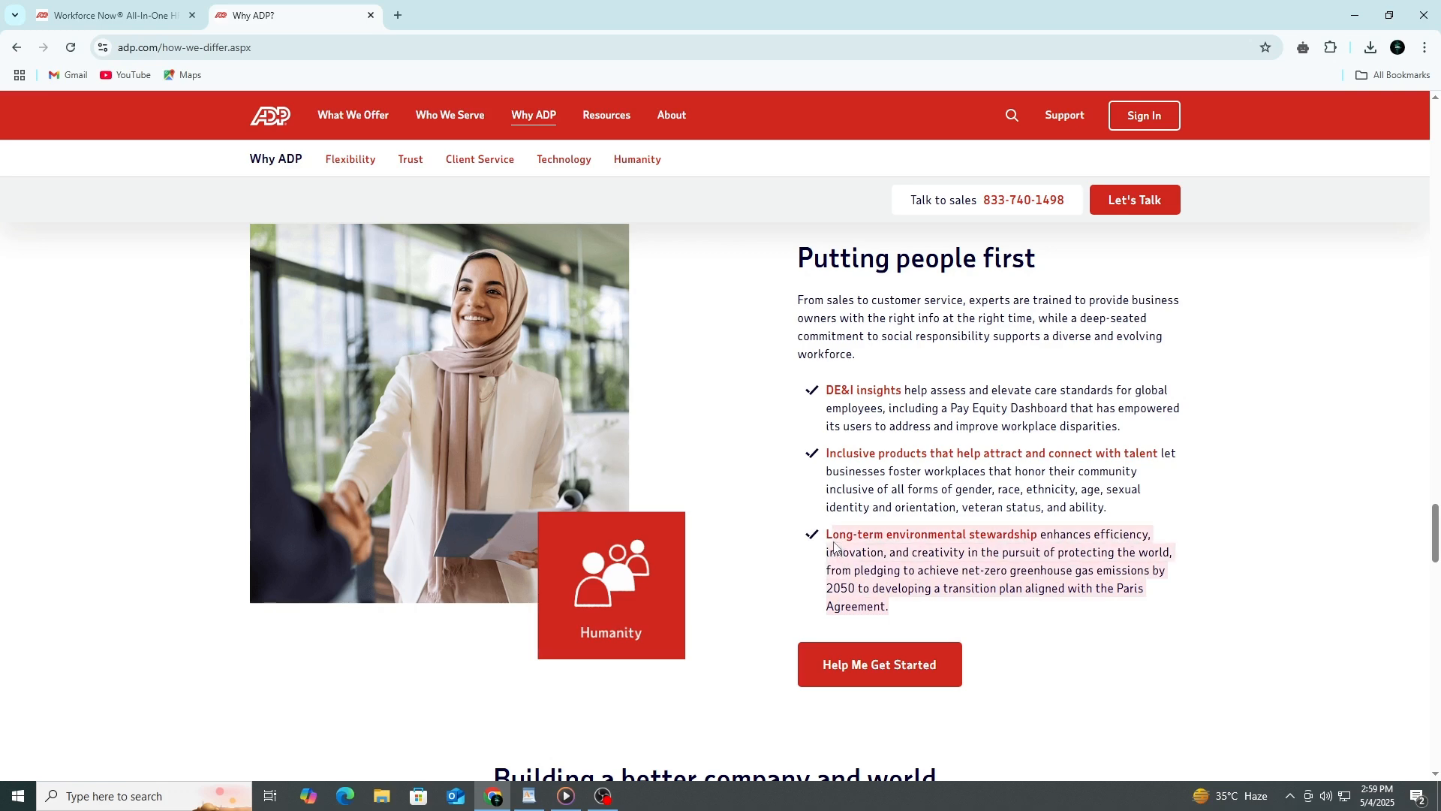
mouse_move(1048, 540)
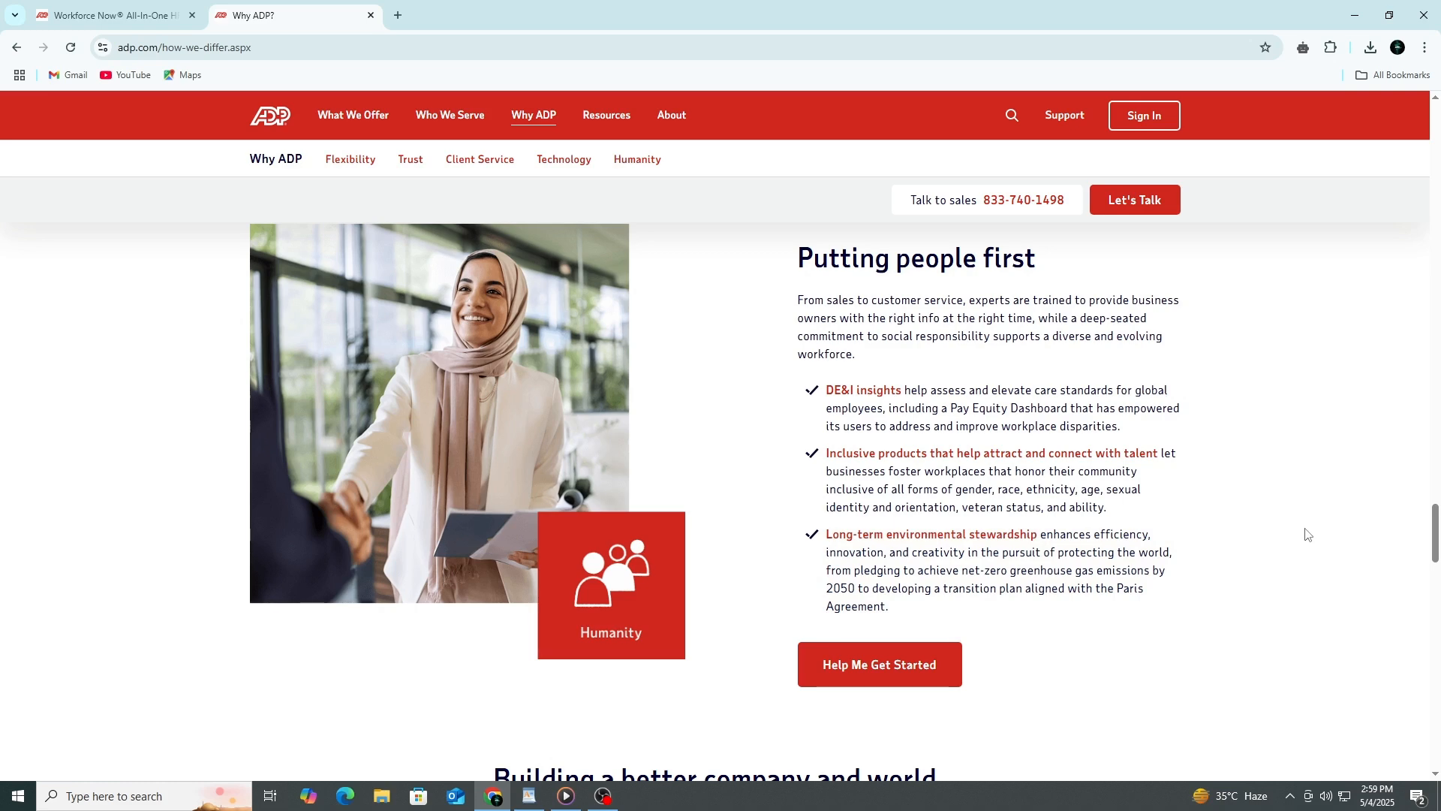
mouse_move(1308, 524)
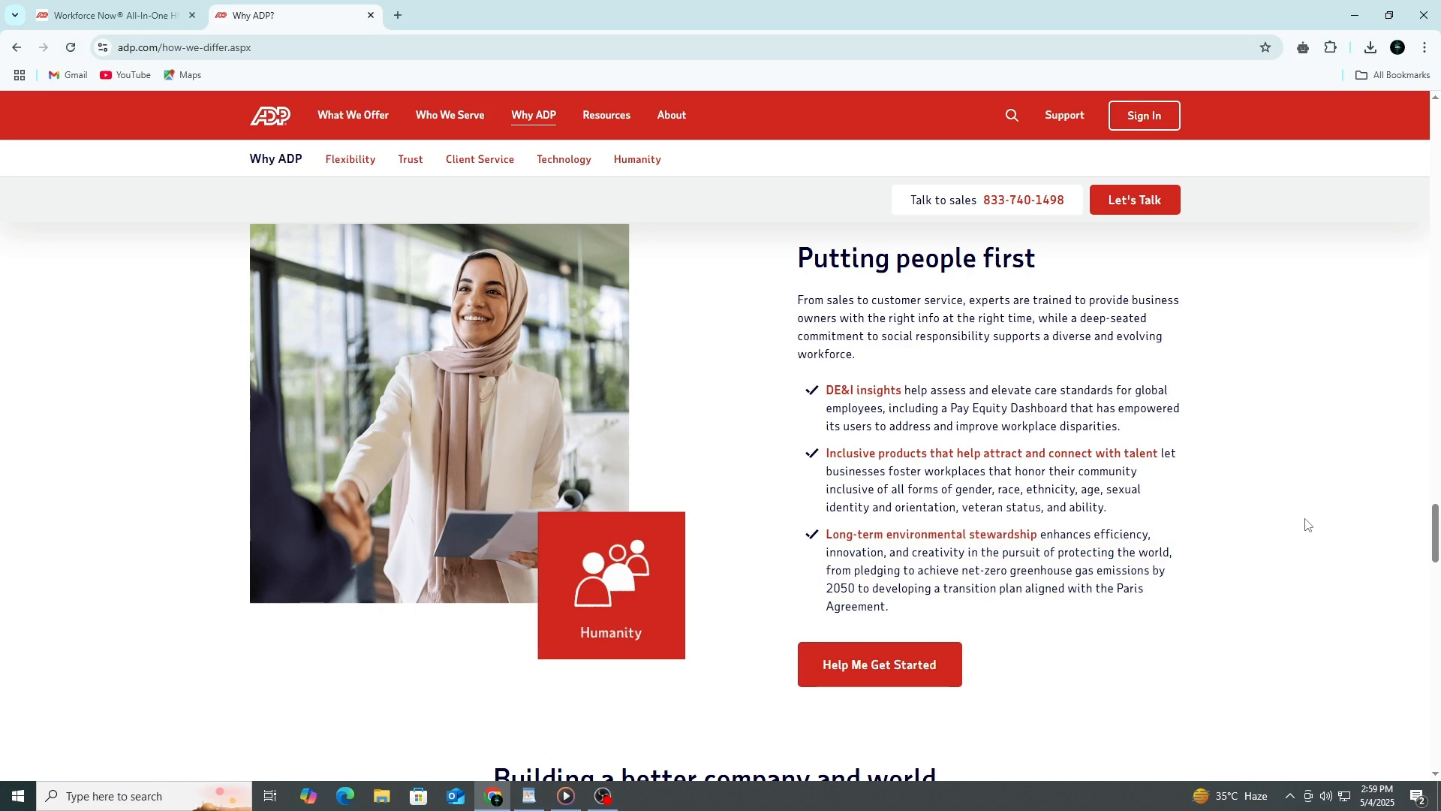
scroll("down", 3)
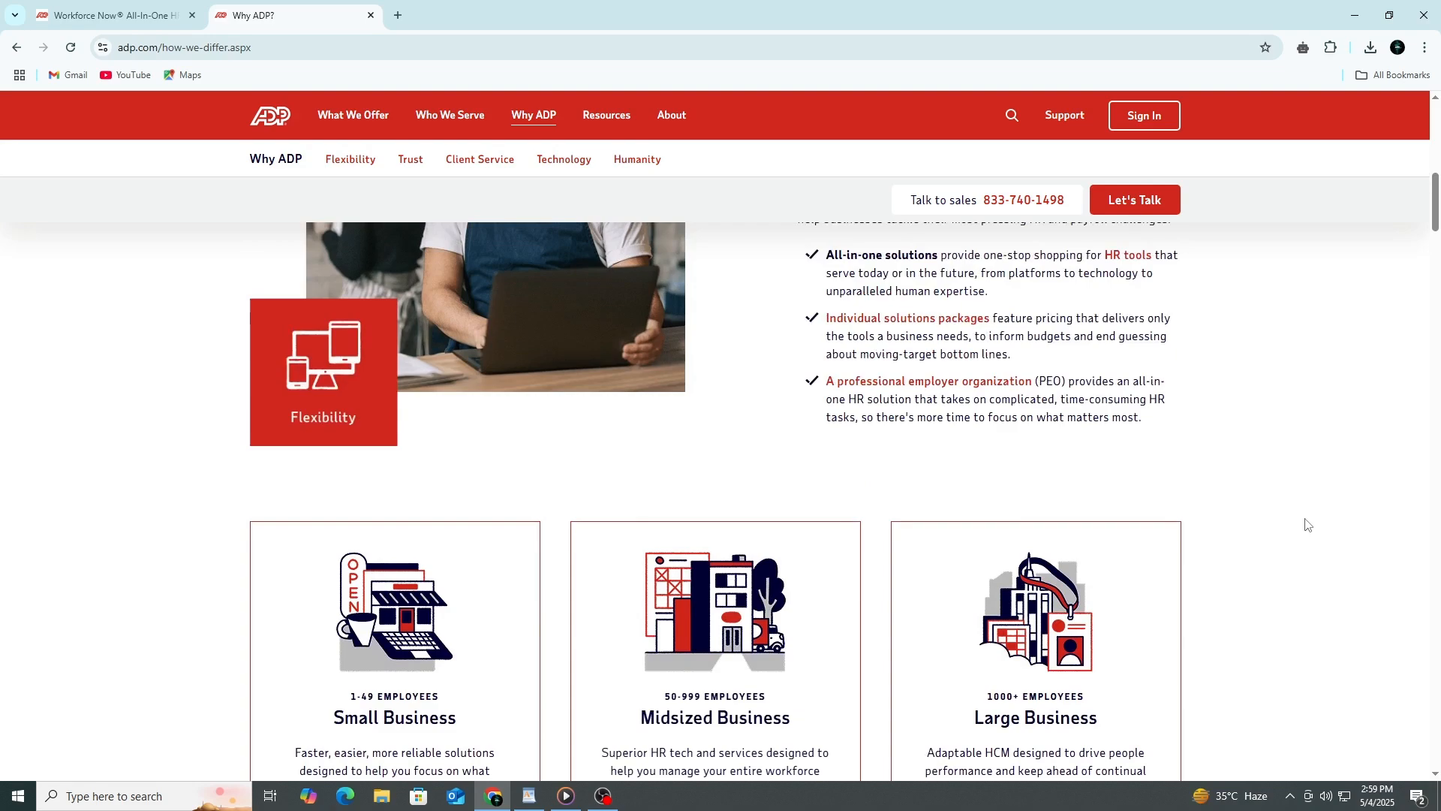
Step: Expand More Large Business Solutions on the business-size cards, then scroll back to the page top
scroll("down", 3)
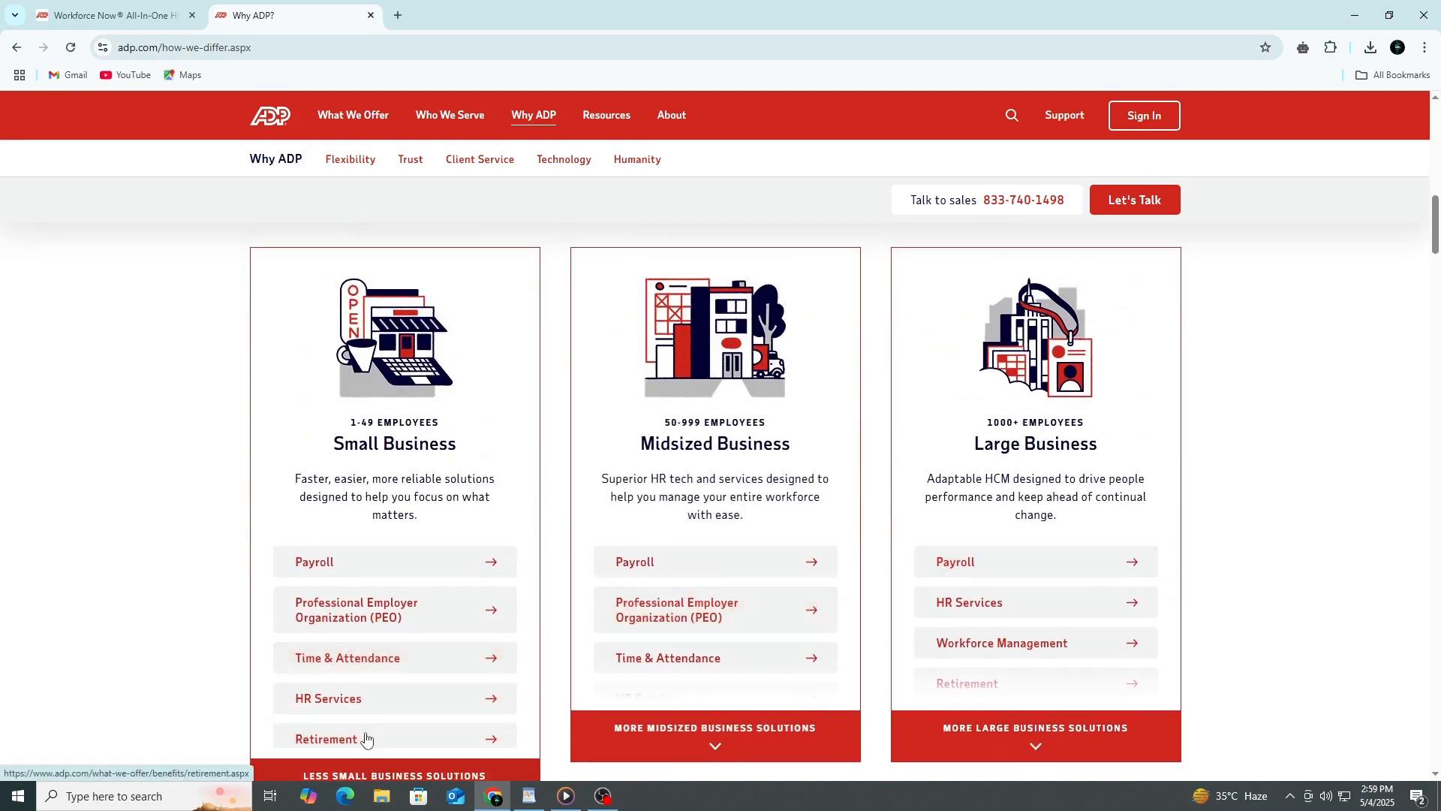
scroll("down", 3)
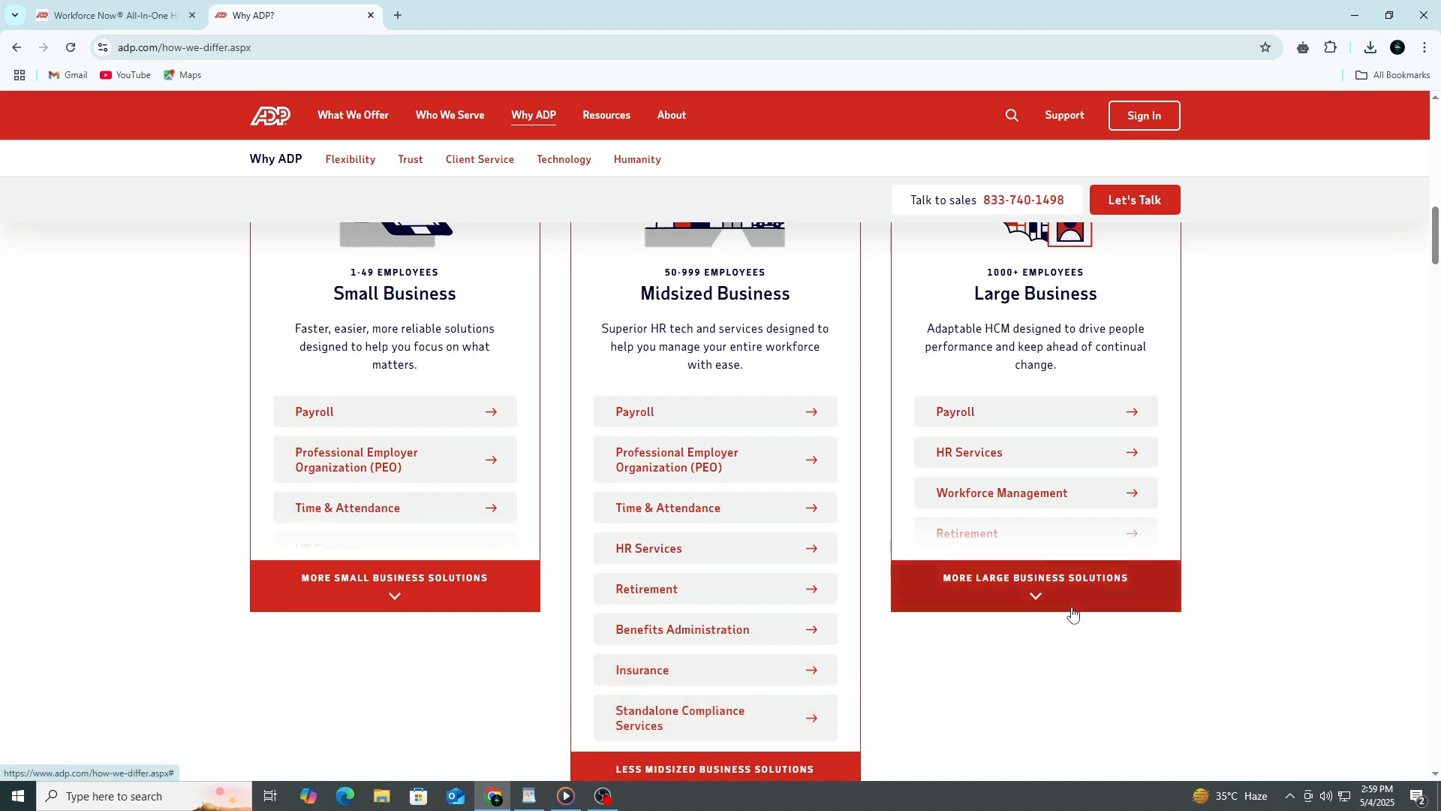
left_click(1035, 585)
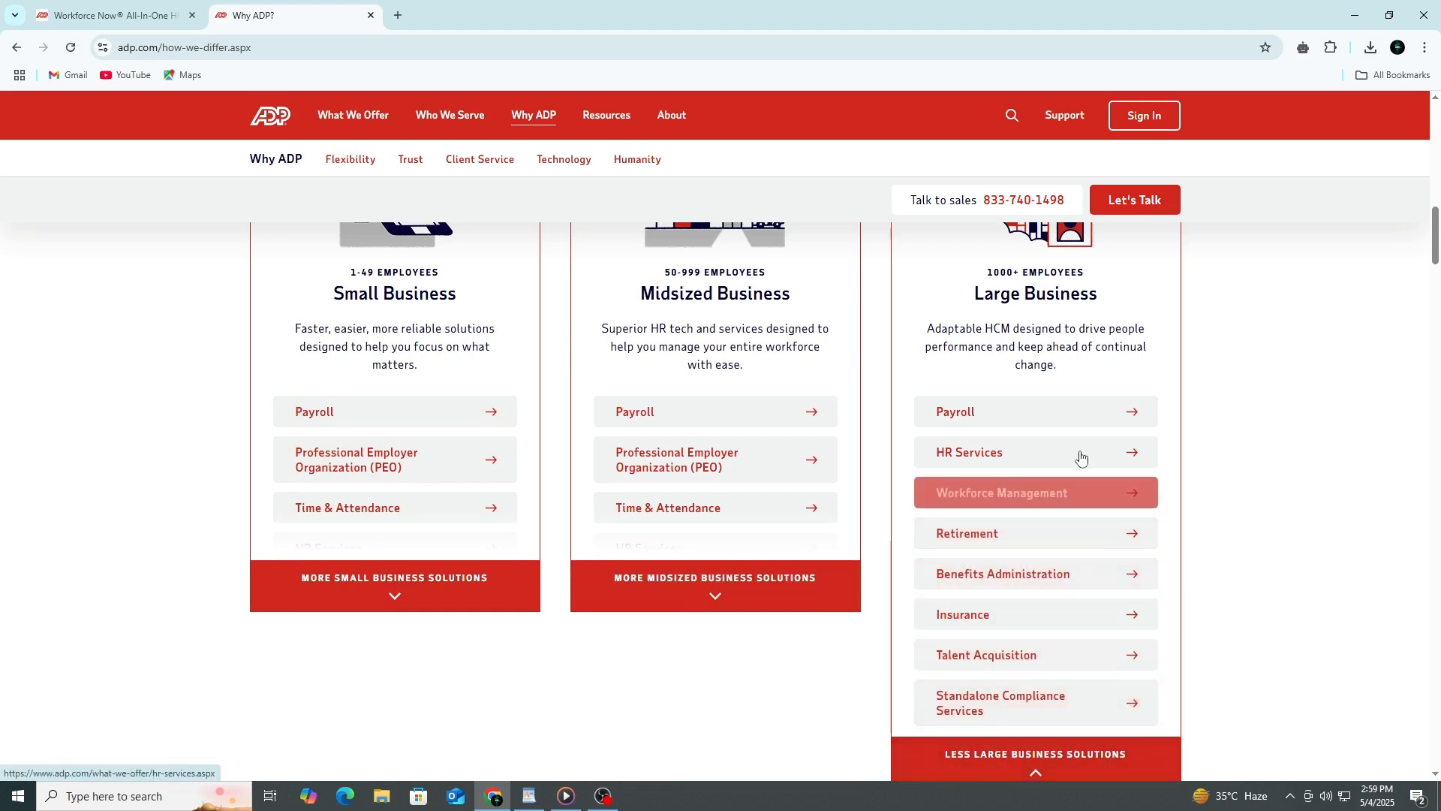
mouse_move(1250, 378)
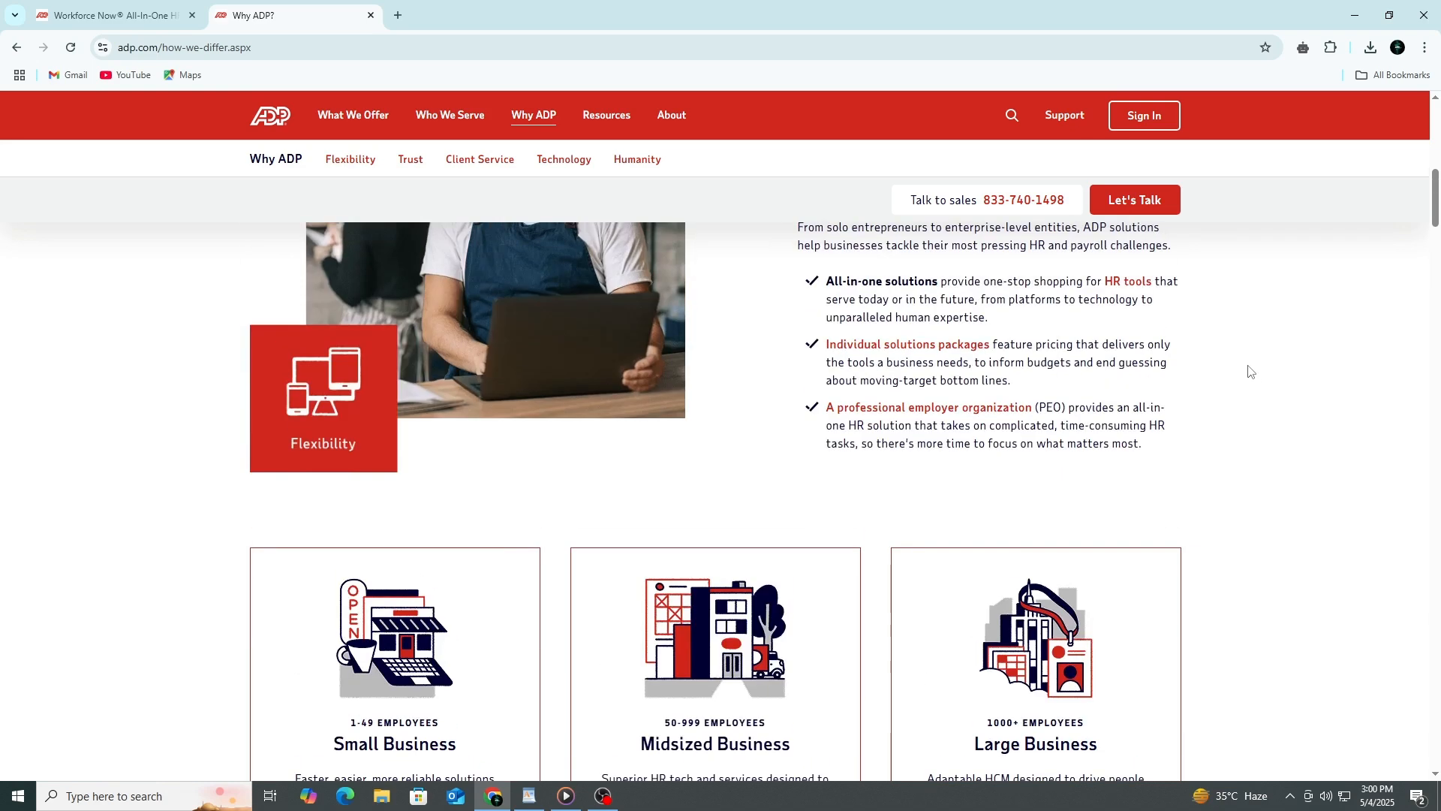
scroll("up", 3)
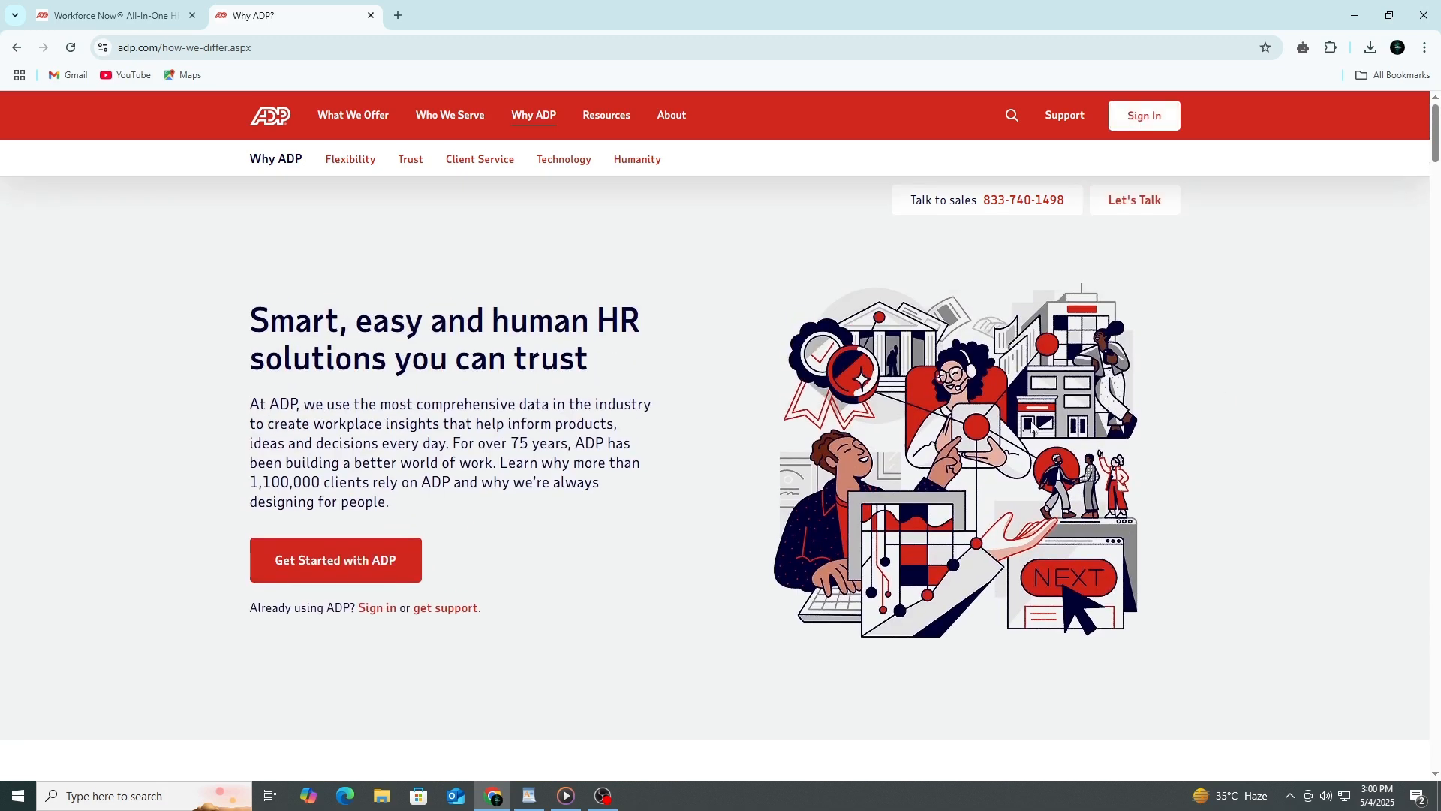
mouse_move(241, 490)
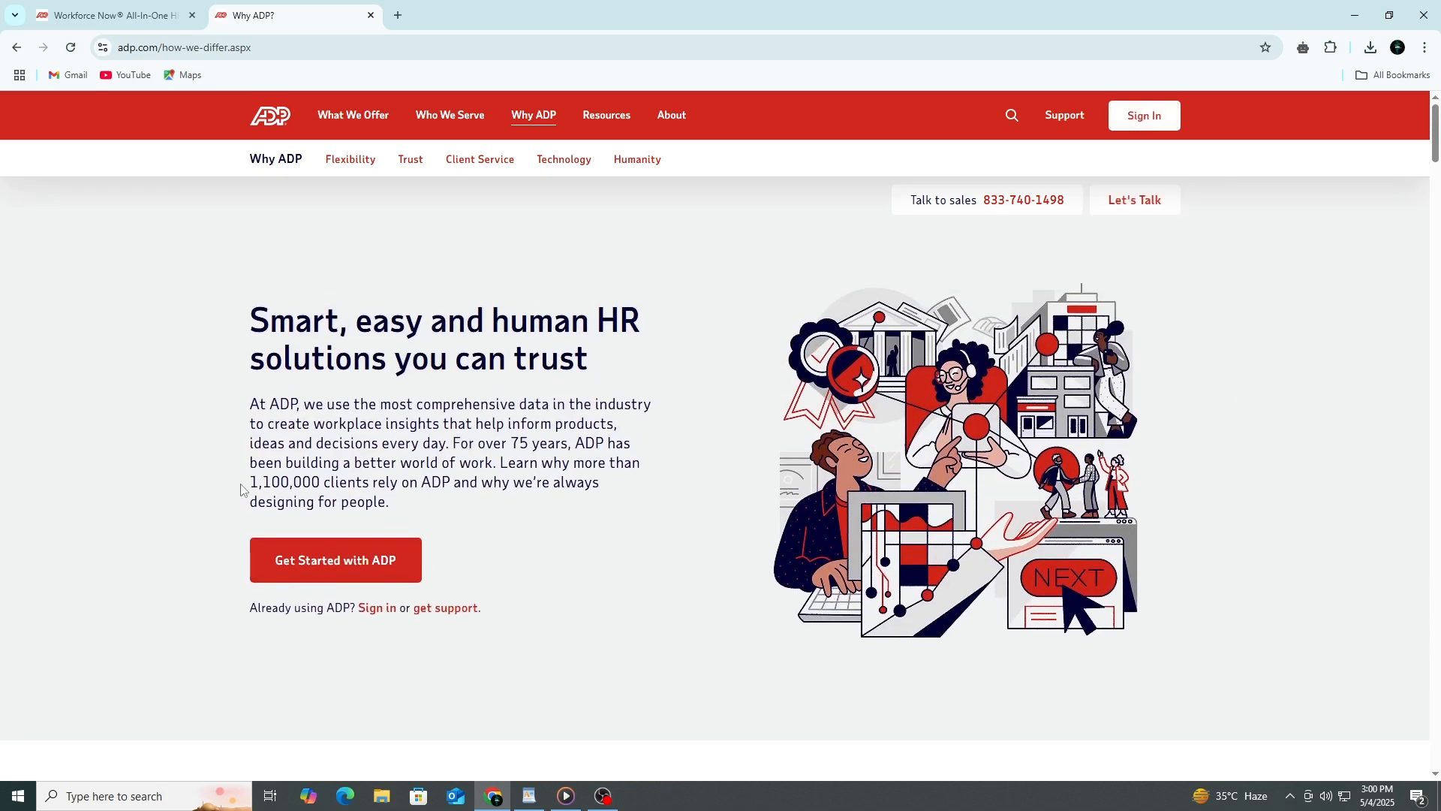